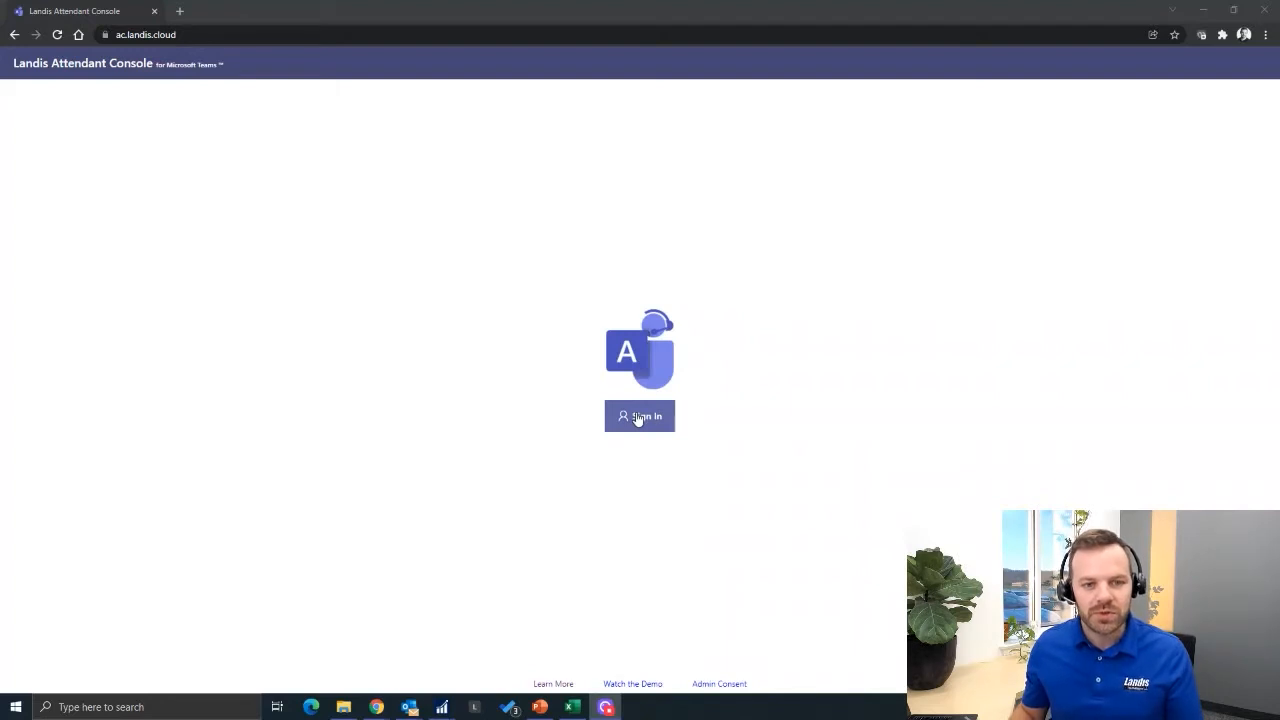
mouse_move(484, 504)
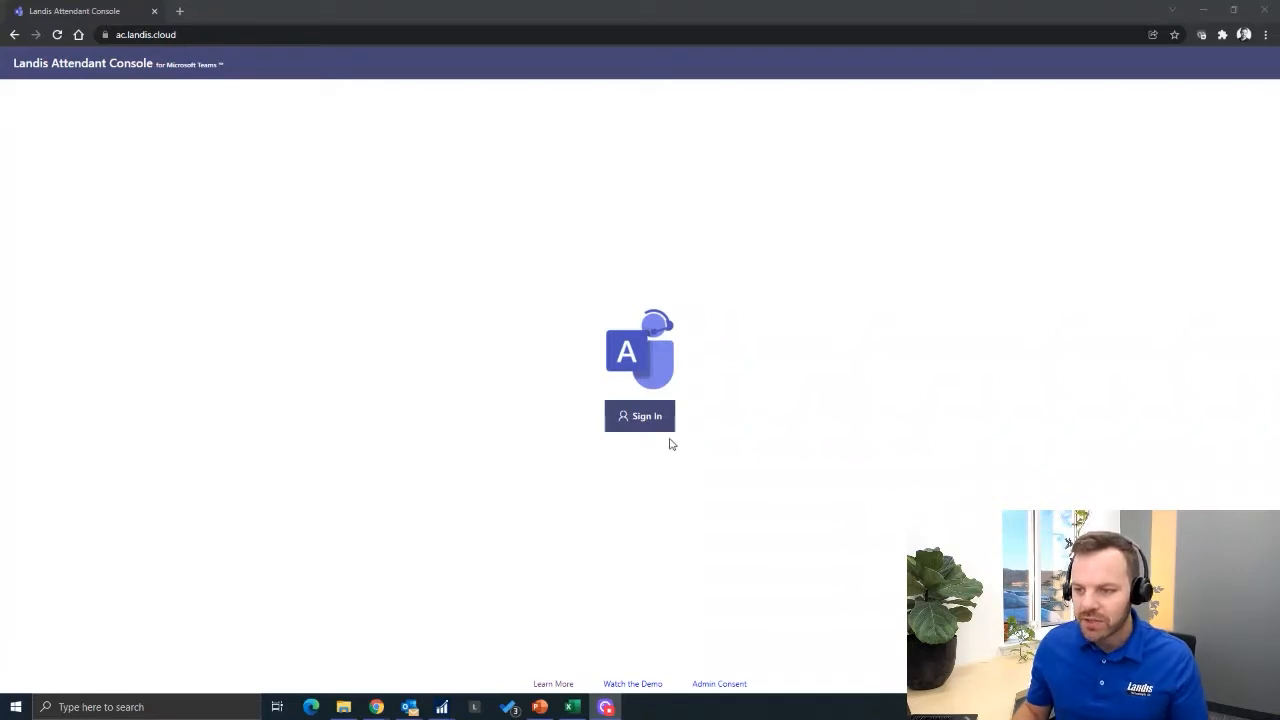
Sign in to the console with the listed Microsoft account
click(640, 416)
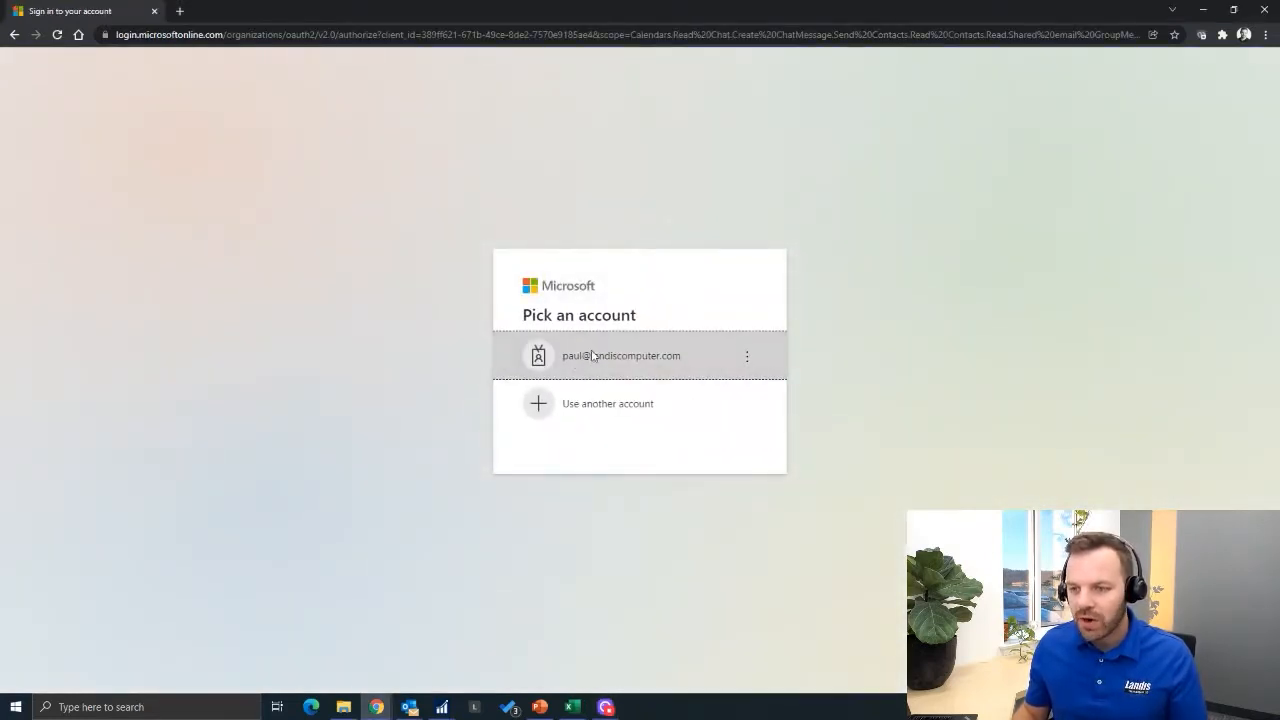
click(620, 356)
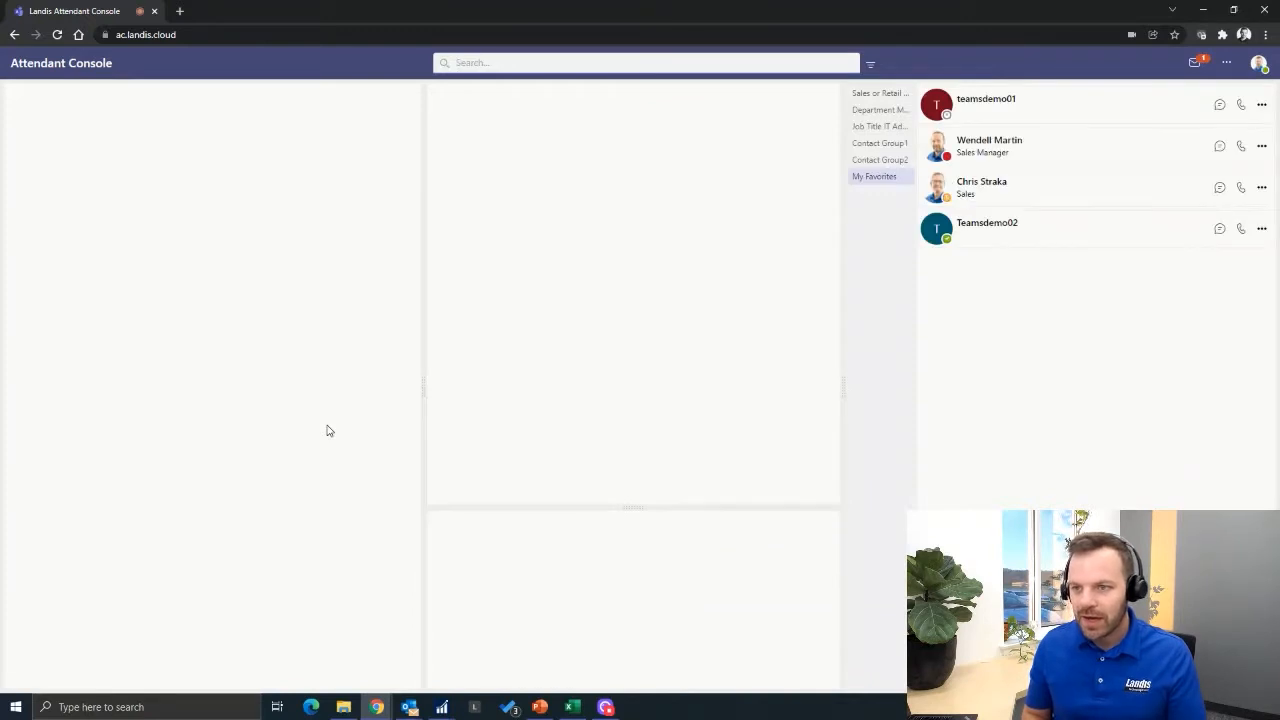
mouse_move(448, 420)
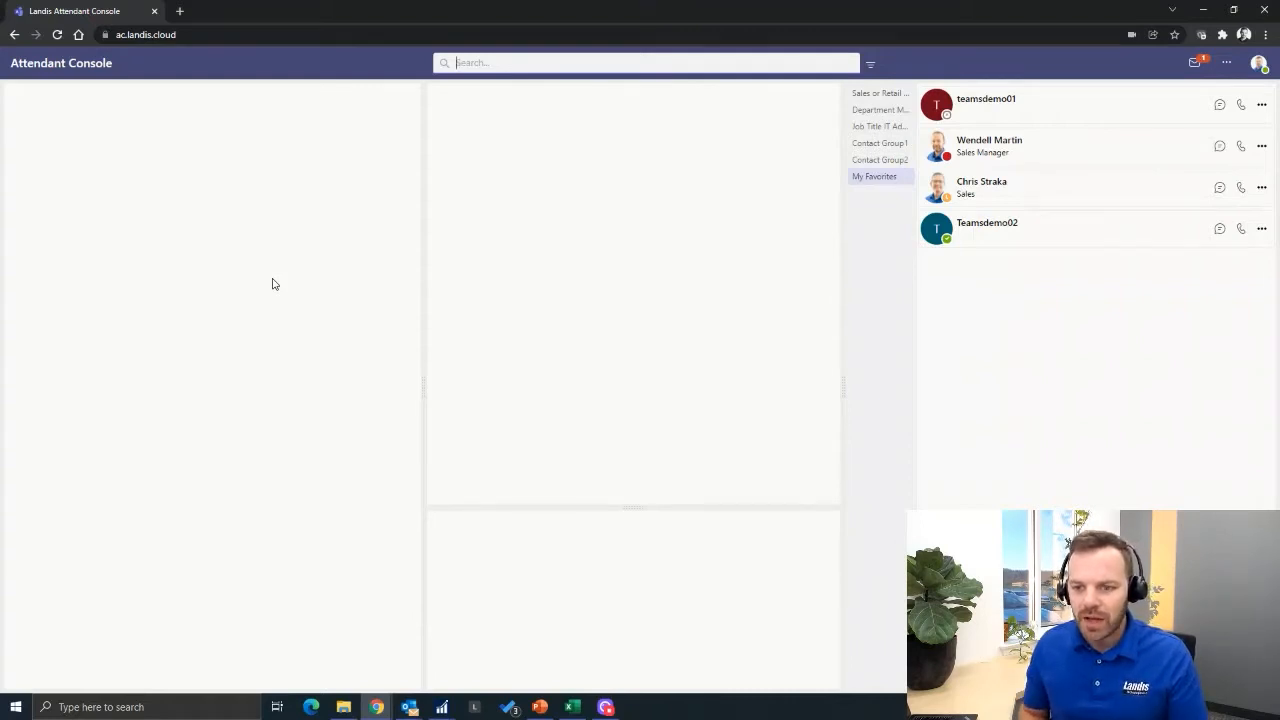
mouse_move(100, 142)
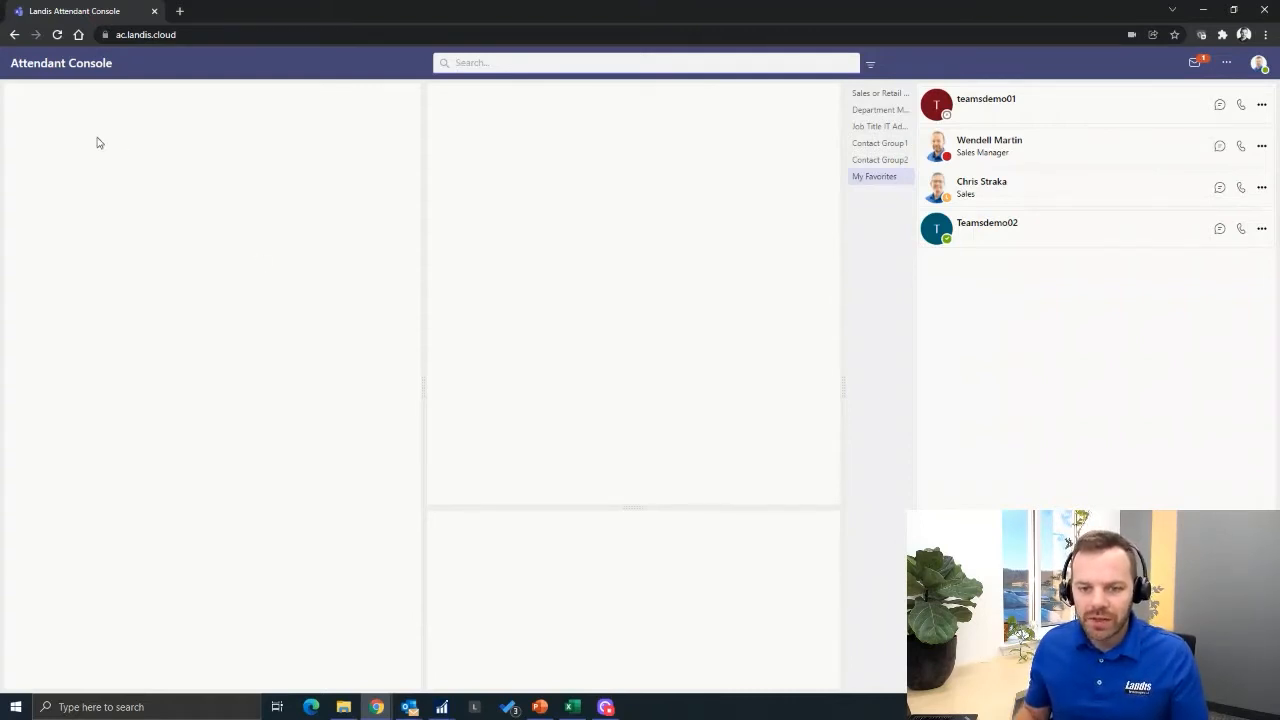
mouse_move(184, 224)
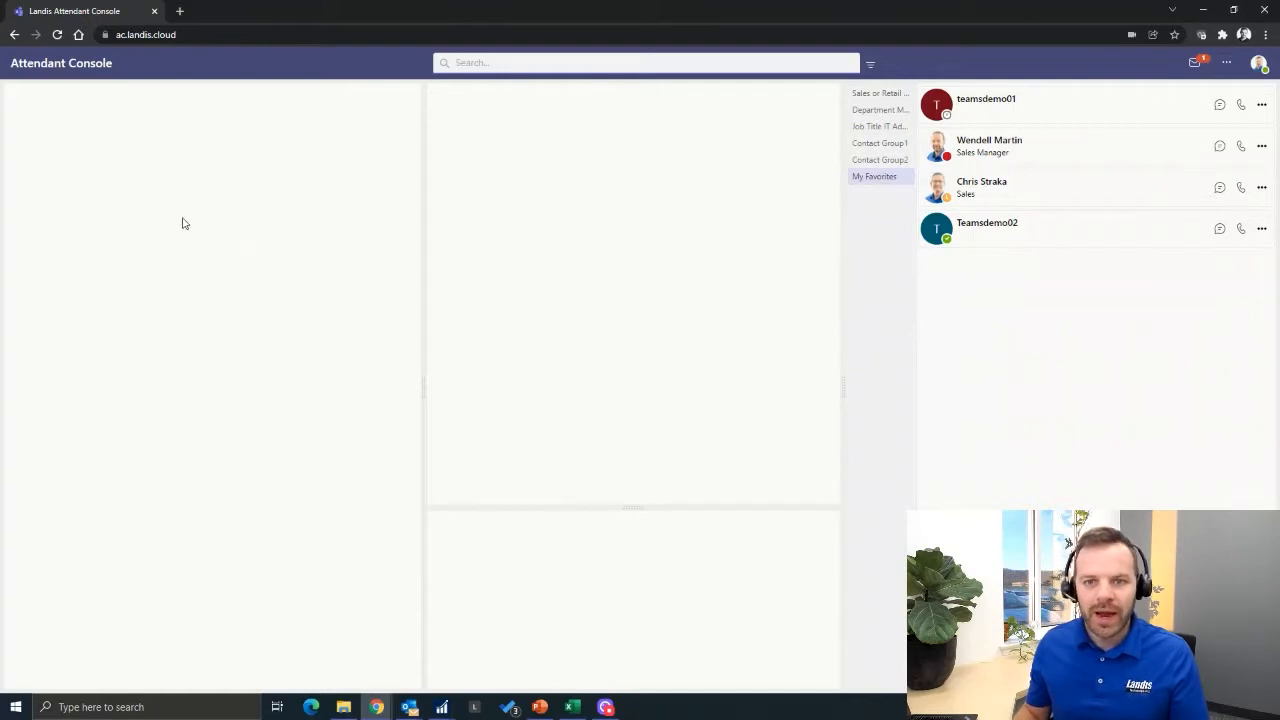
mouse_move(156, 308)
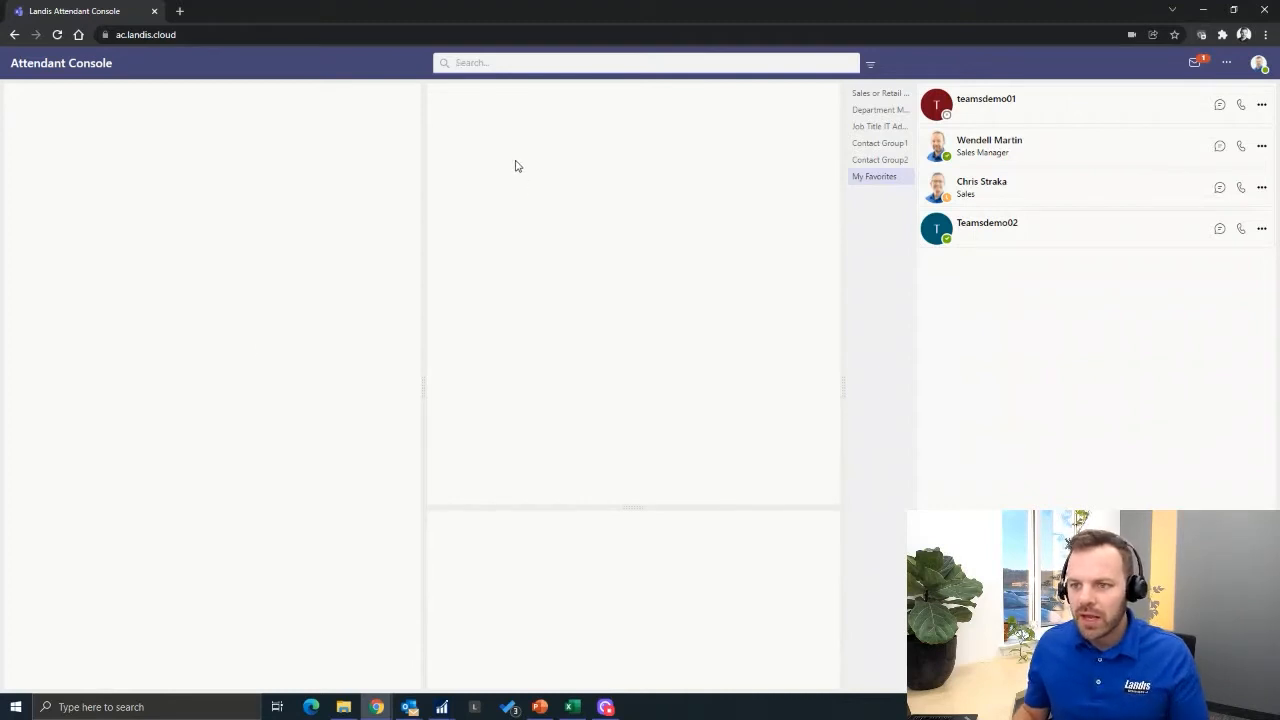
text(Martin)
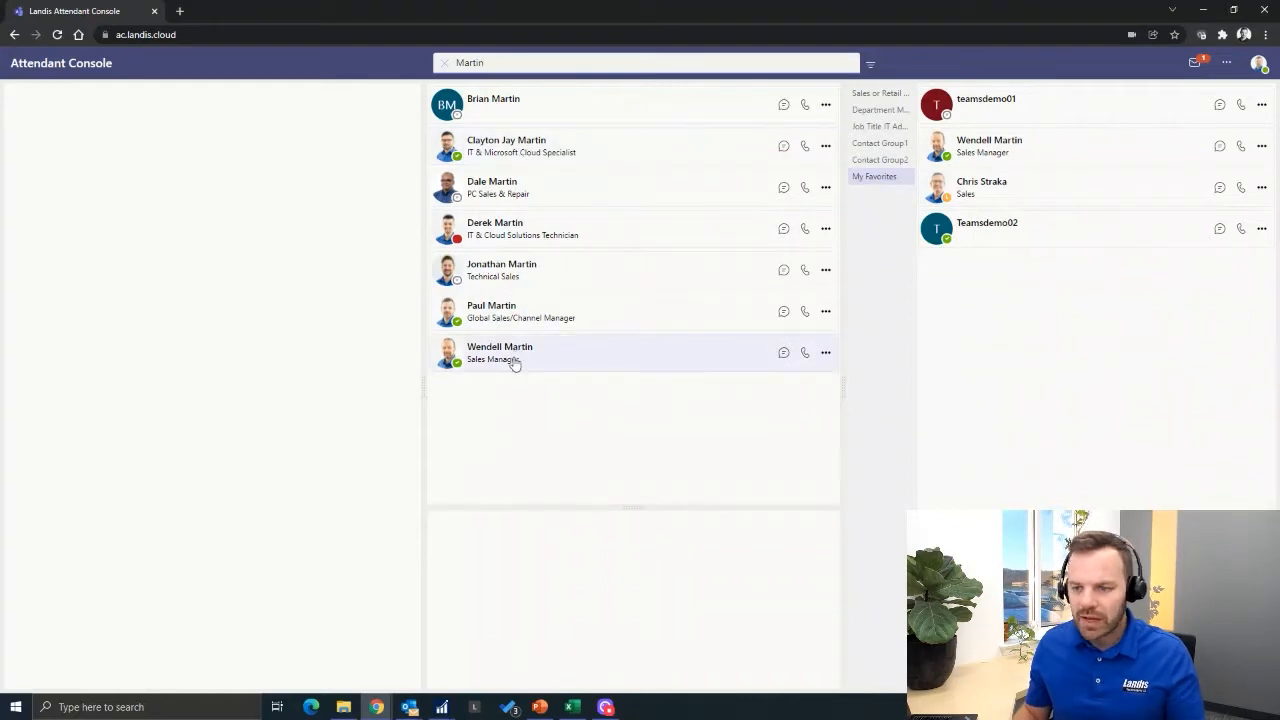
mouse_move(512, 384)
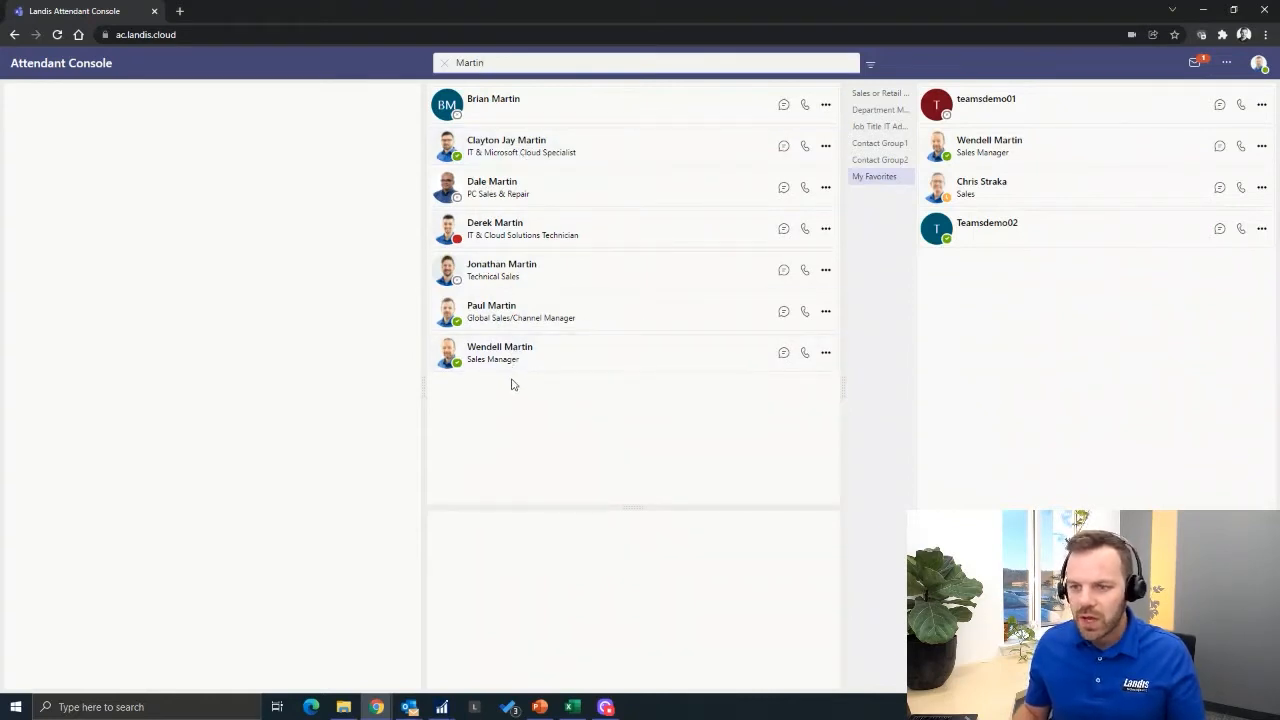
click(520, 228)
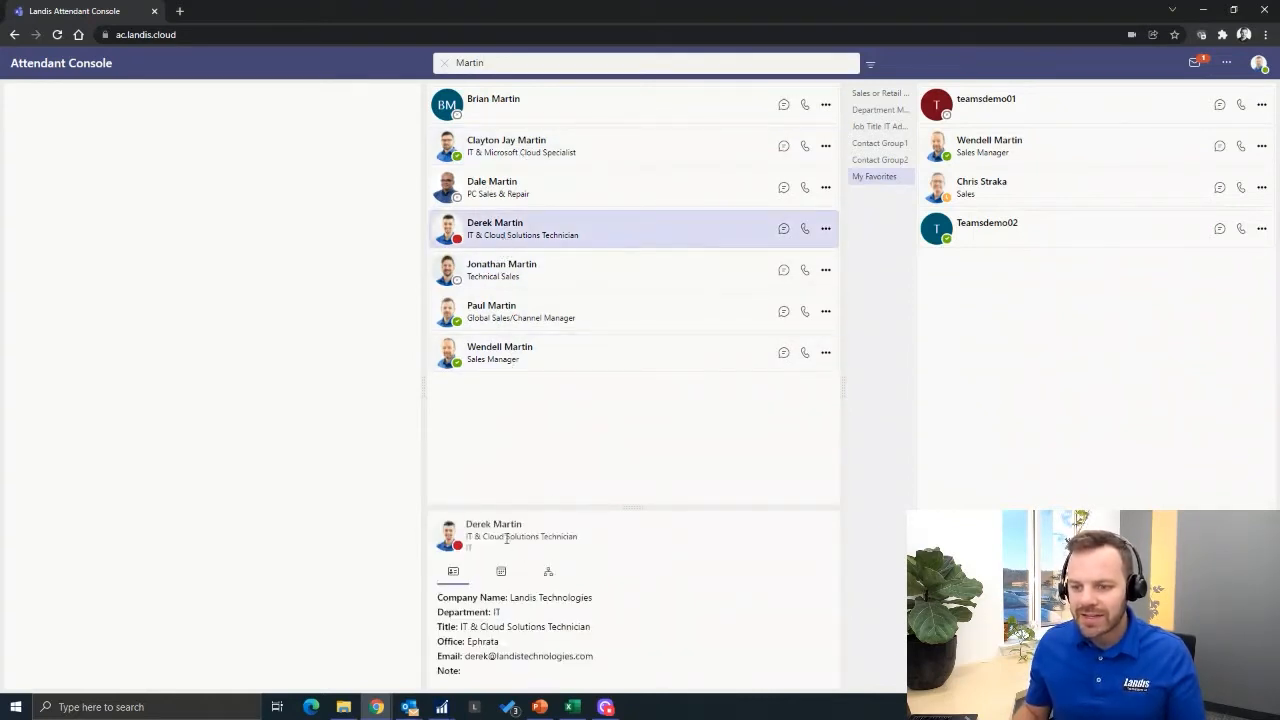
mouse_move(520, 604)
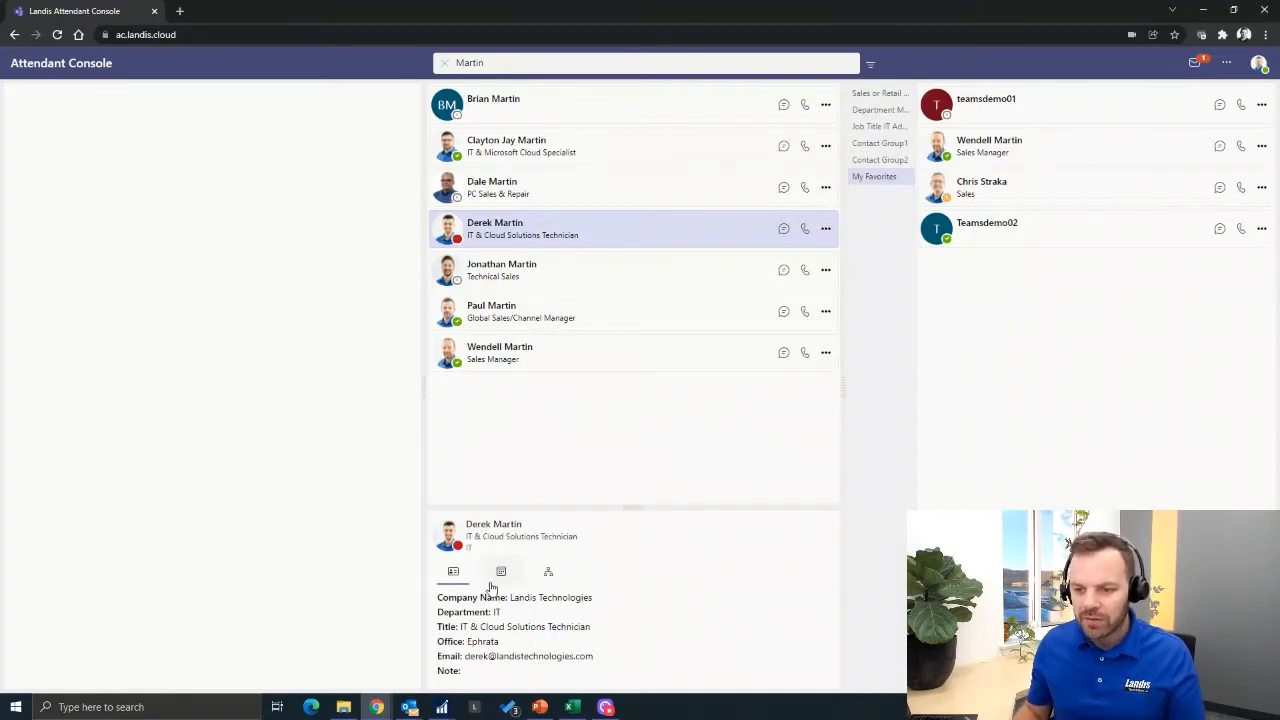
click(500, 572)
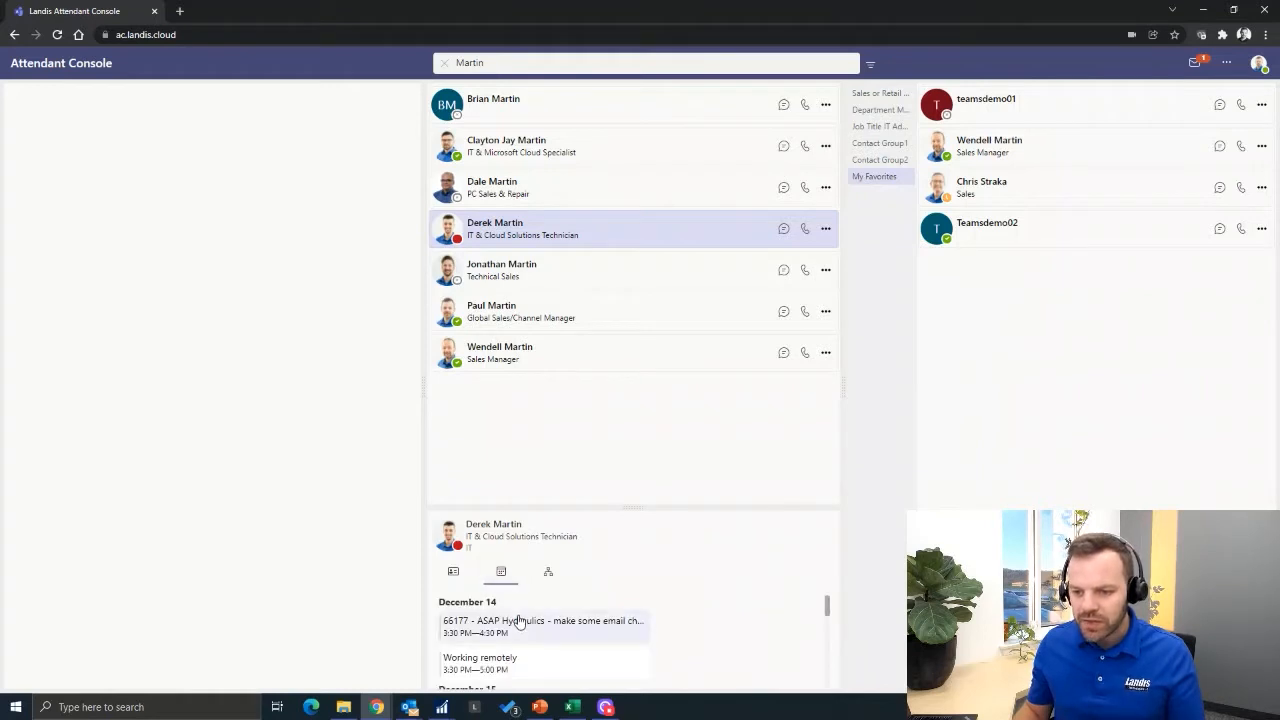
scroll(down, 3)
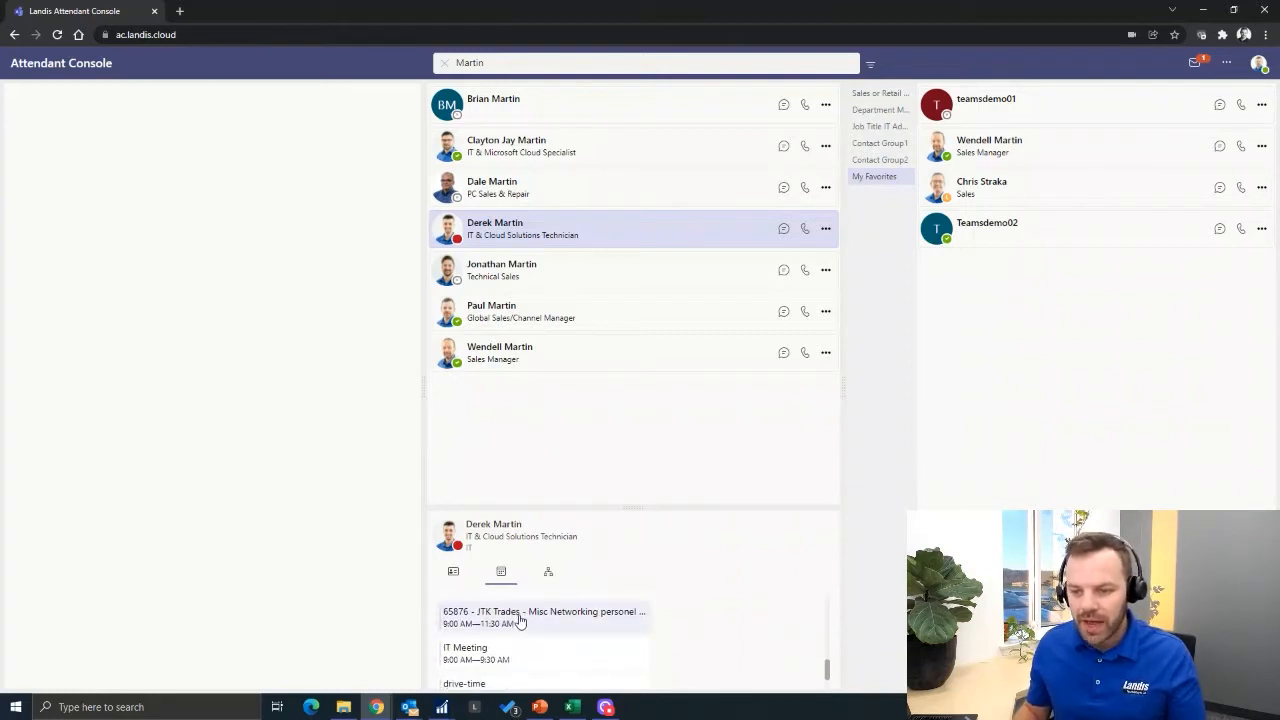
scroll(down, 3)
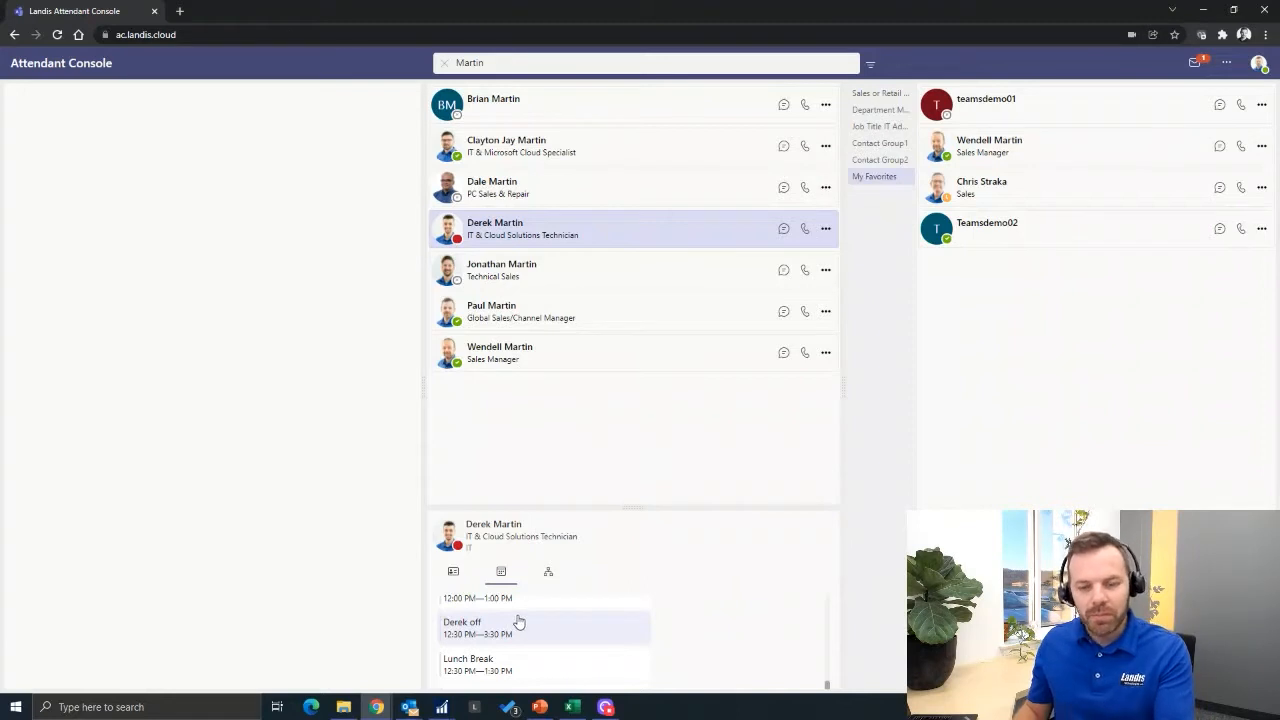
scroll(down, 3)
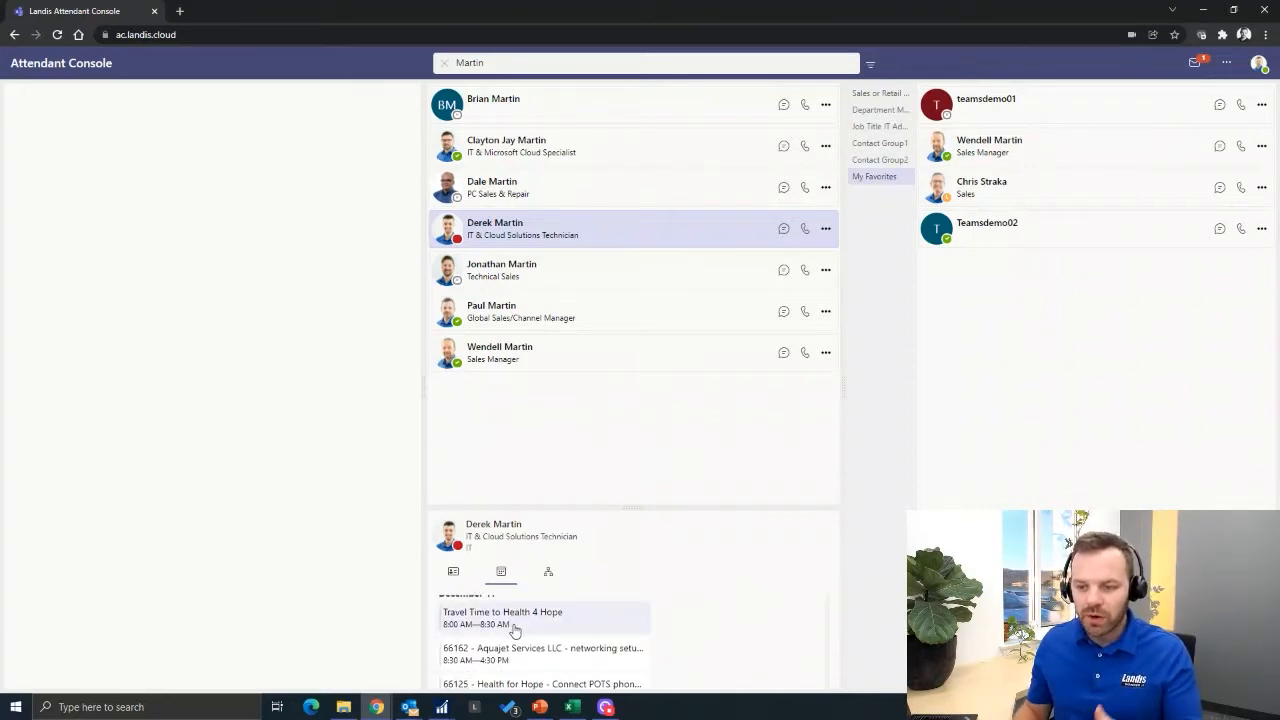
scroll(down, 3)
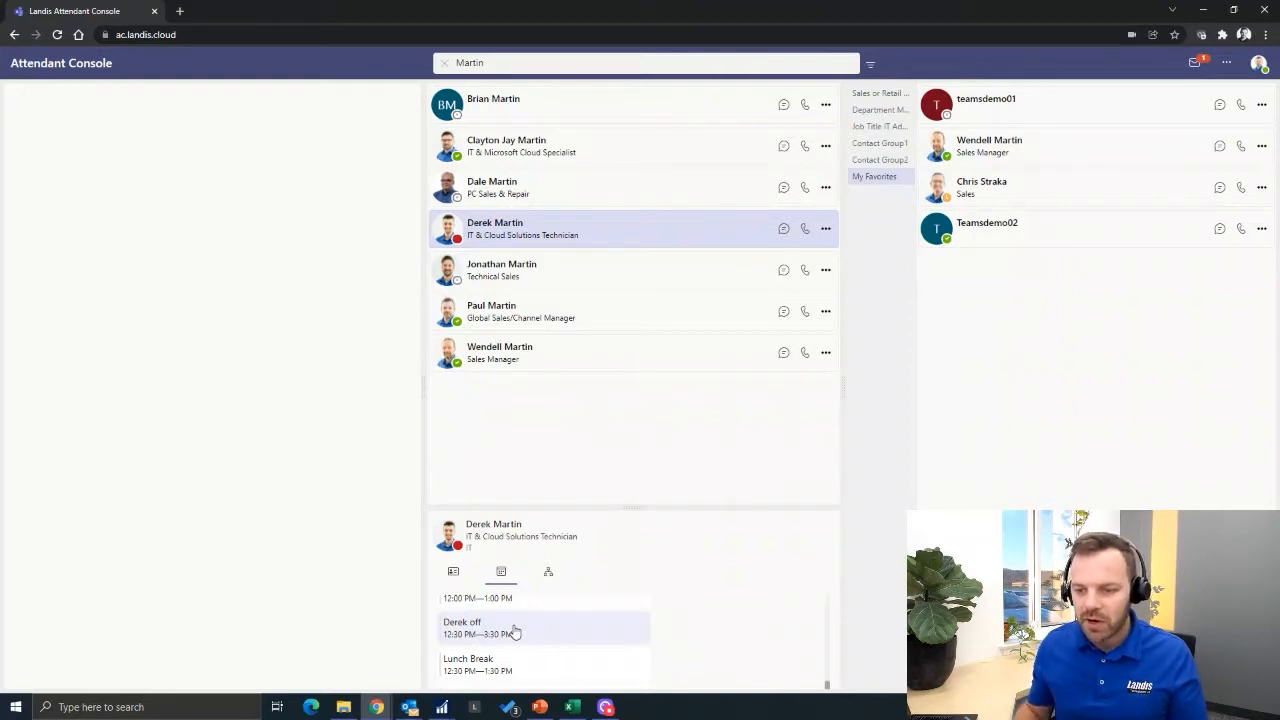
click(548, 572)
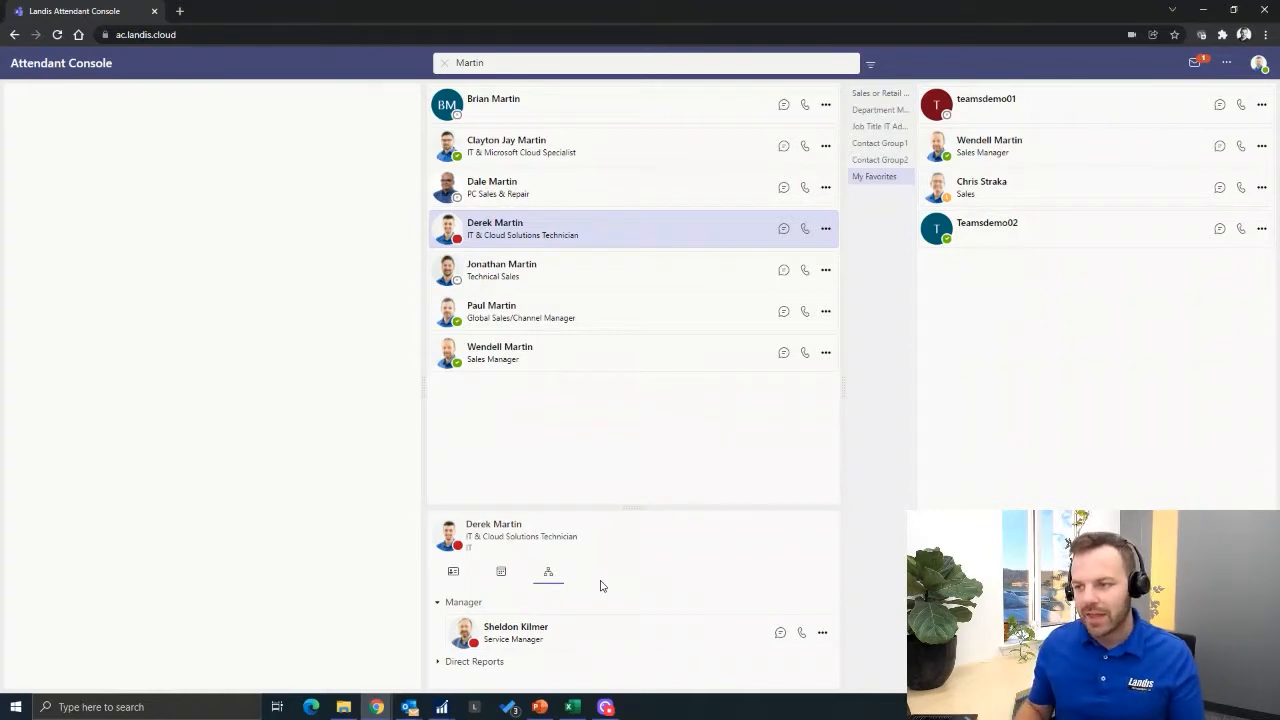
mouse_move(894, 112)
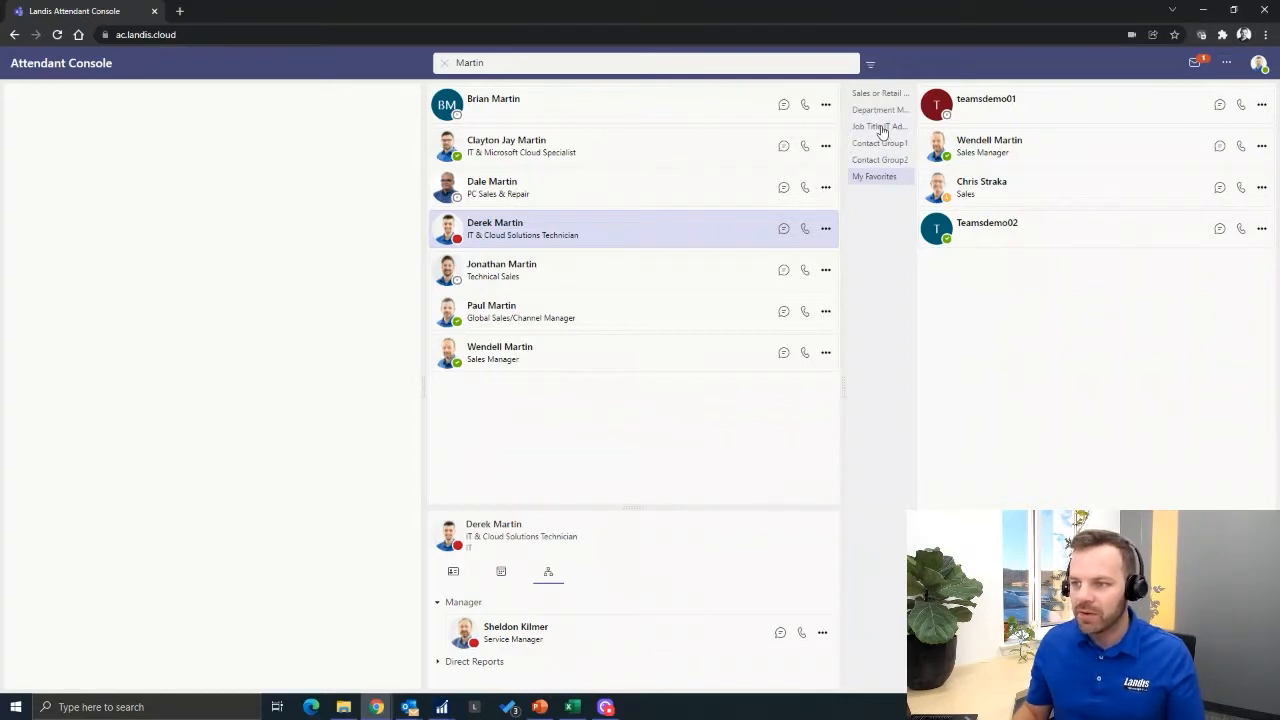
mouse_move(880, 176)
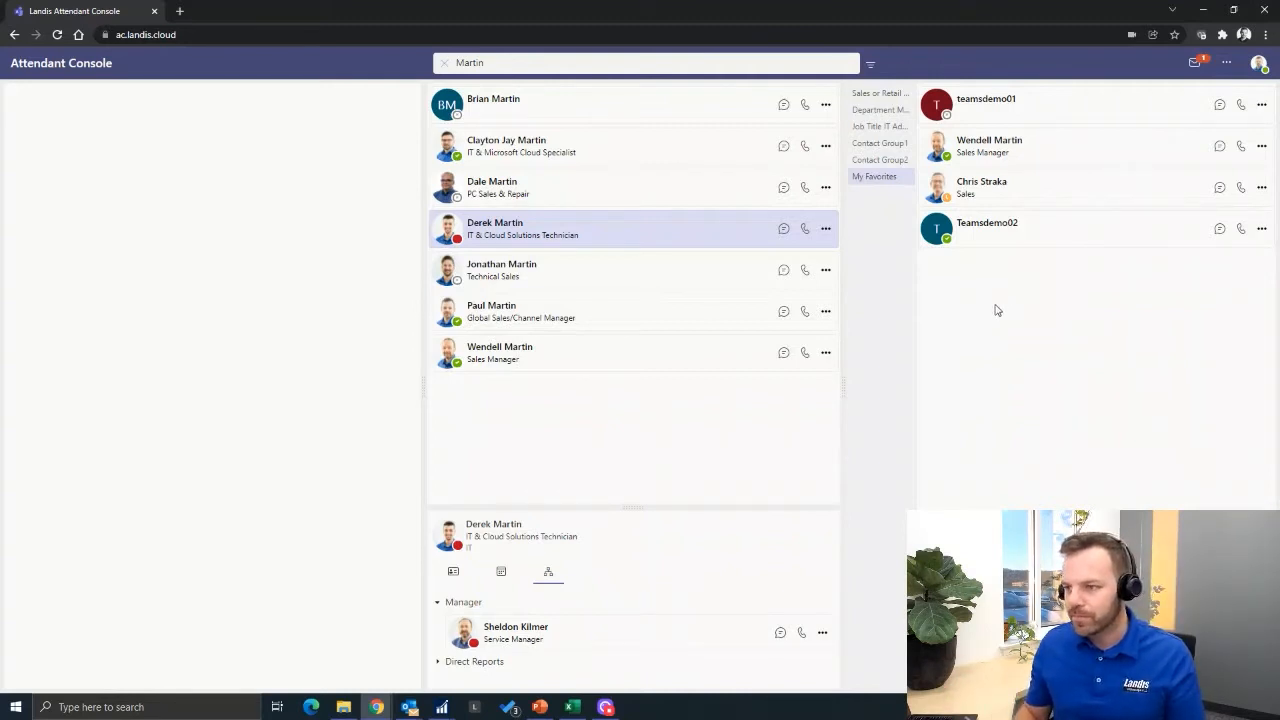
mouse_move(900, 338)
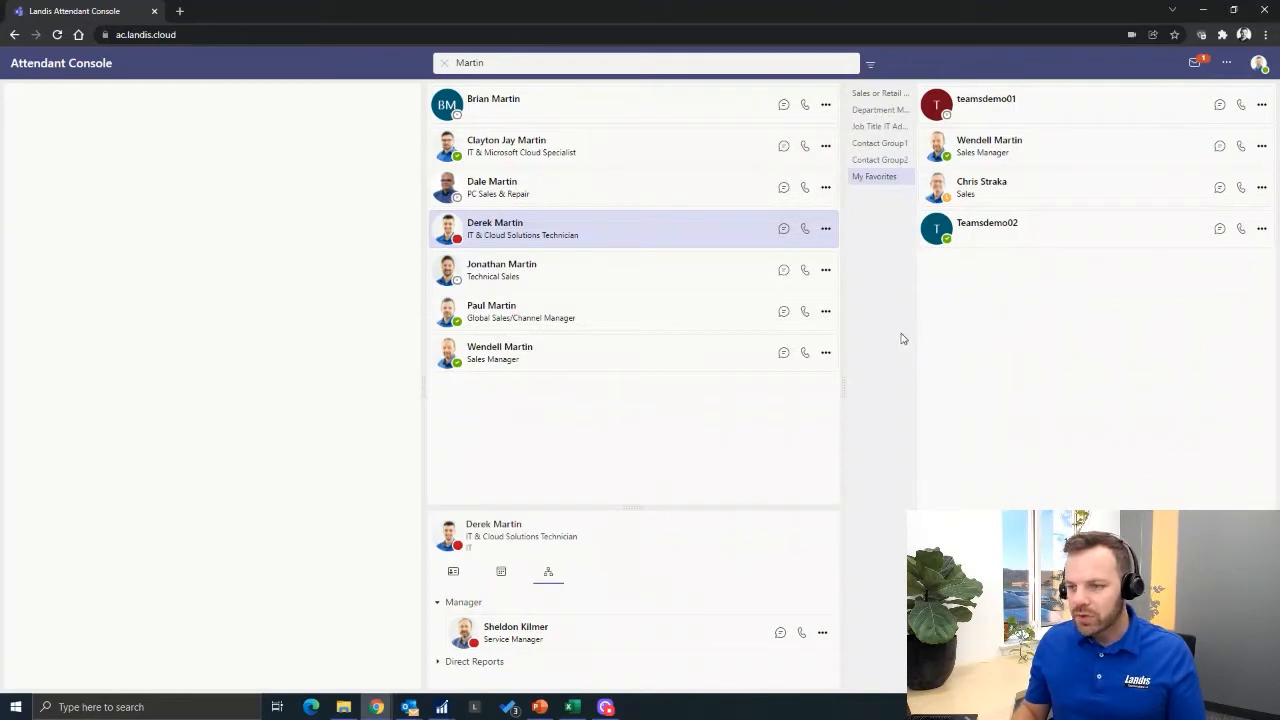
mouse_move(644, 352)
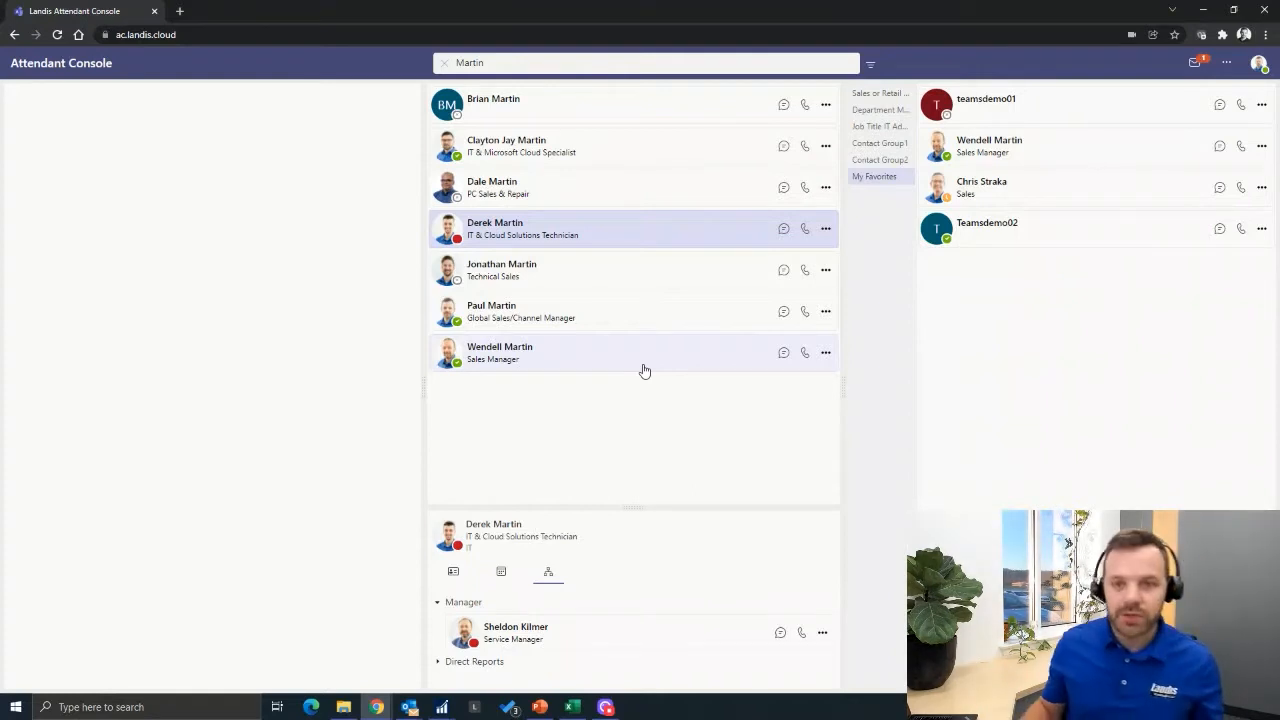
mouse_move(96, 128)
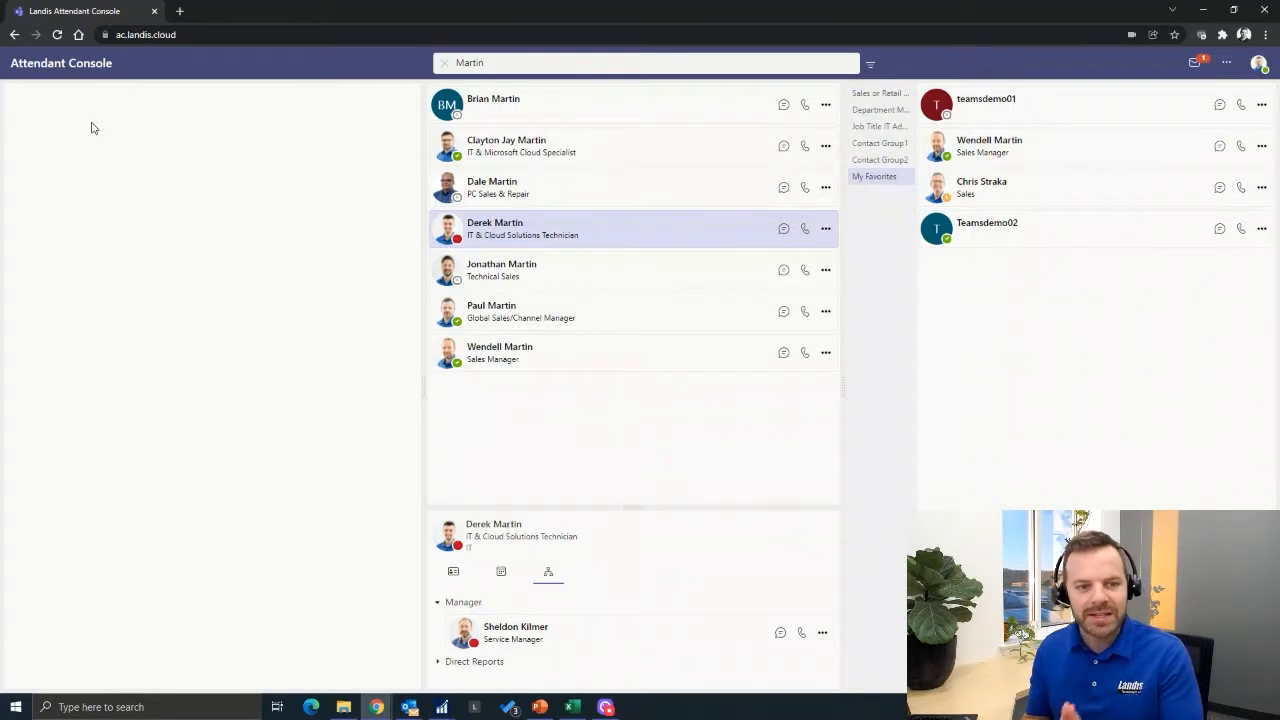
click(804, 312)
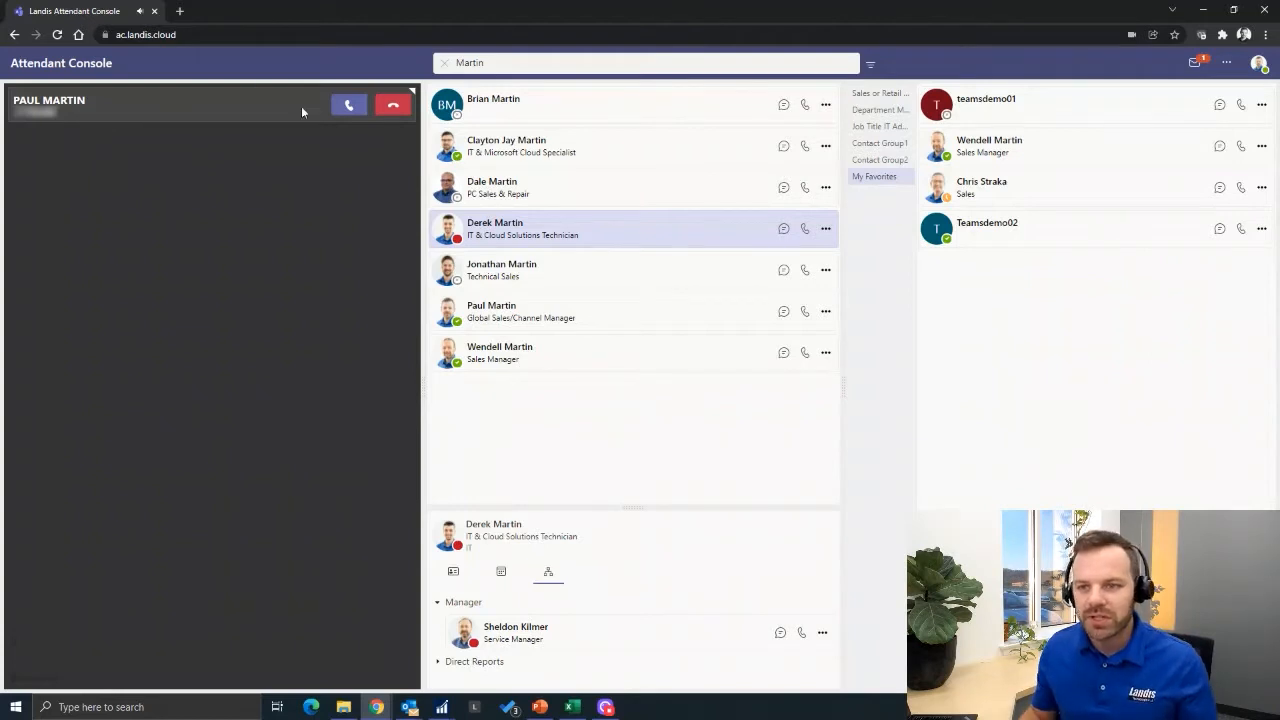
click(348, 104)
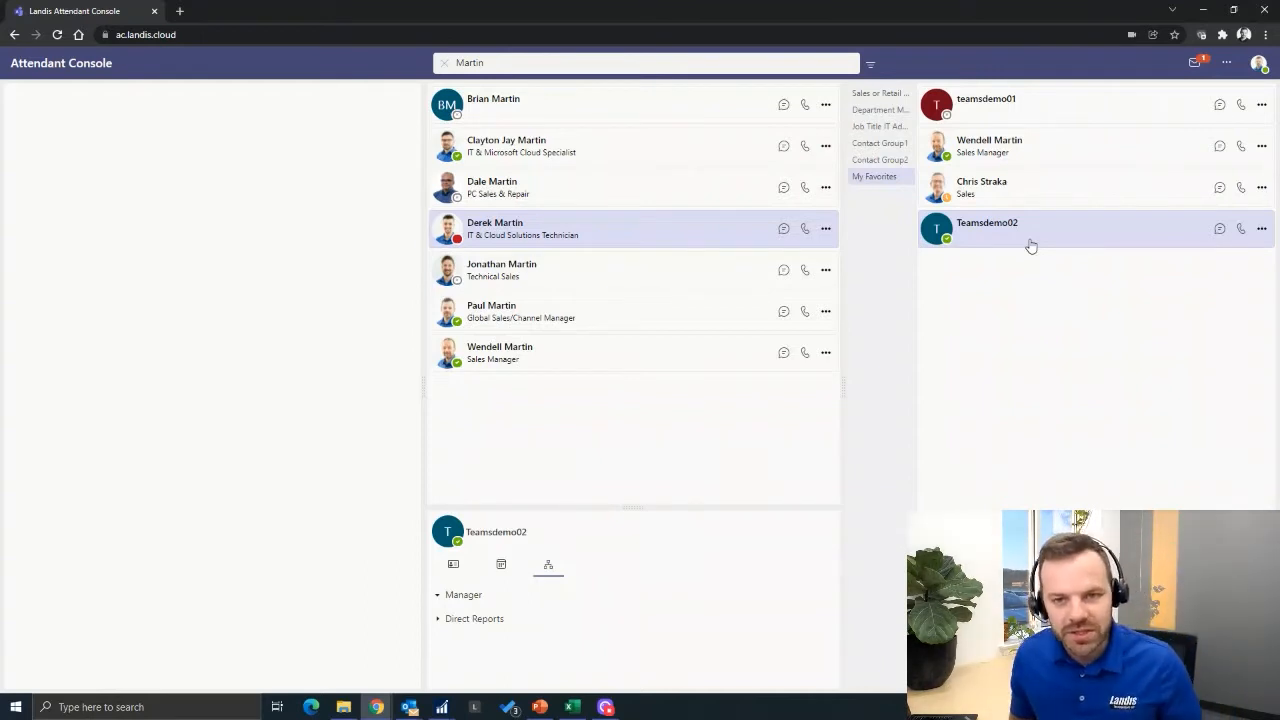
click(804, 312)
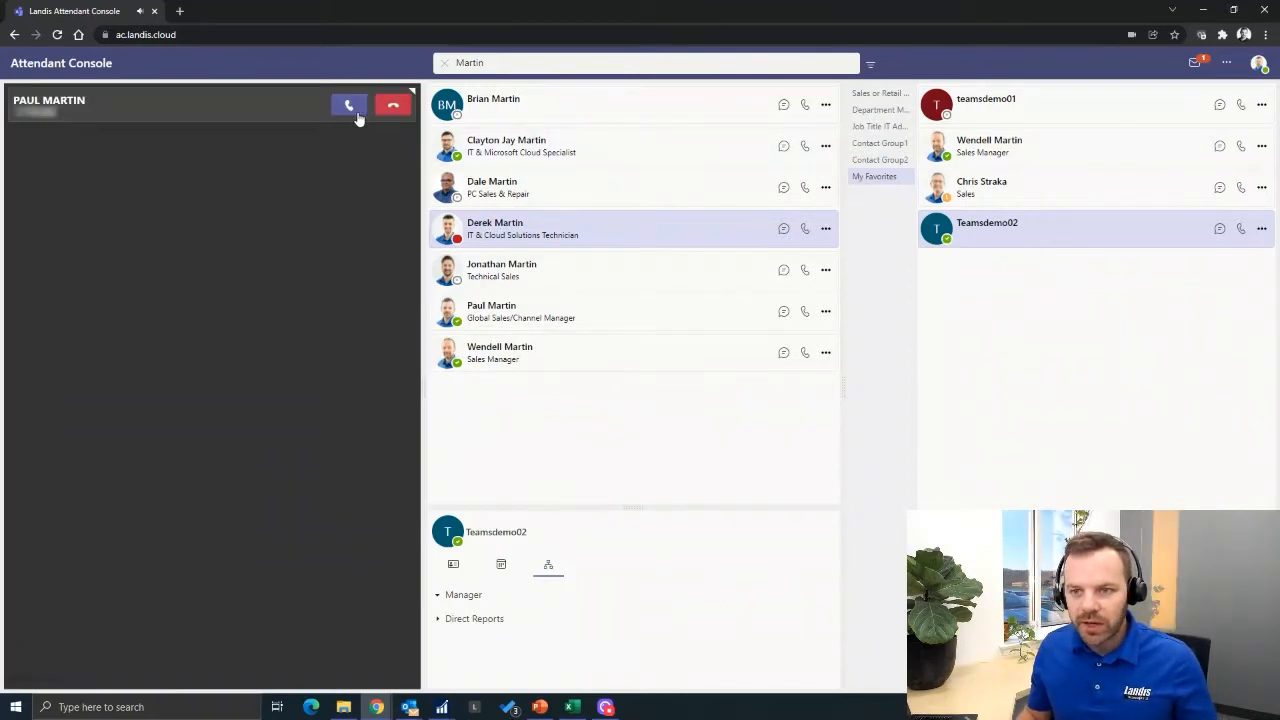
click(348, 104)
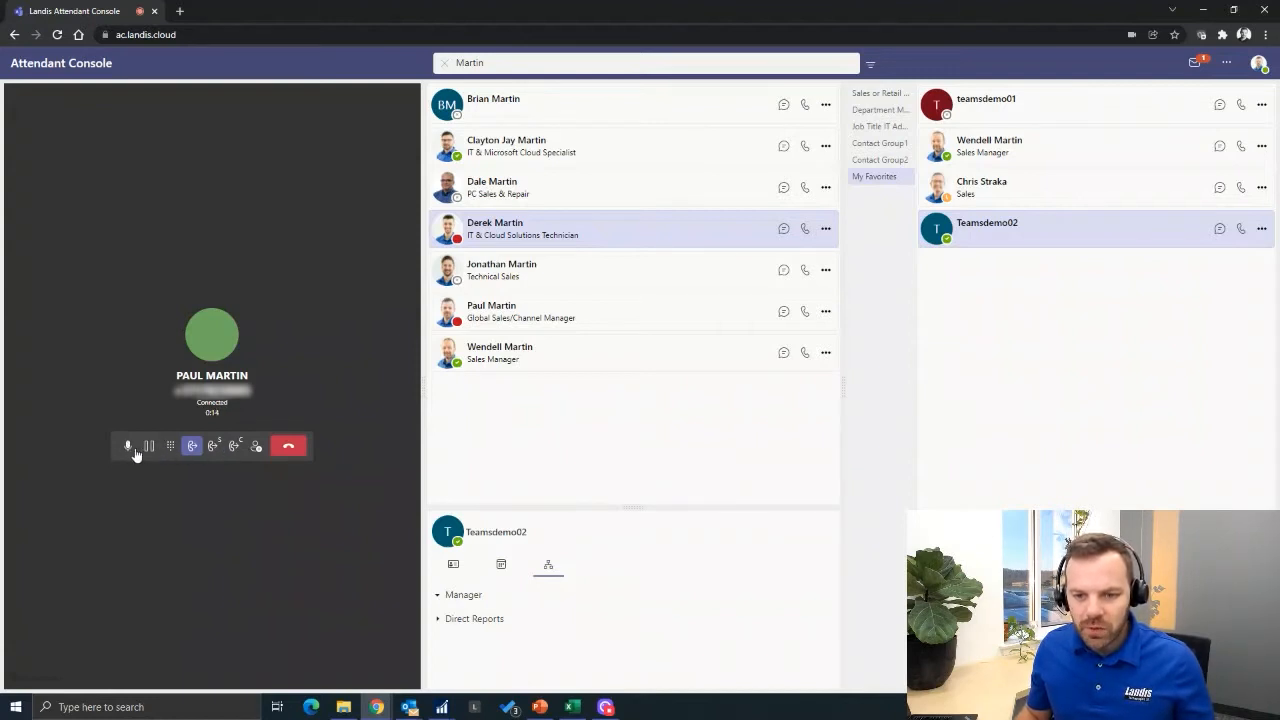
click(148, 446)
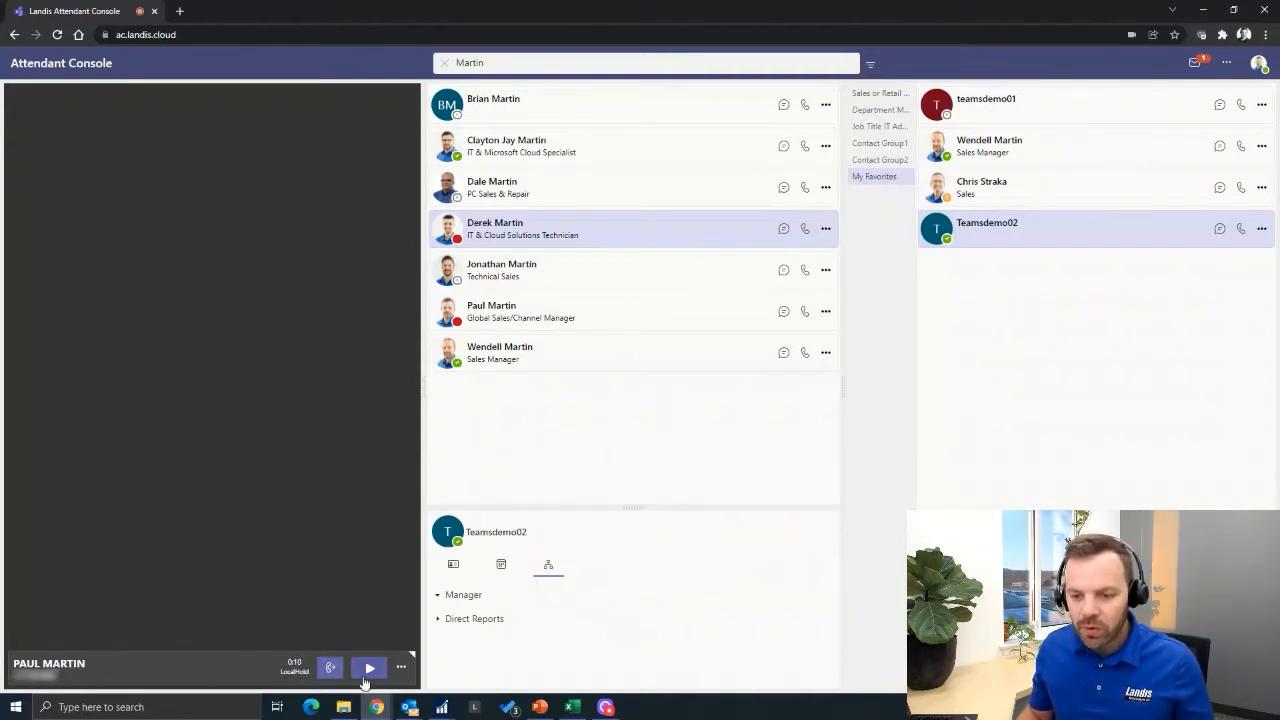
click(368, 668)
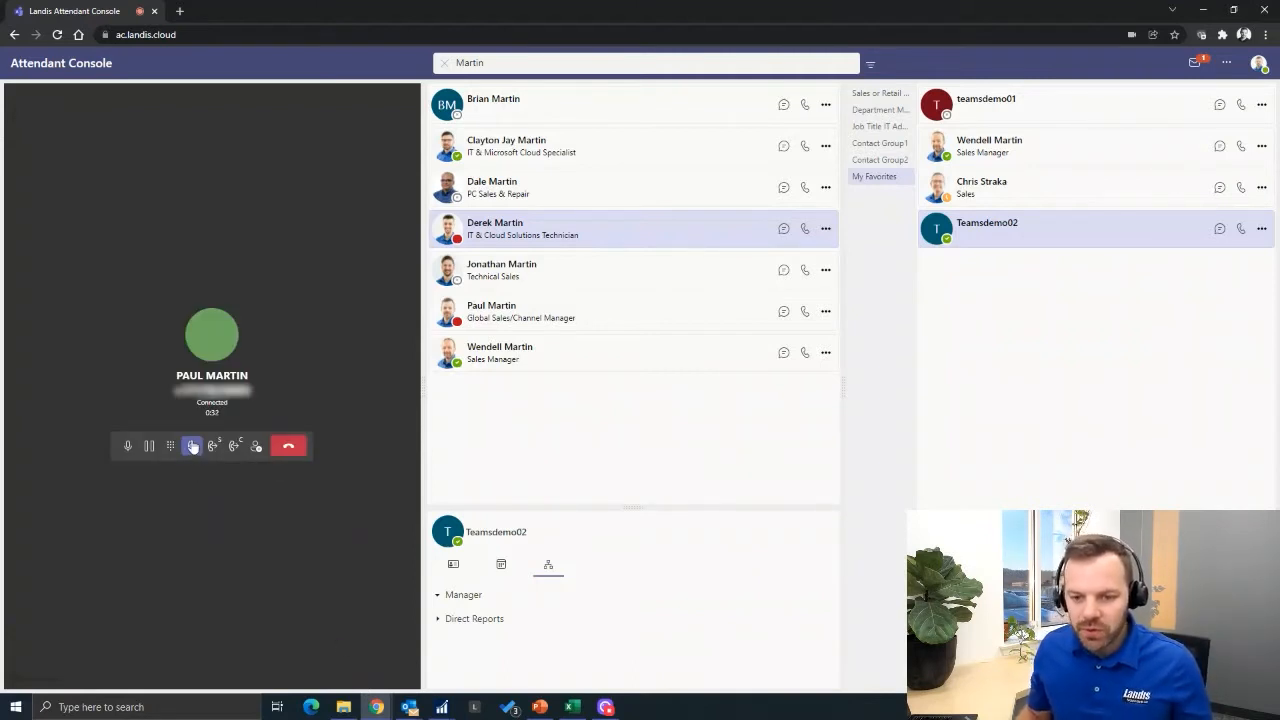
mouse_move(212, 446)
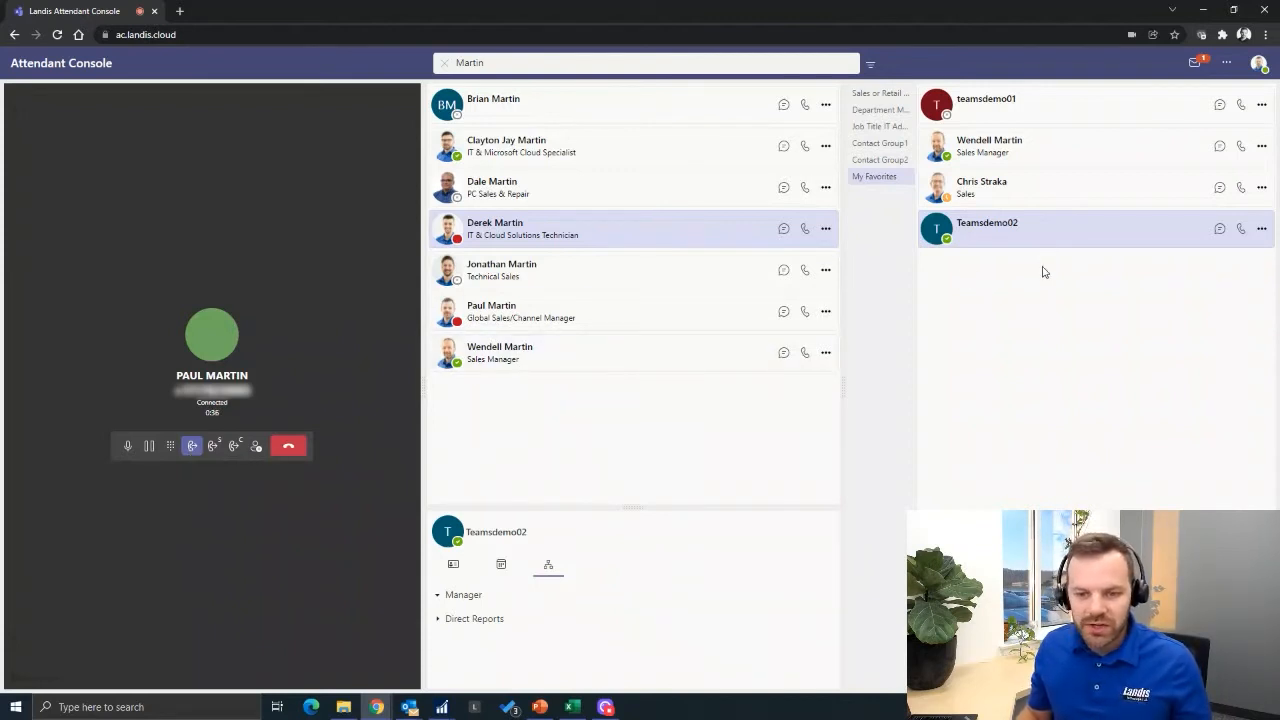
mouse_move(1050, 442)
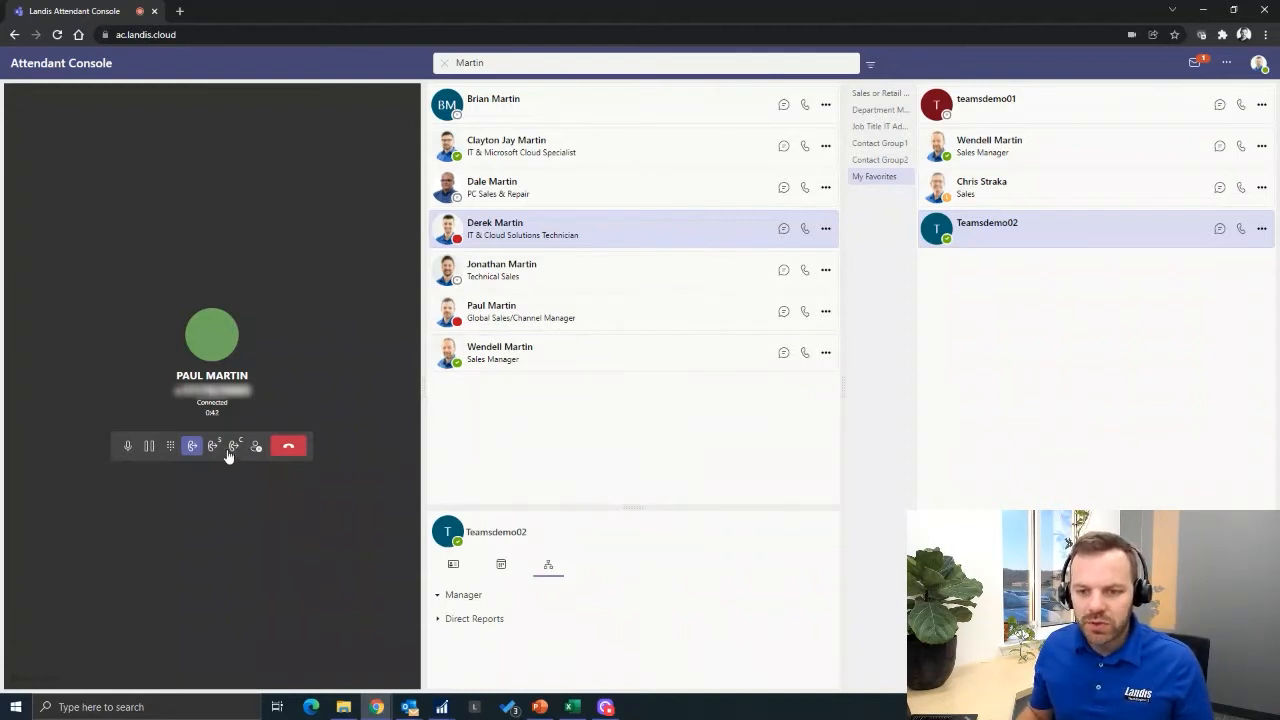
click(212, 444)
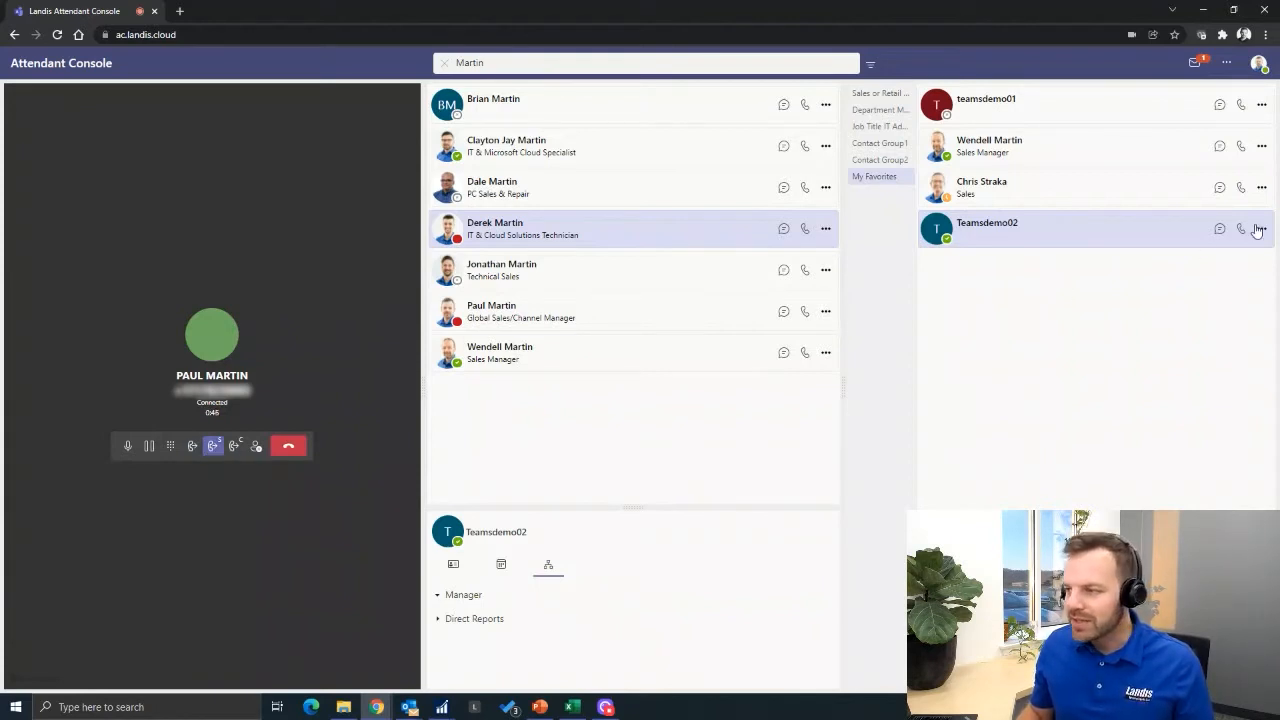
click(1240, 228)
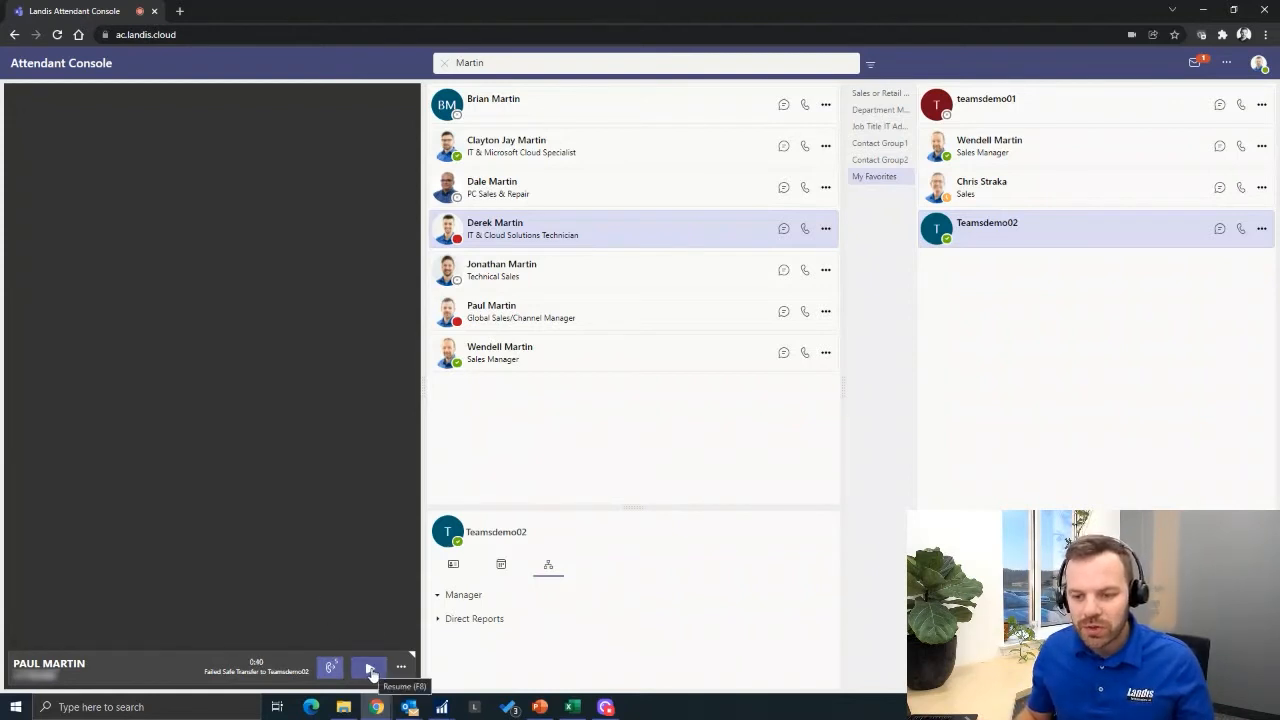
click(368, 668)
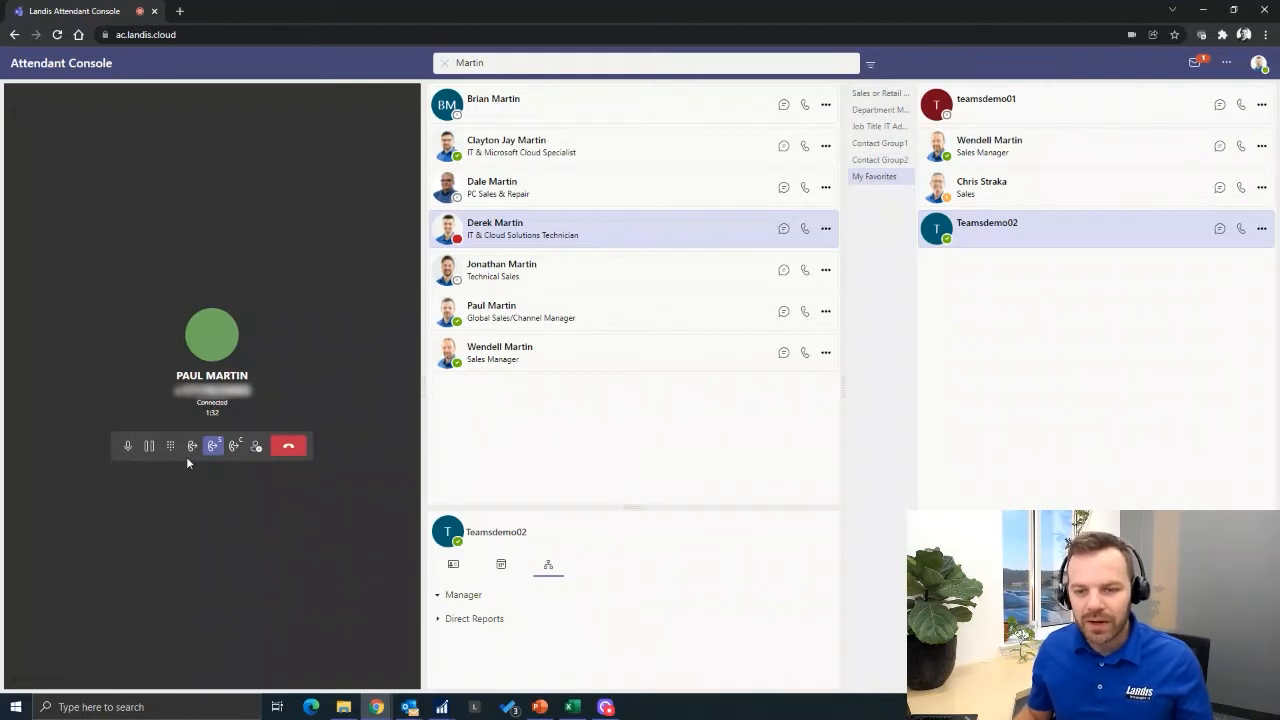
mouse_move(232, 444)
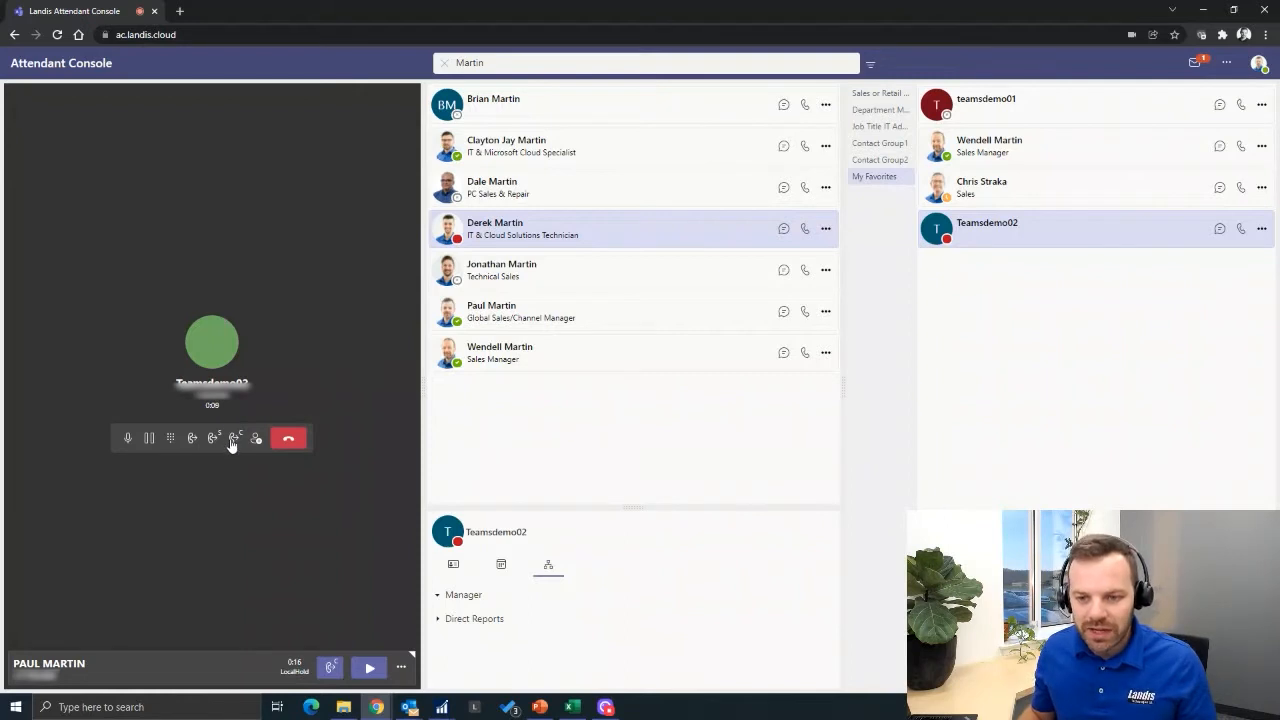
mouse_move(232, 438)
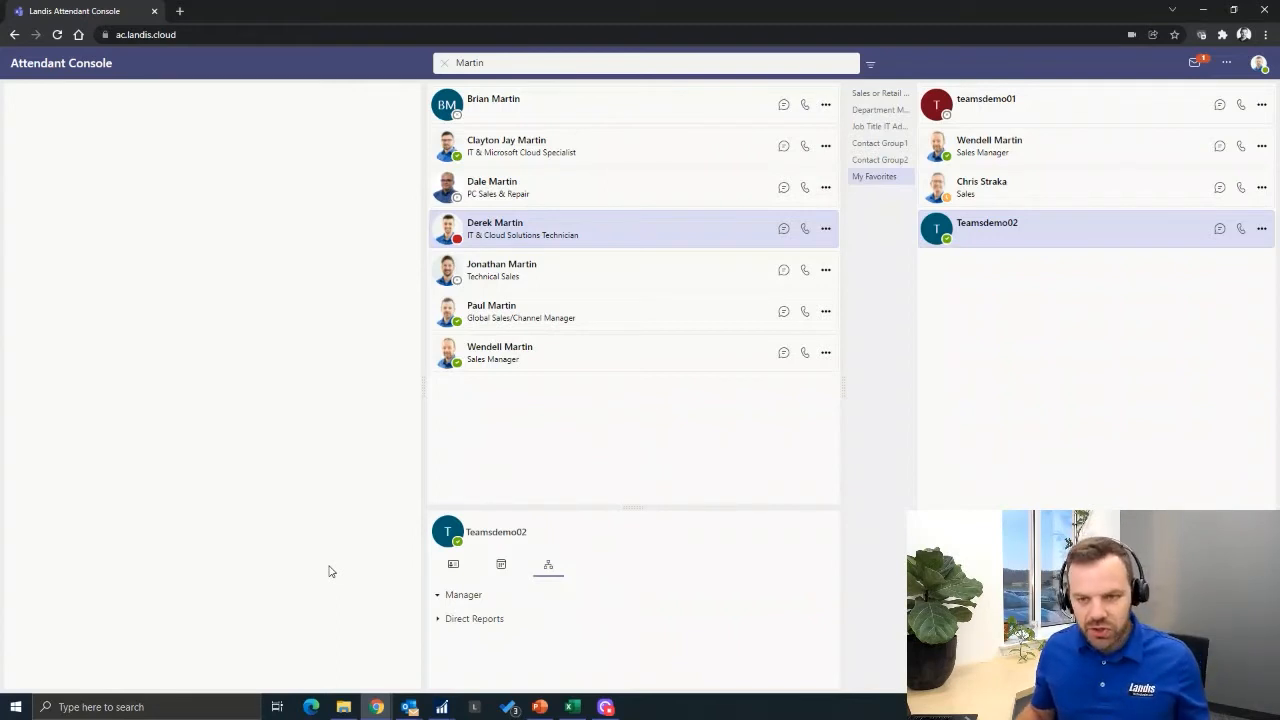
mouse_move(210, 348)
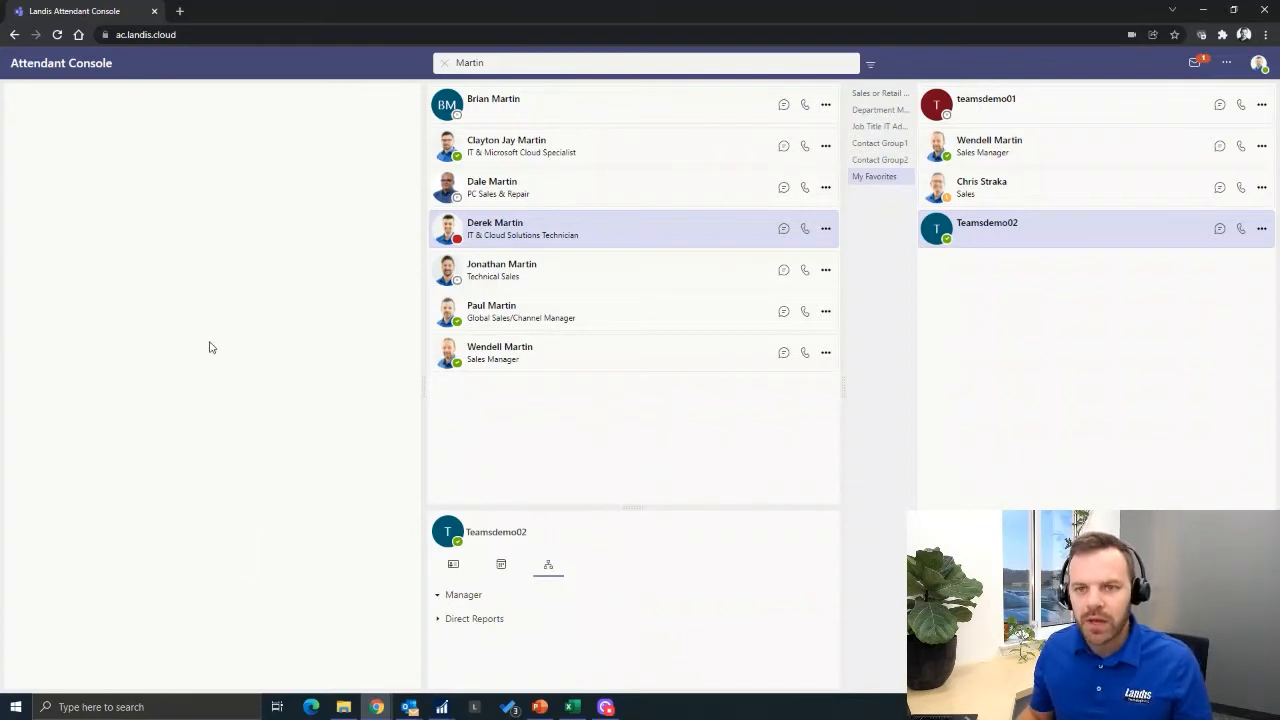
mouse_move(256, 158)
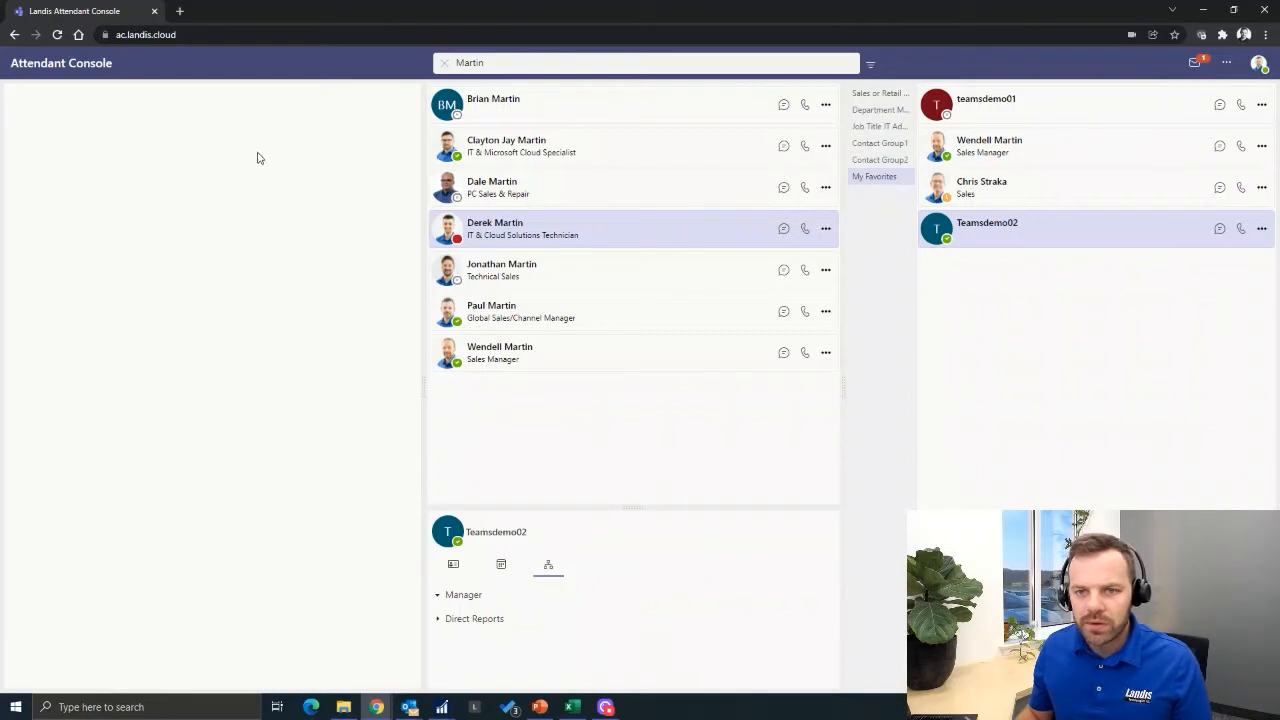
click(804, 312)
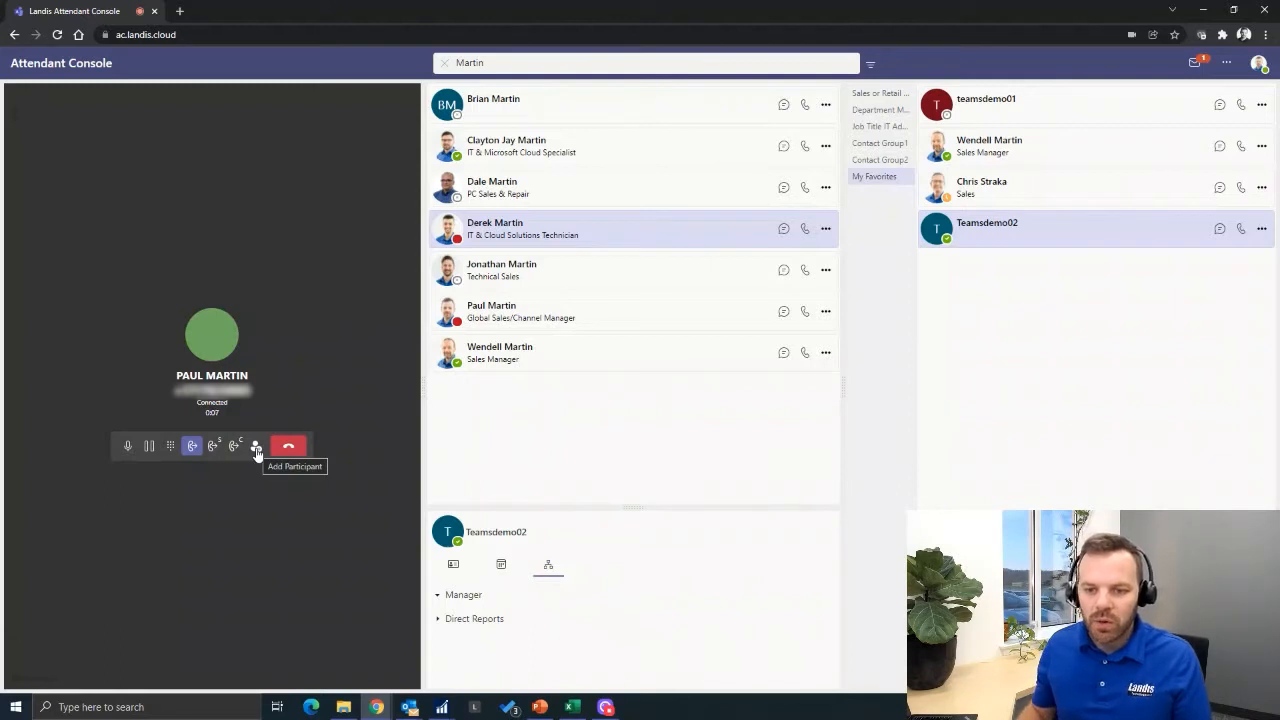
mouse_move(148, 478)
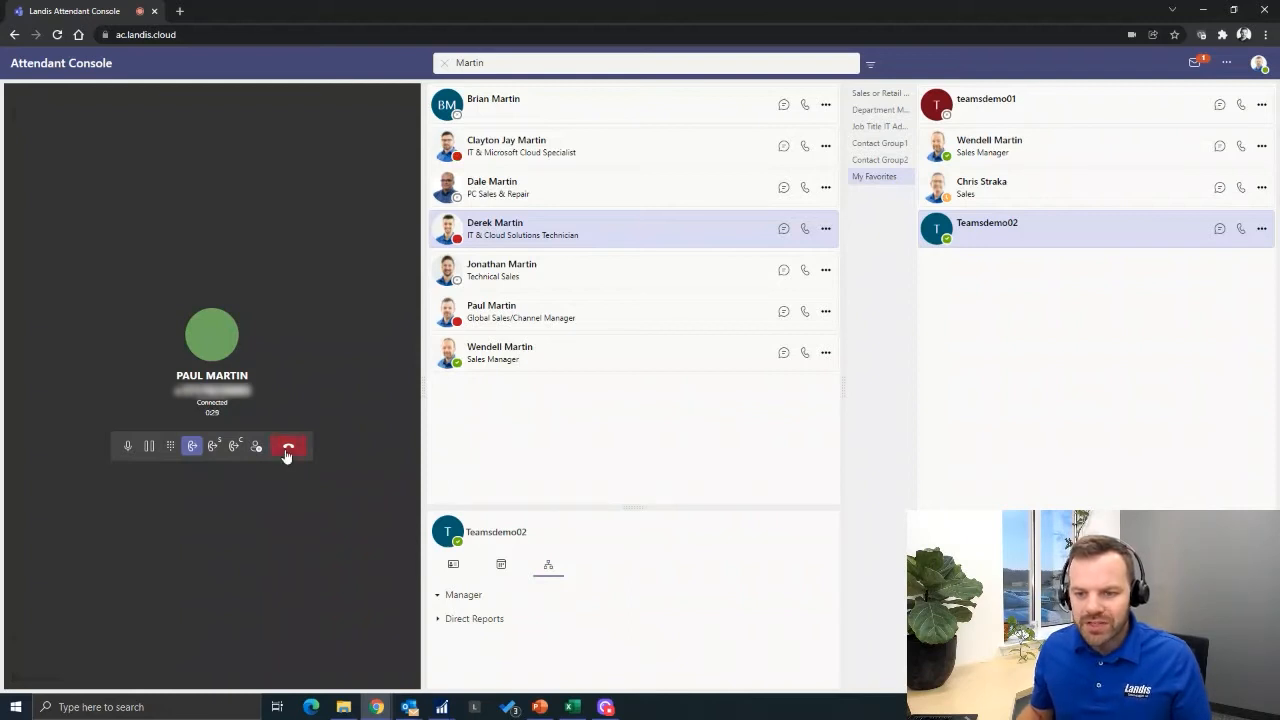
End the current call and answer the two new incoming calls
click(288, 446)
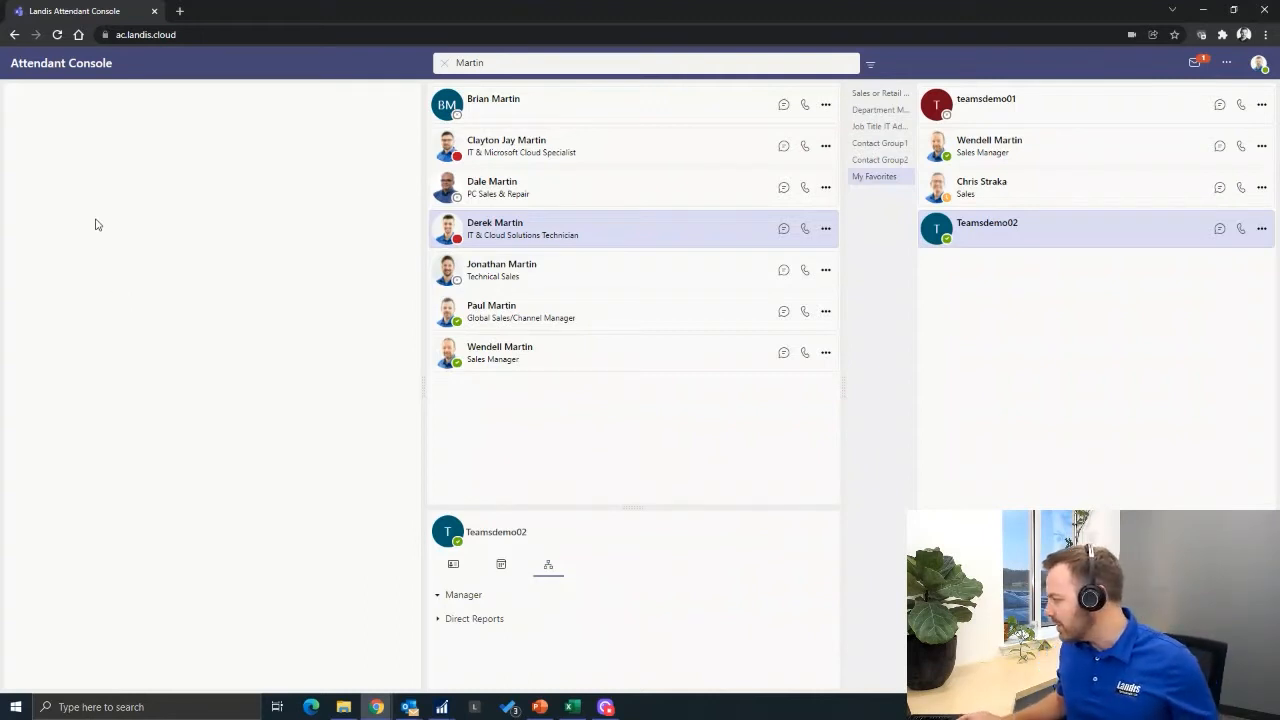
click(804, 312)
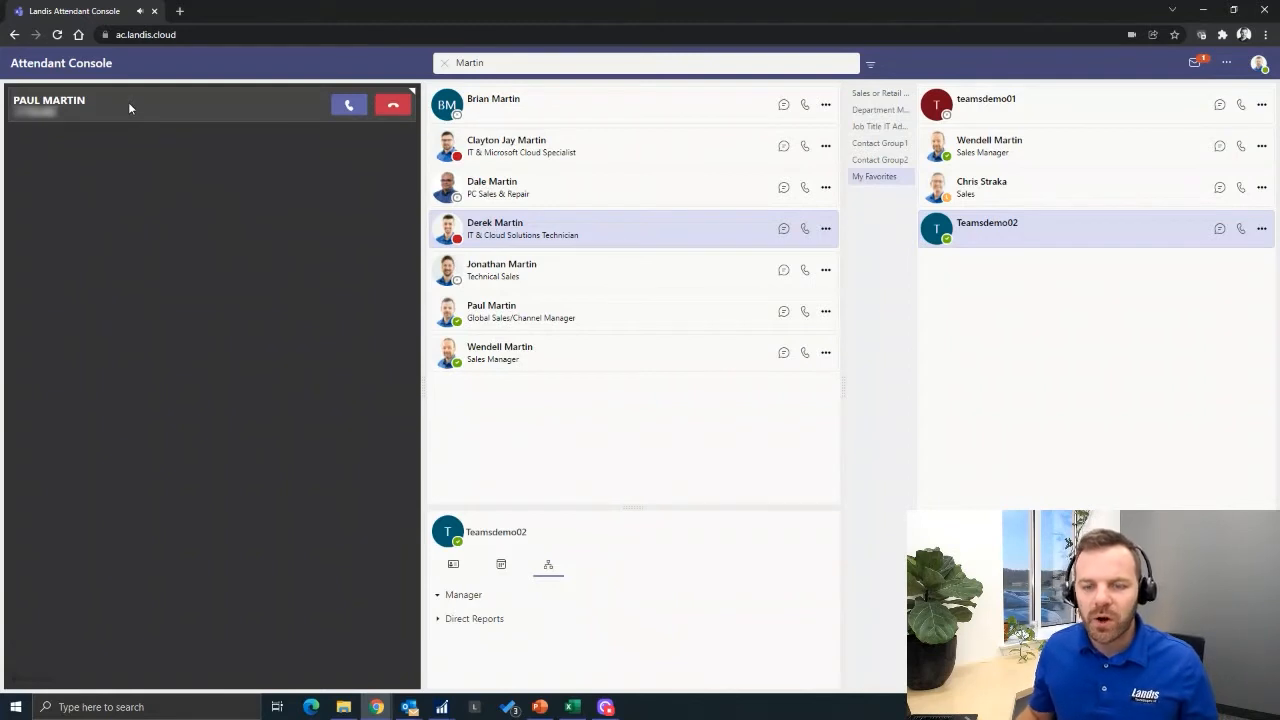
click(1240, 228)
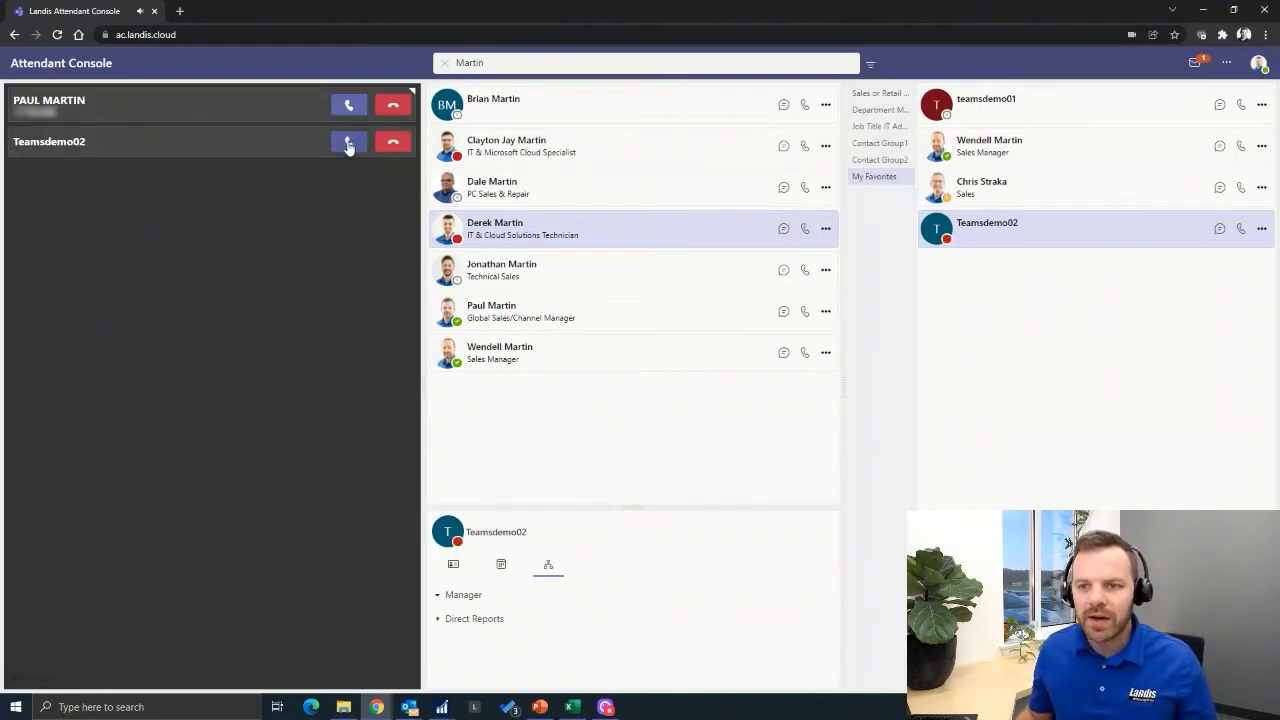
click(348, 140)
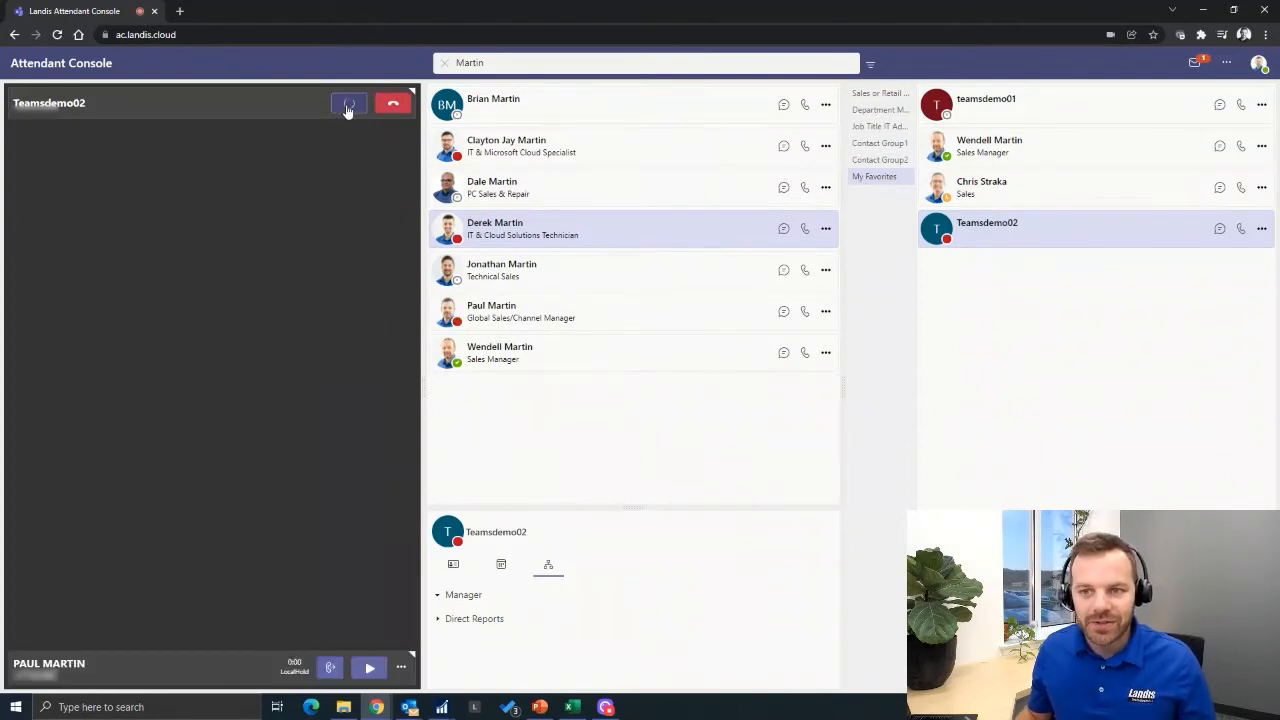
Talk with Teamsdemo02 while Paul Martin waits, then hang up on it
click(348, 104)
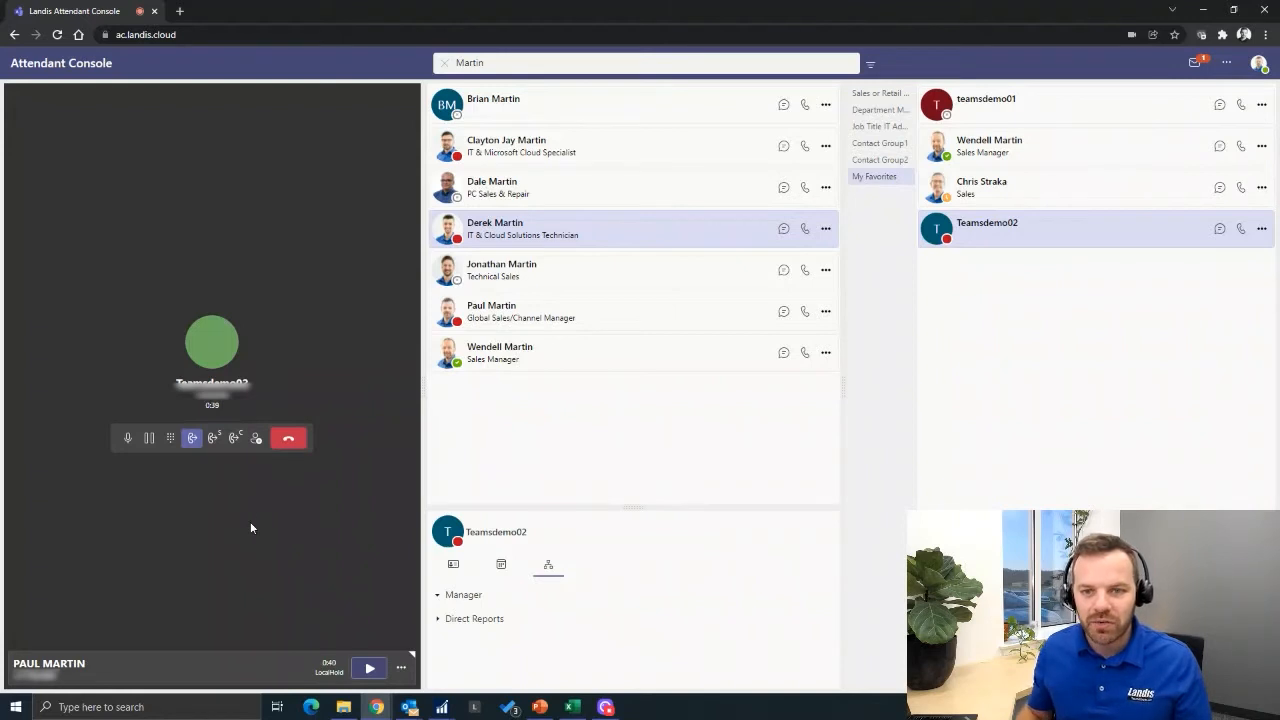
mouse_move(340, 636)
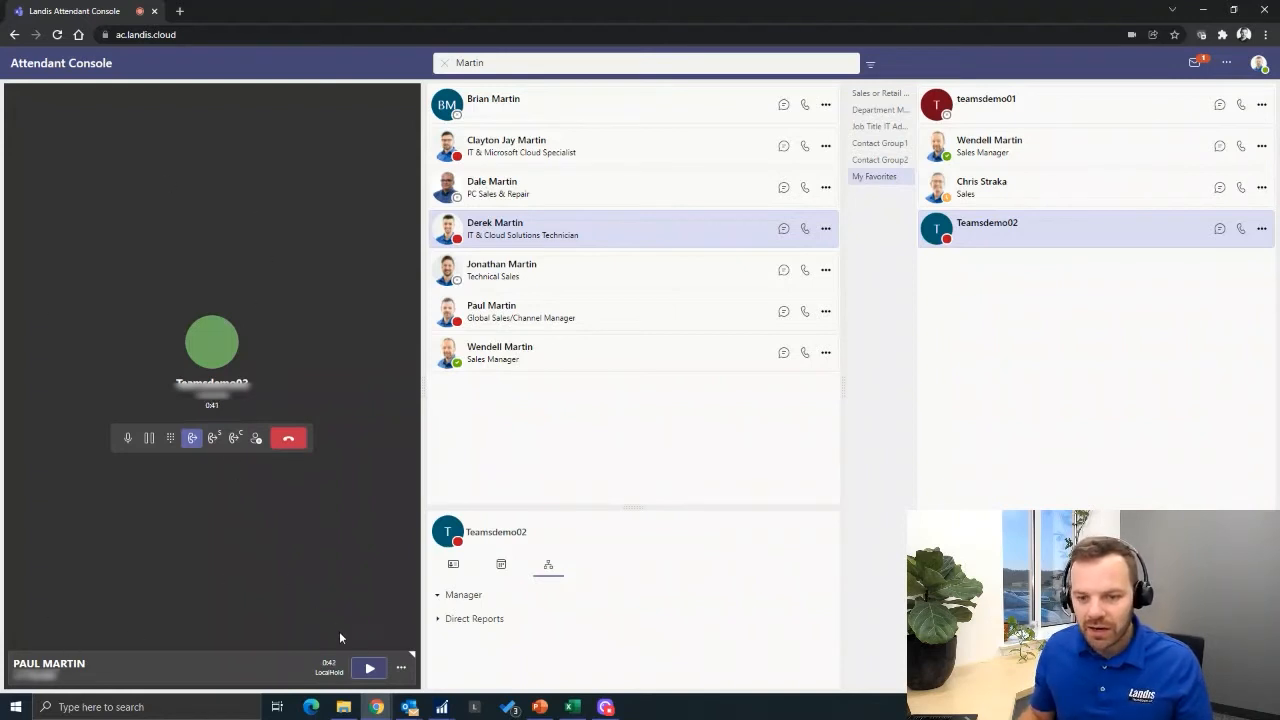
click(368, 668)
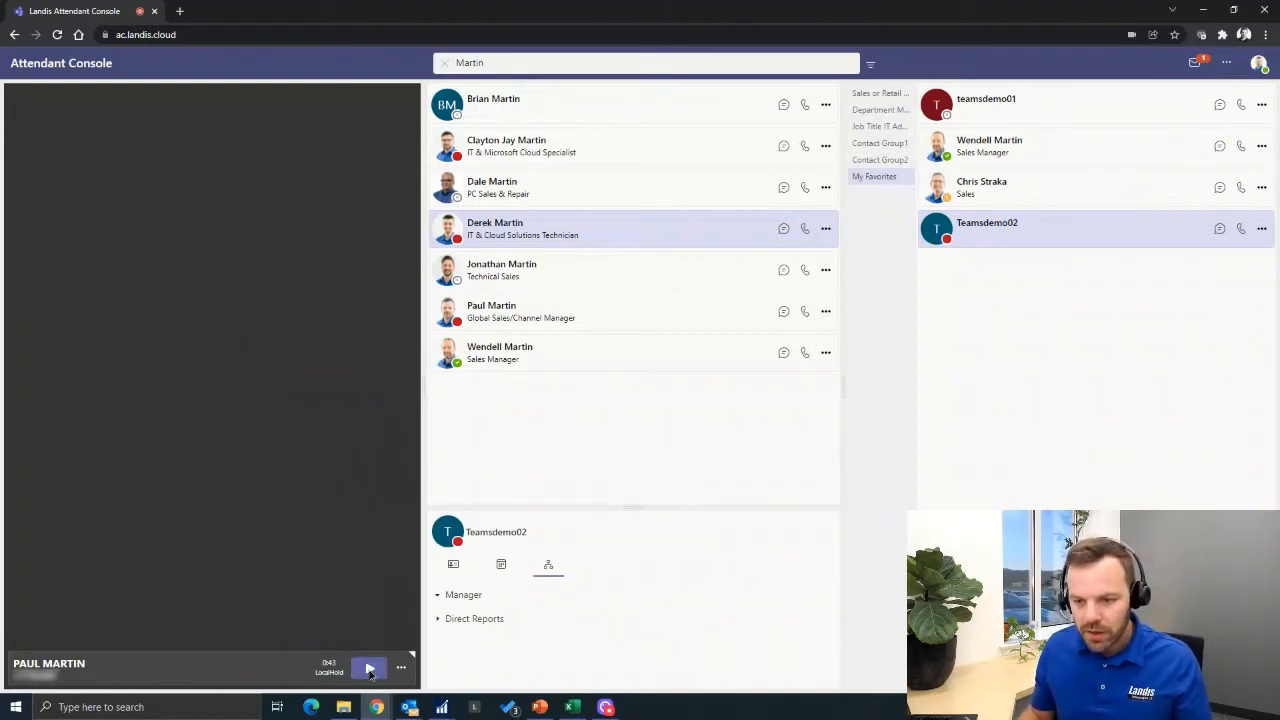
click(368, 668)
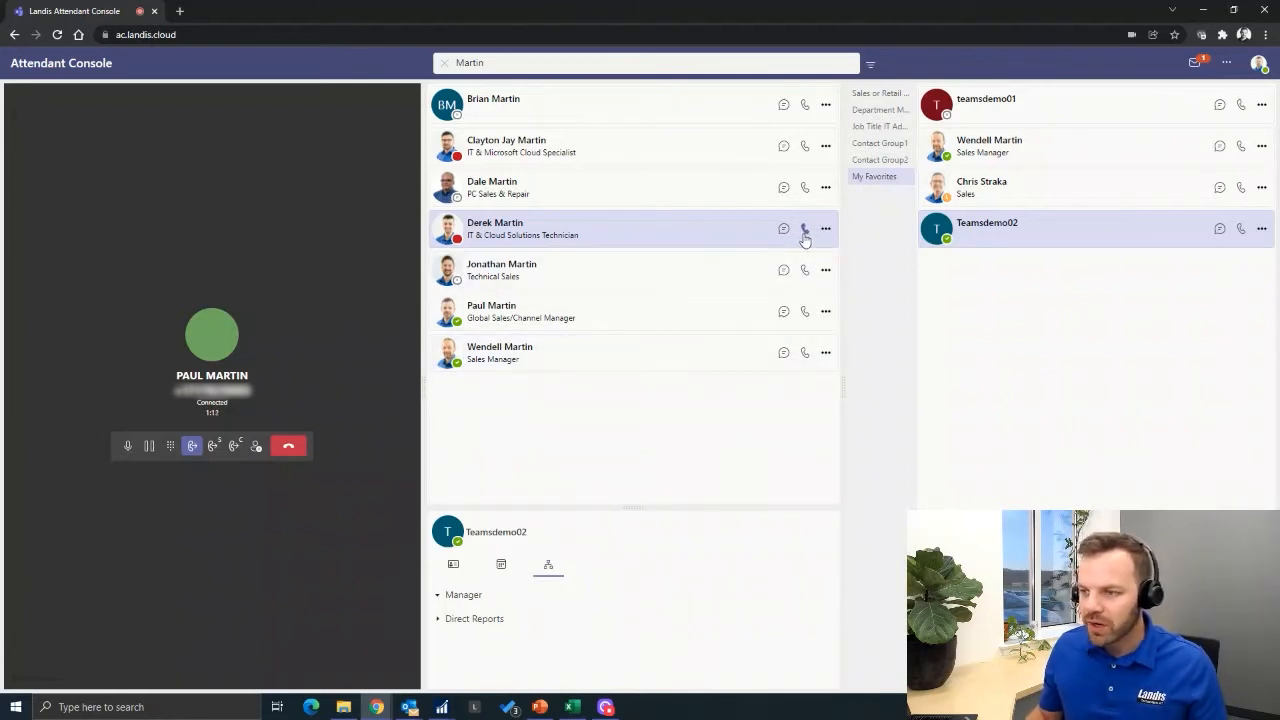
mouse_move(804, 228)
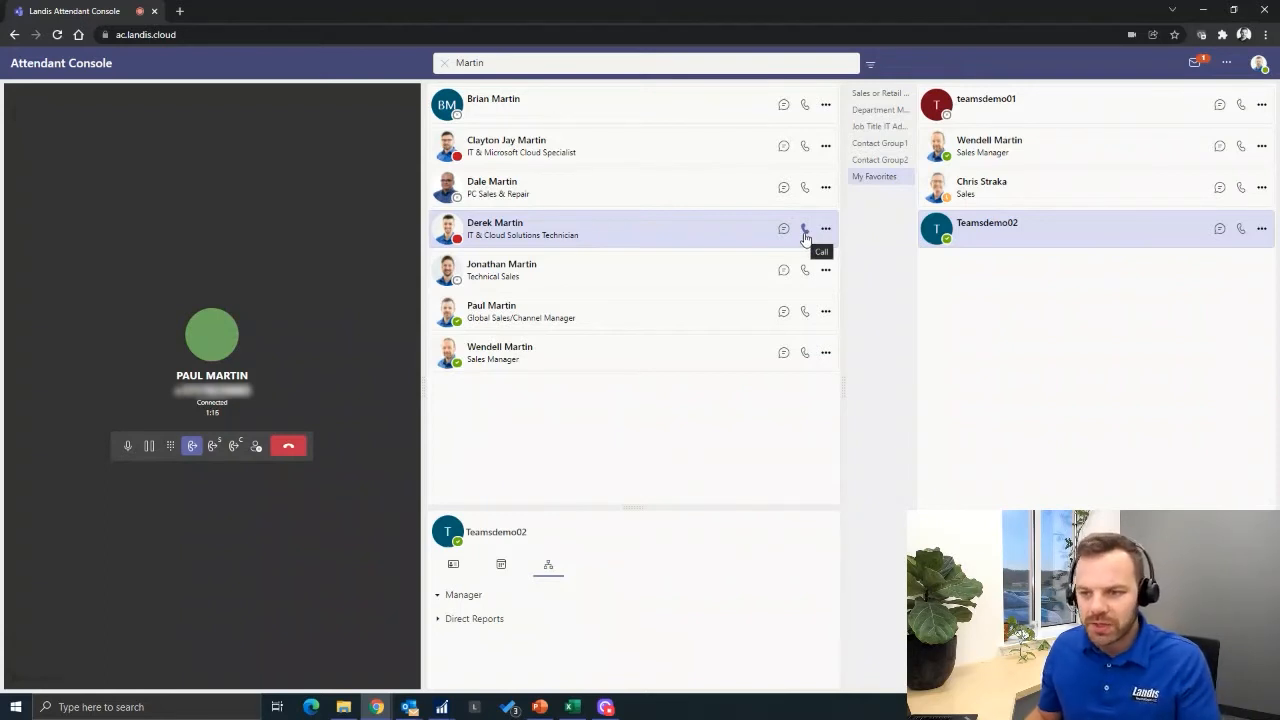
mouse_move(732, 300)
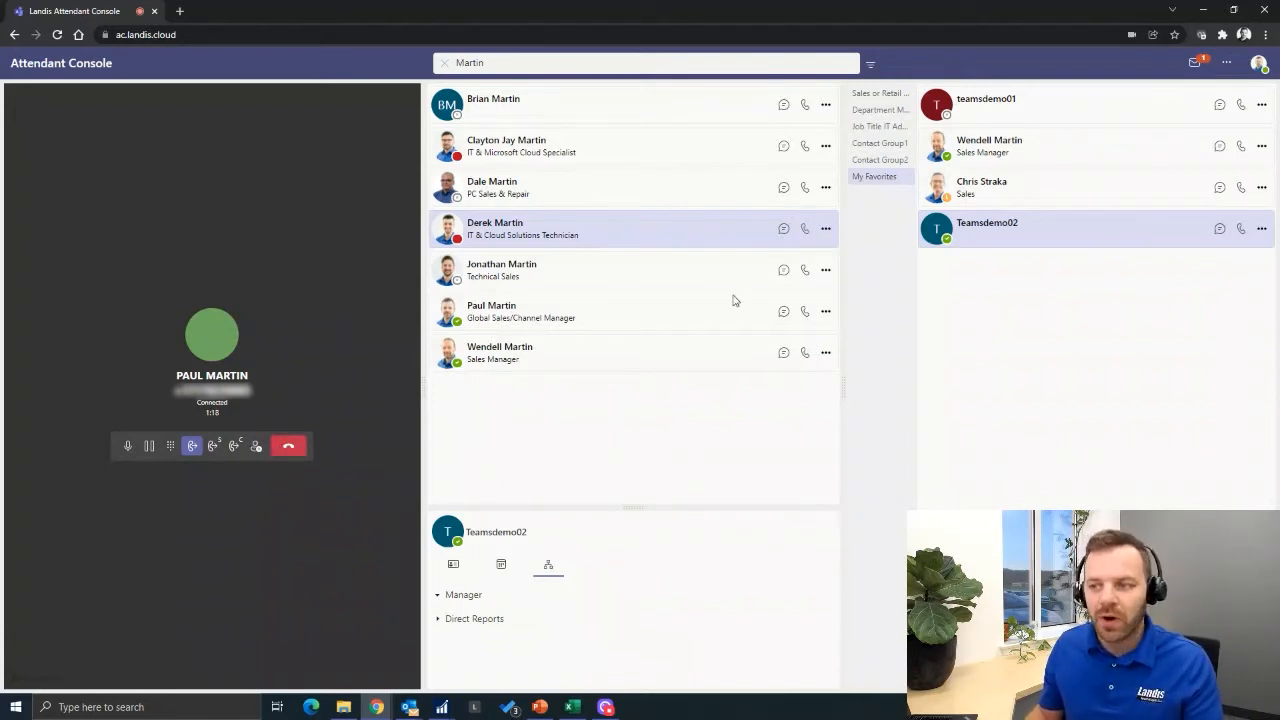
mouse_move(804, 228)
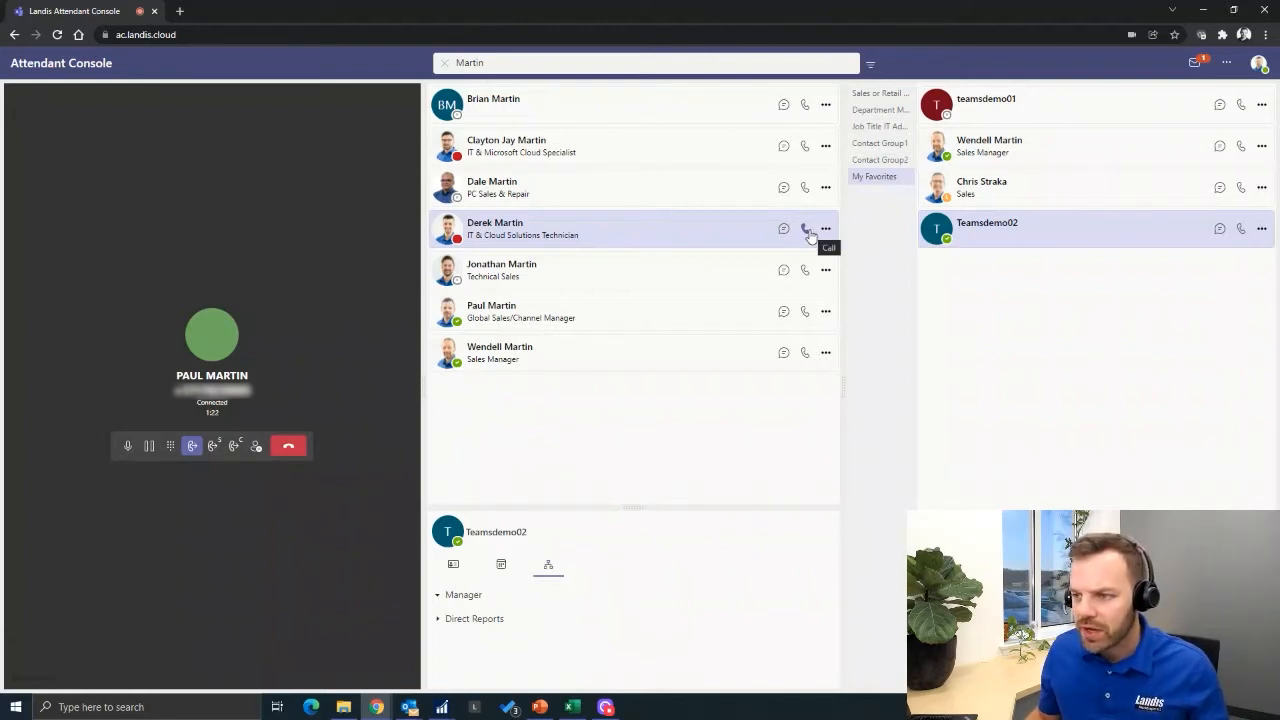
mouse_move(784, 228)
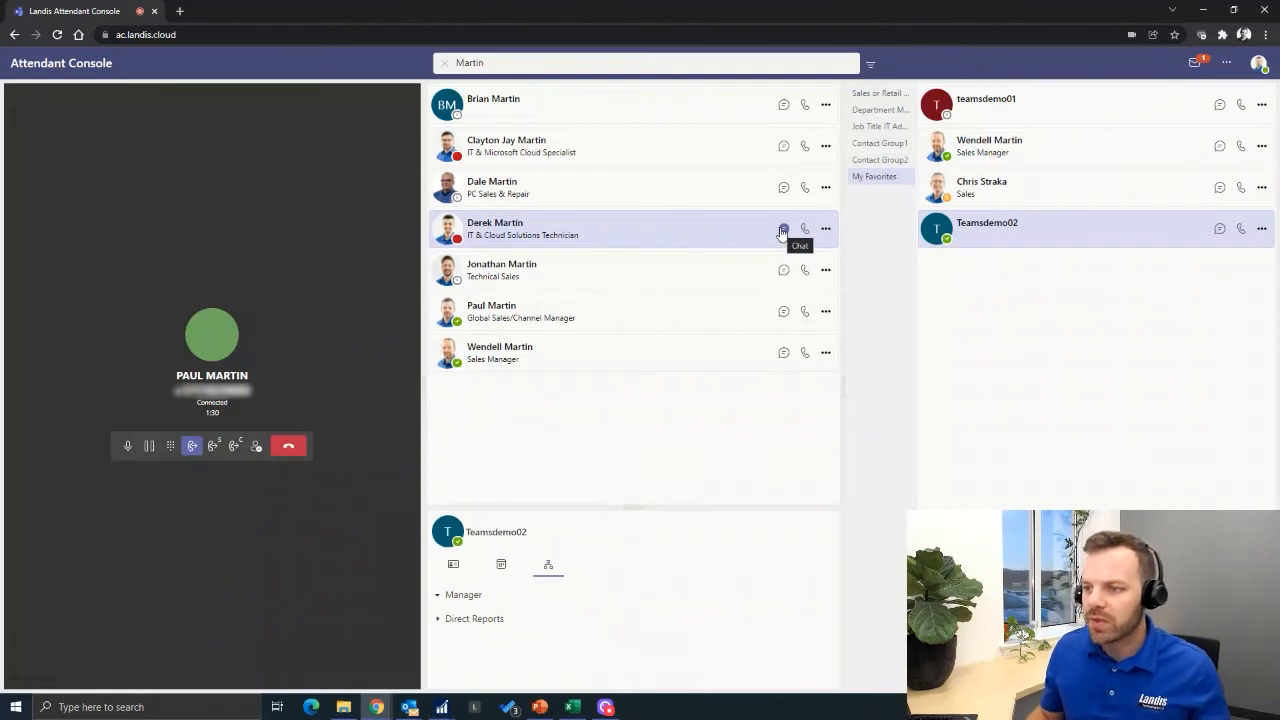
click(824, 228)
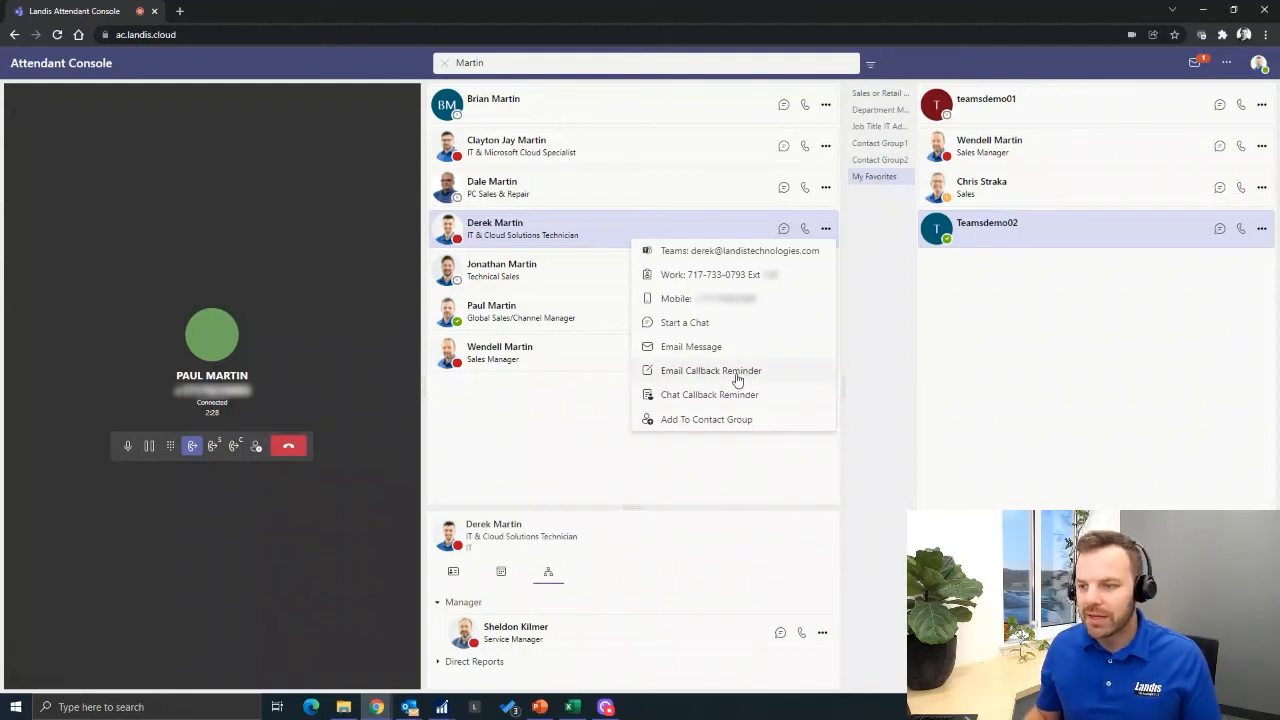
click(712, 370)
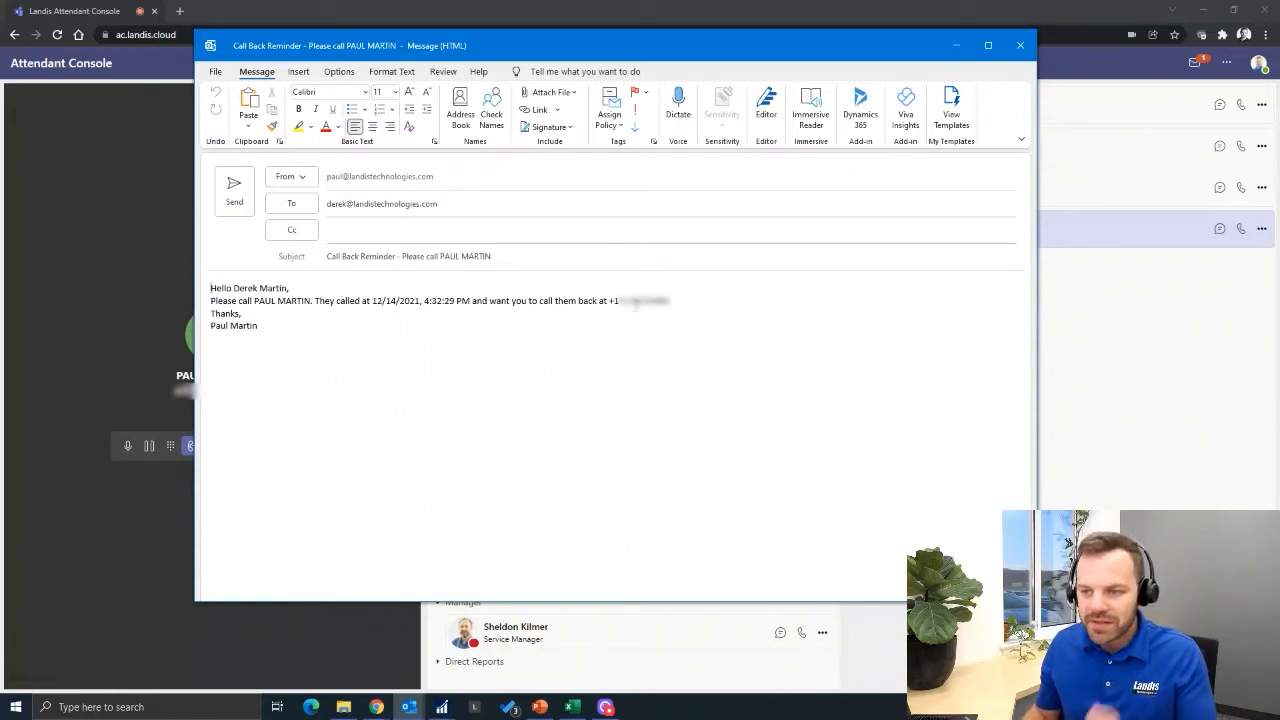
mouse_move(684, 330)
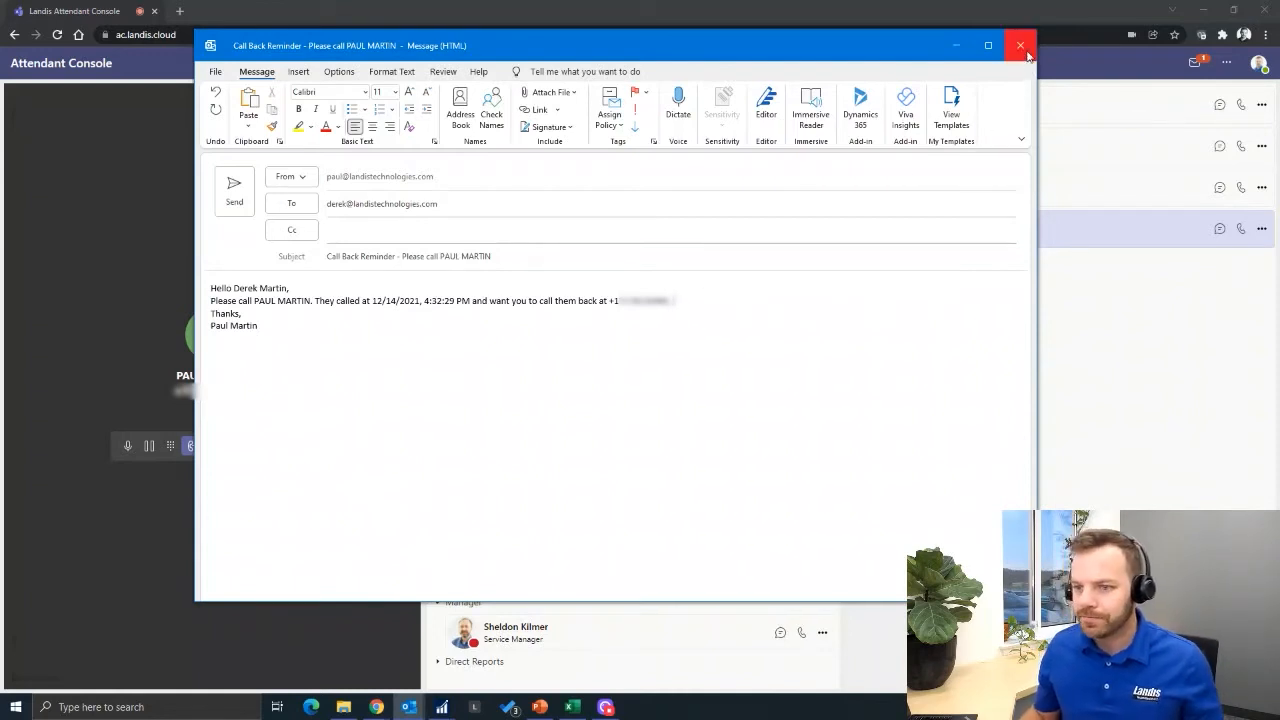
Close the reminder email and show the Layout page in Settings with the standard layout
click(1020, 46)
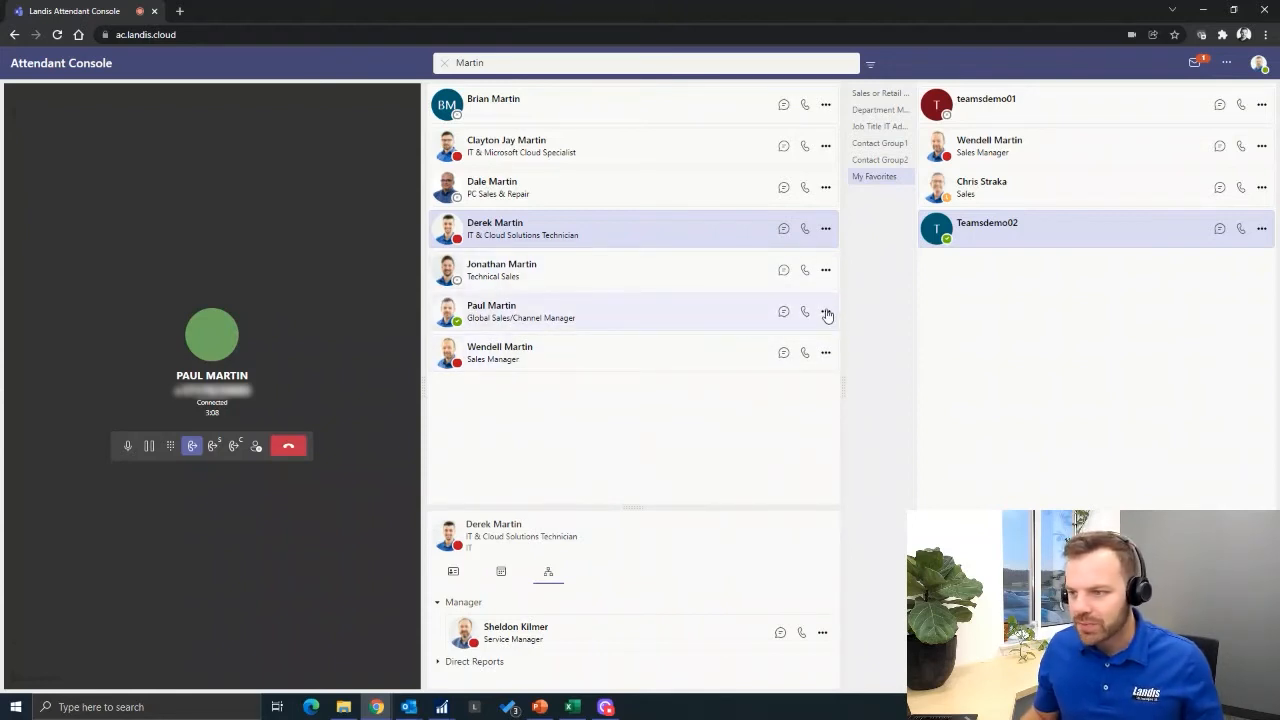
mouse_move(748, 352)
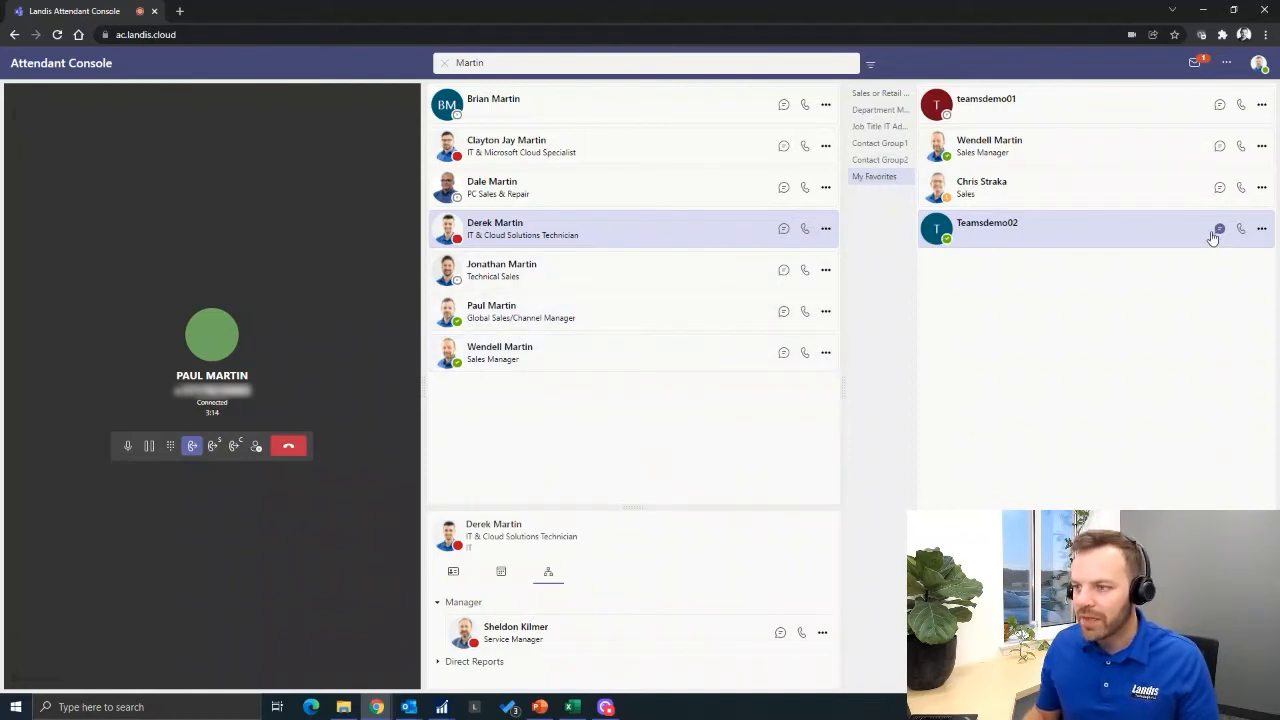
click(1228, 62)
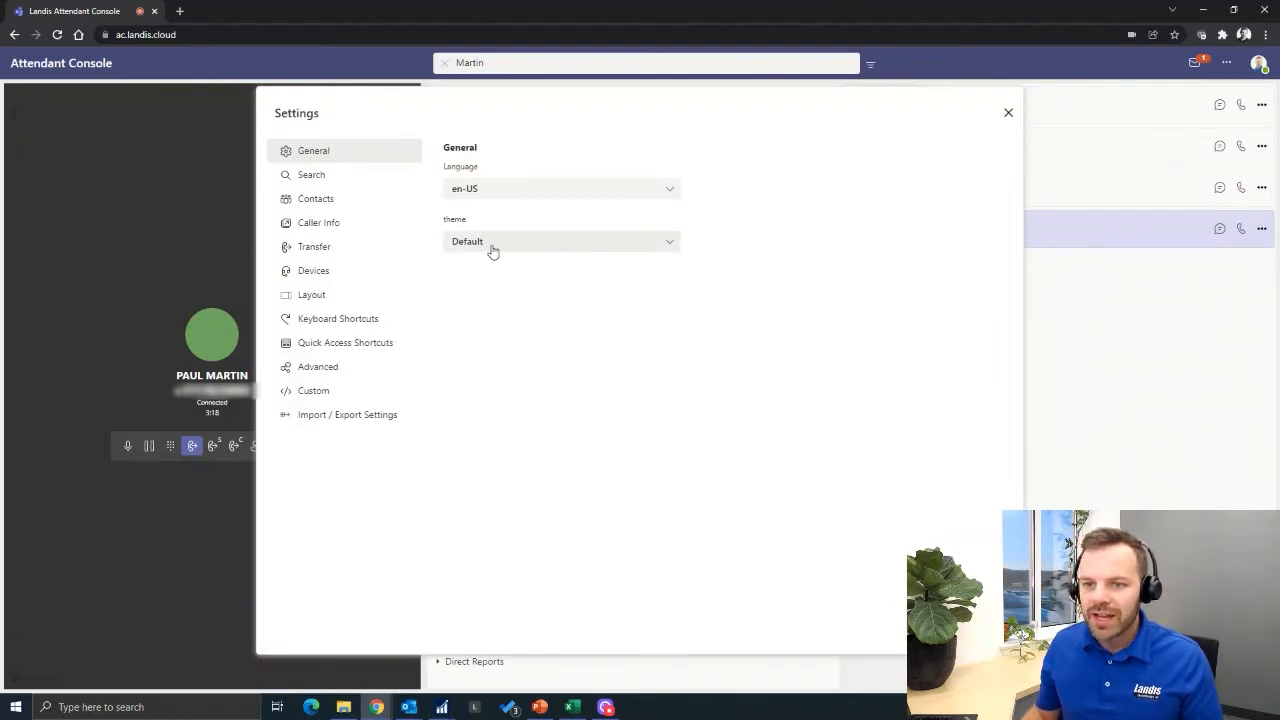
mouse_move(408, 256)
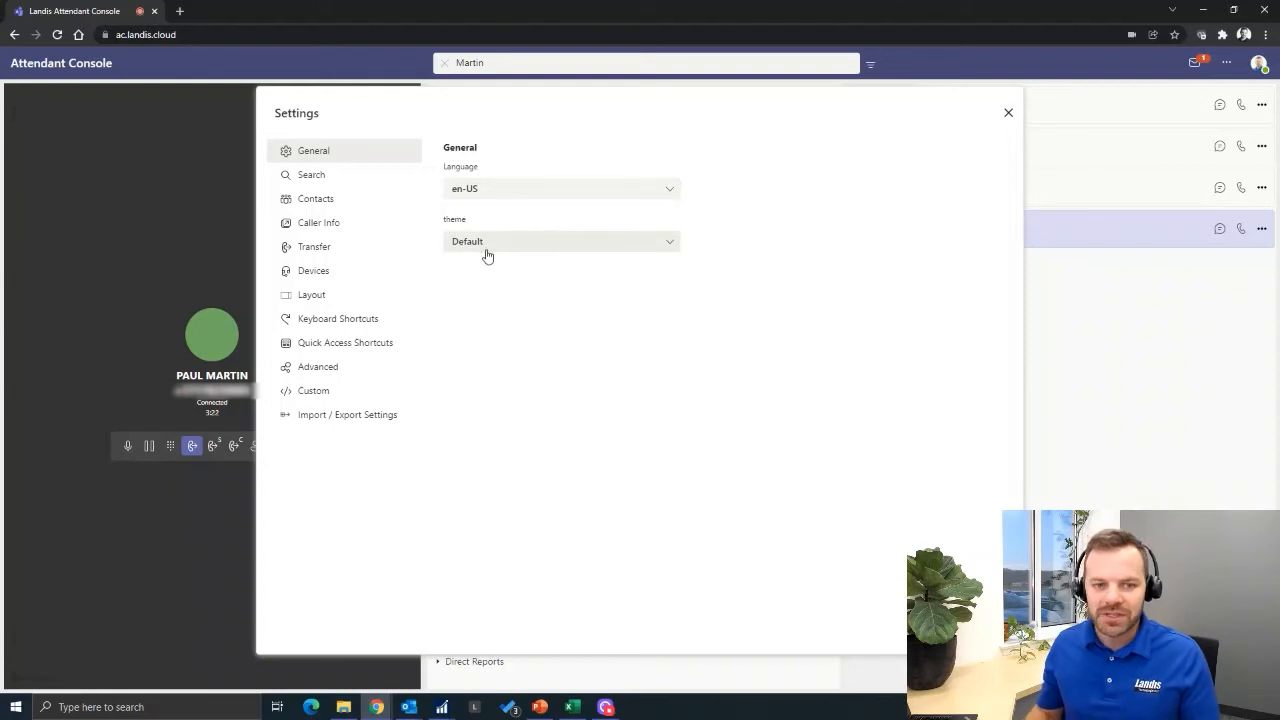
click(1008, 112)
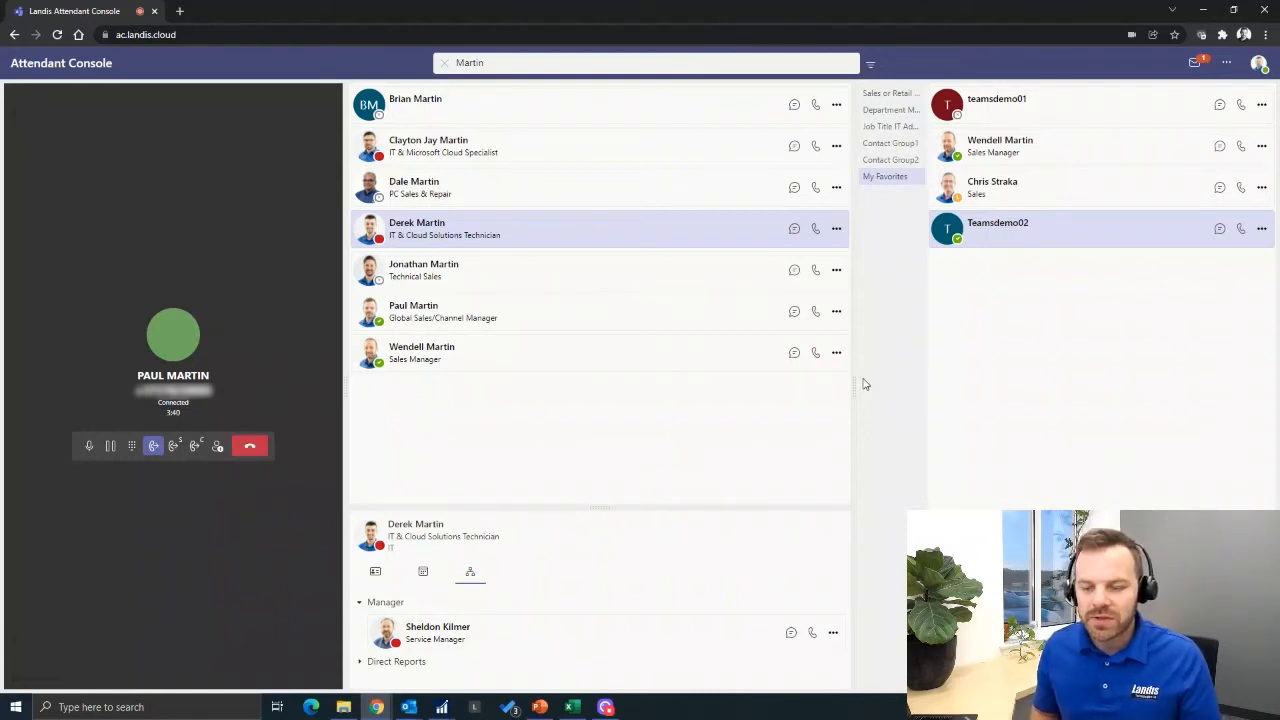
mouse_move(936, 264)
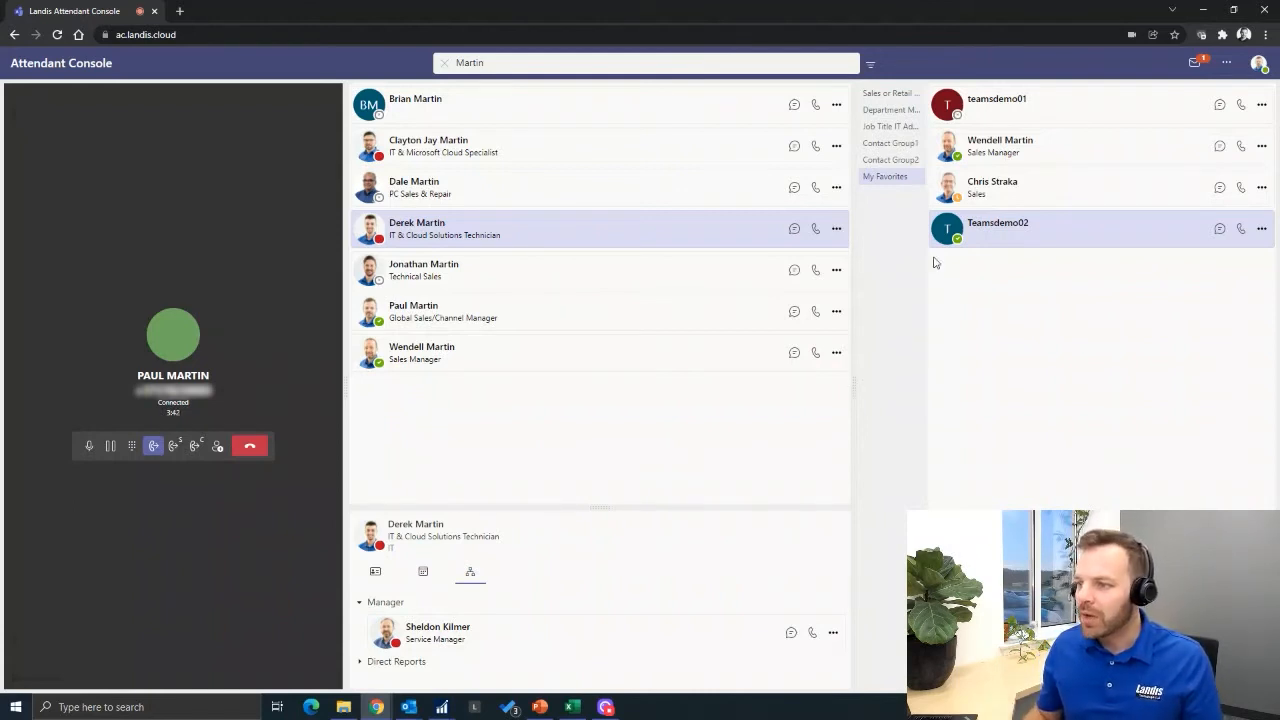
click(872, 62)
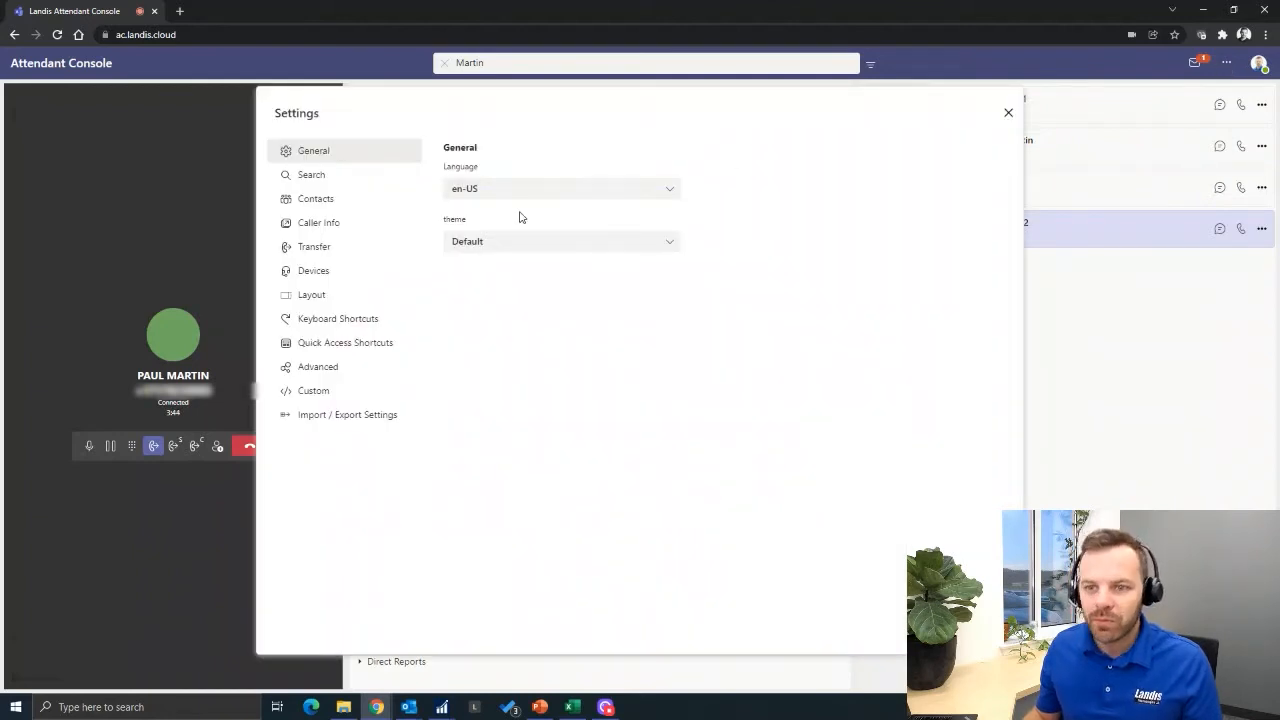
mouse_move(344, 230)
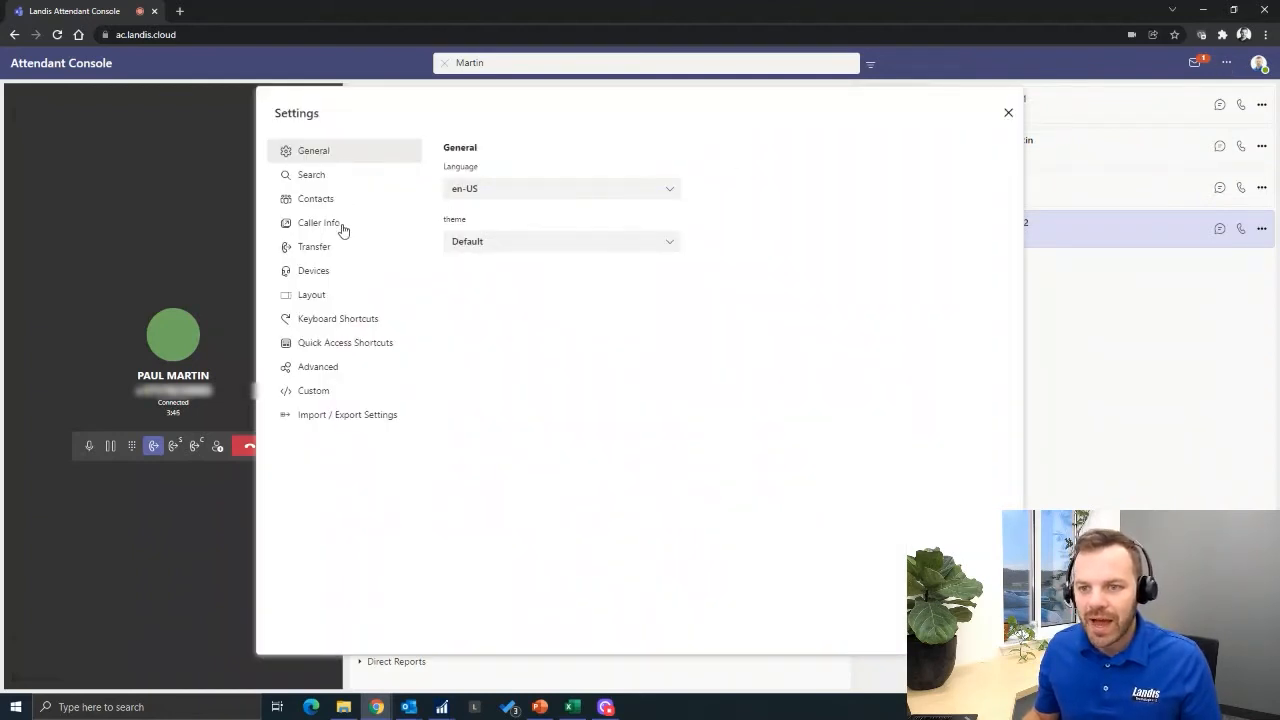
click(312, 294)
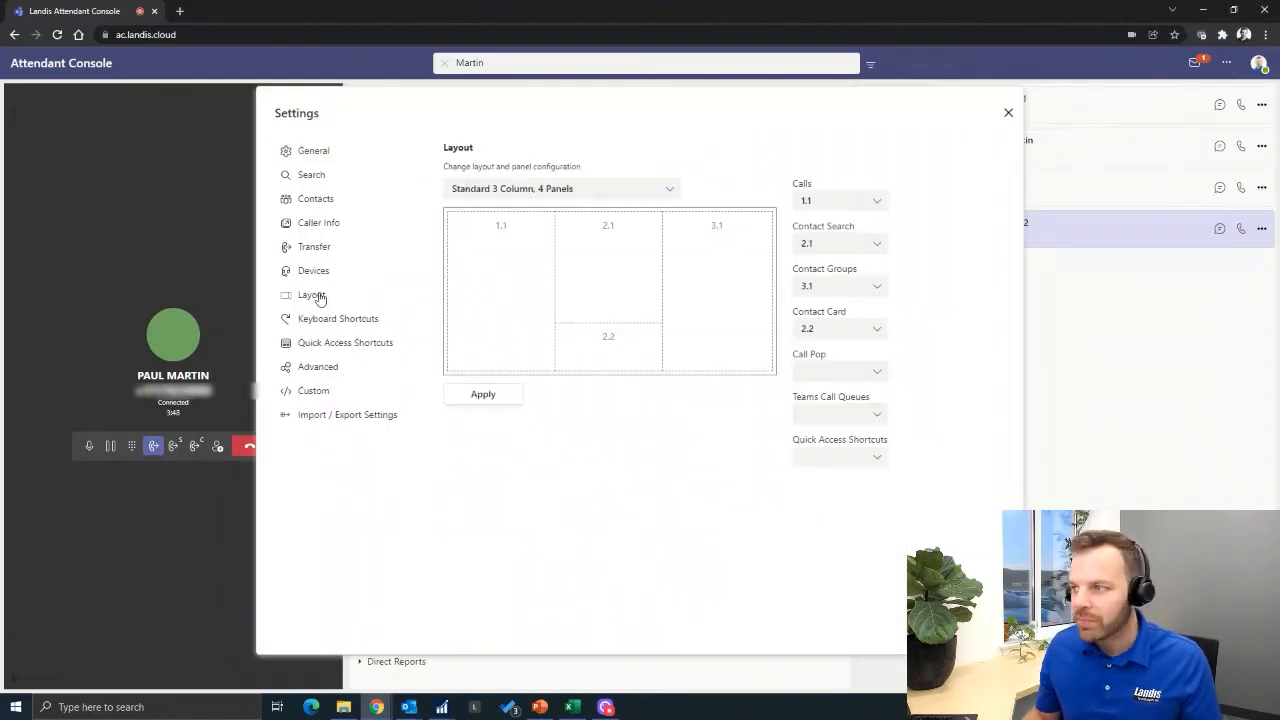
Choose the '4 Column, 6 Panels, Call Pop & QAS' layout preset
click(312, 294)
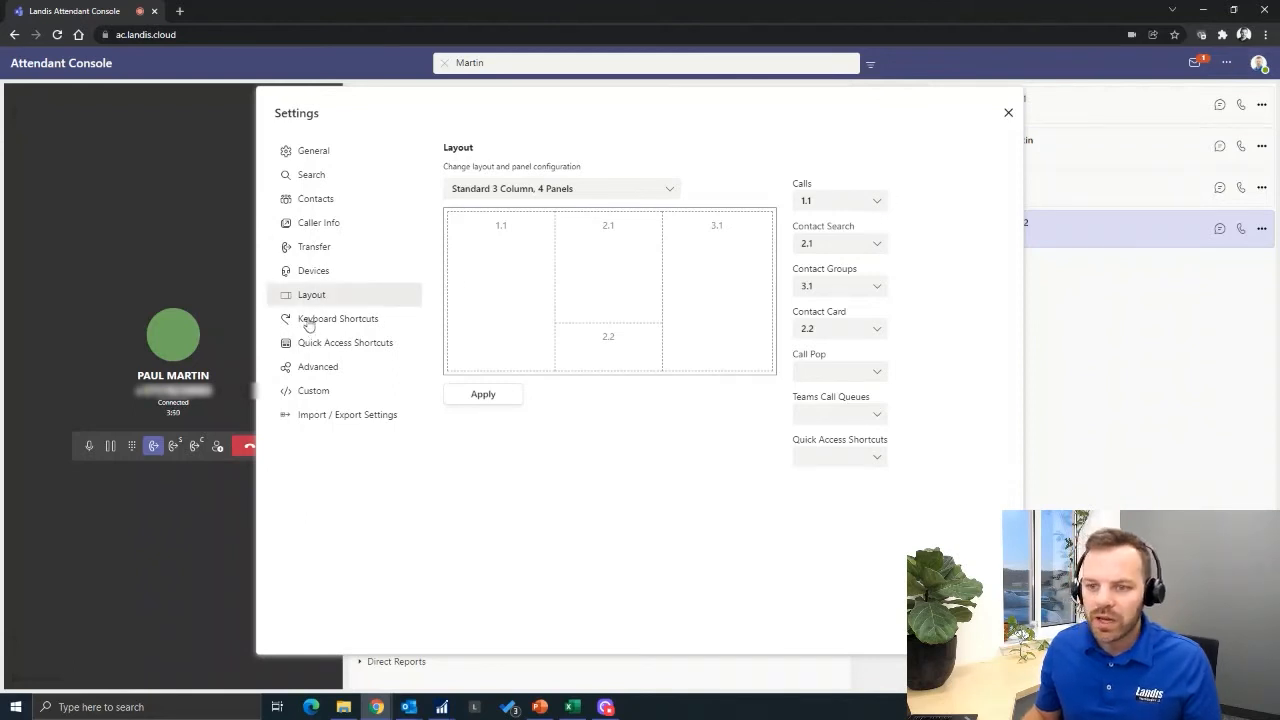
mouse_move(656, 254)
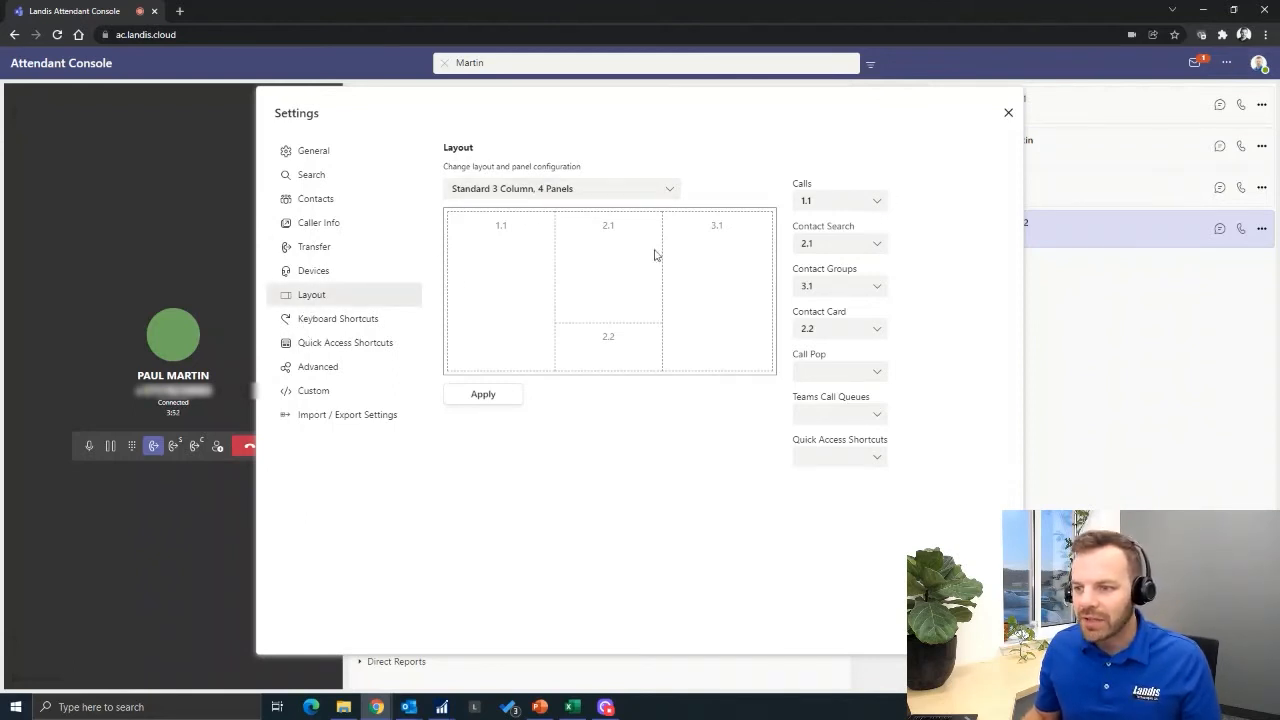
click(560, 188)
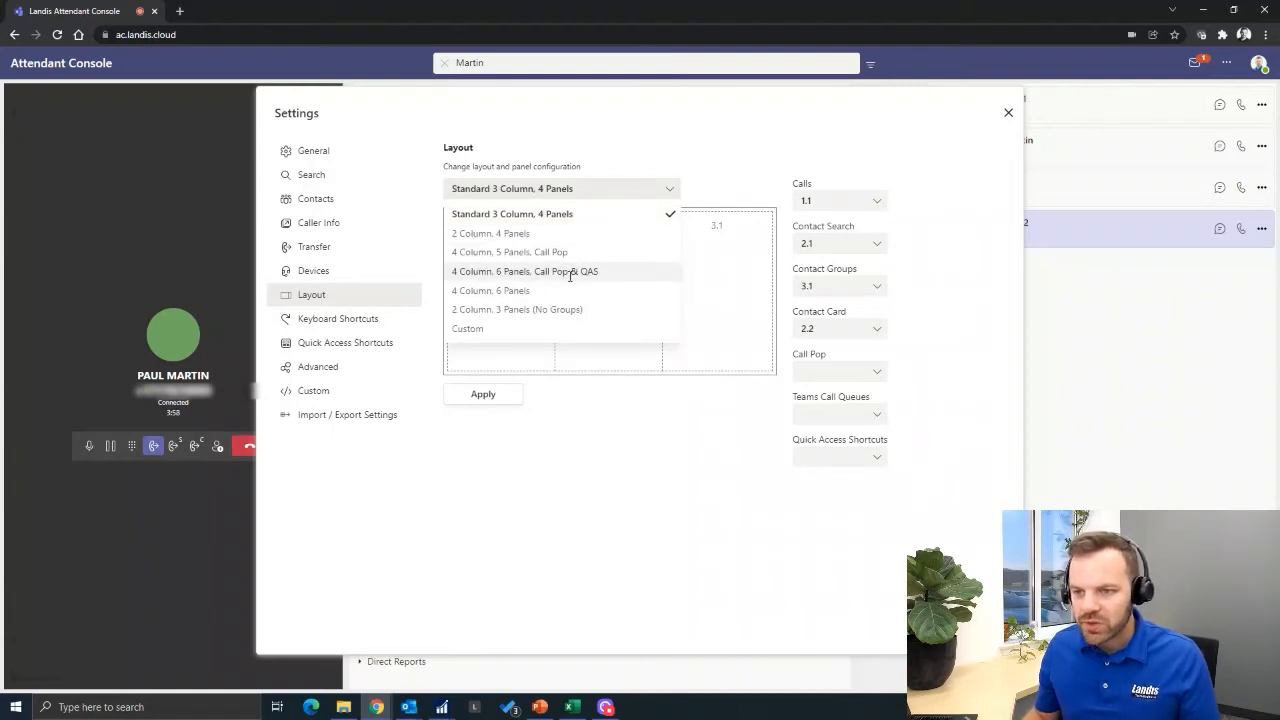
click(524, 272)
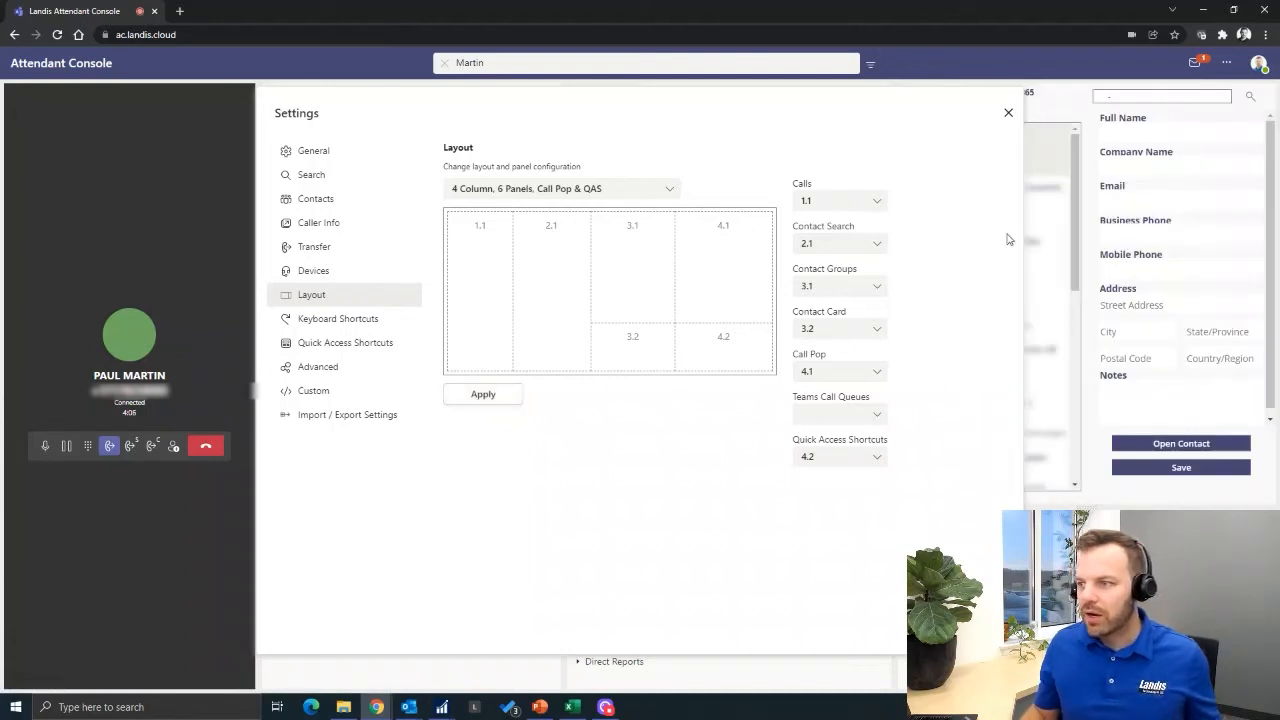
Close Settings to reveal the four-column layout with call pop and quick access panels
click(1008, 112)
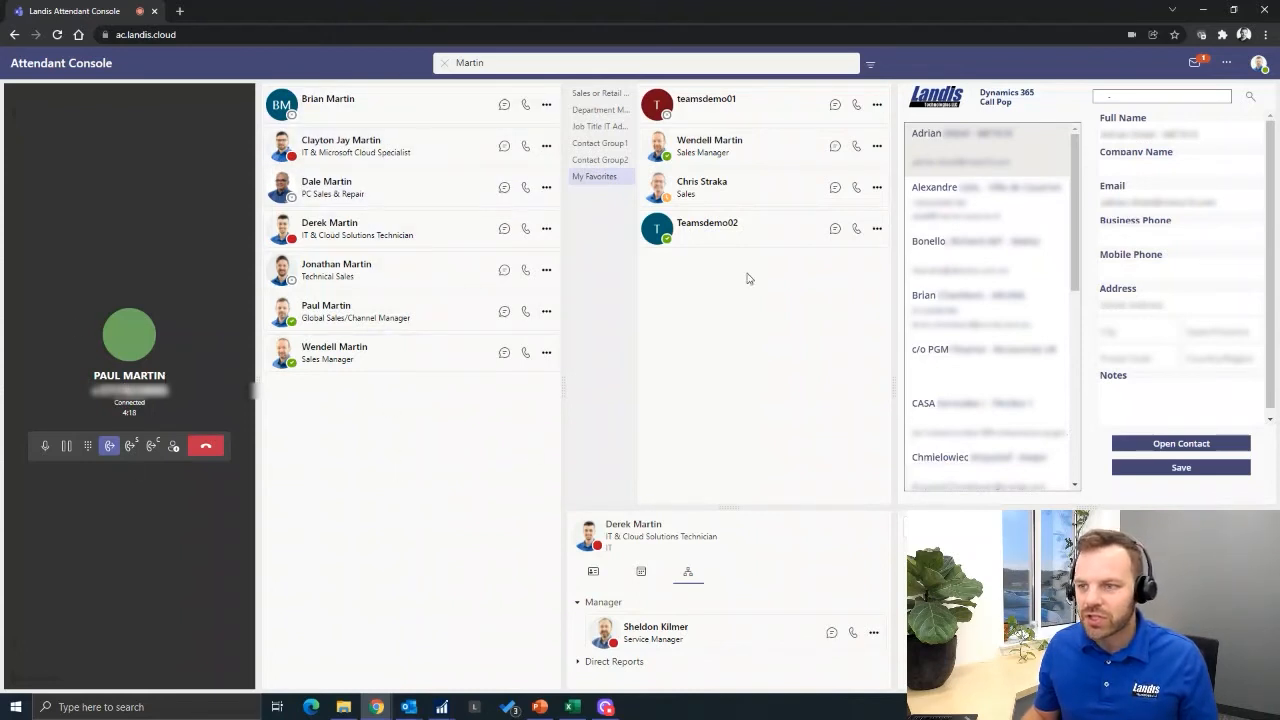
mouse_move(688, 526)
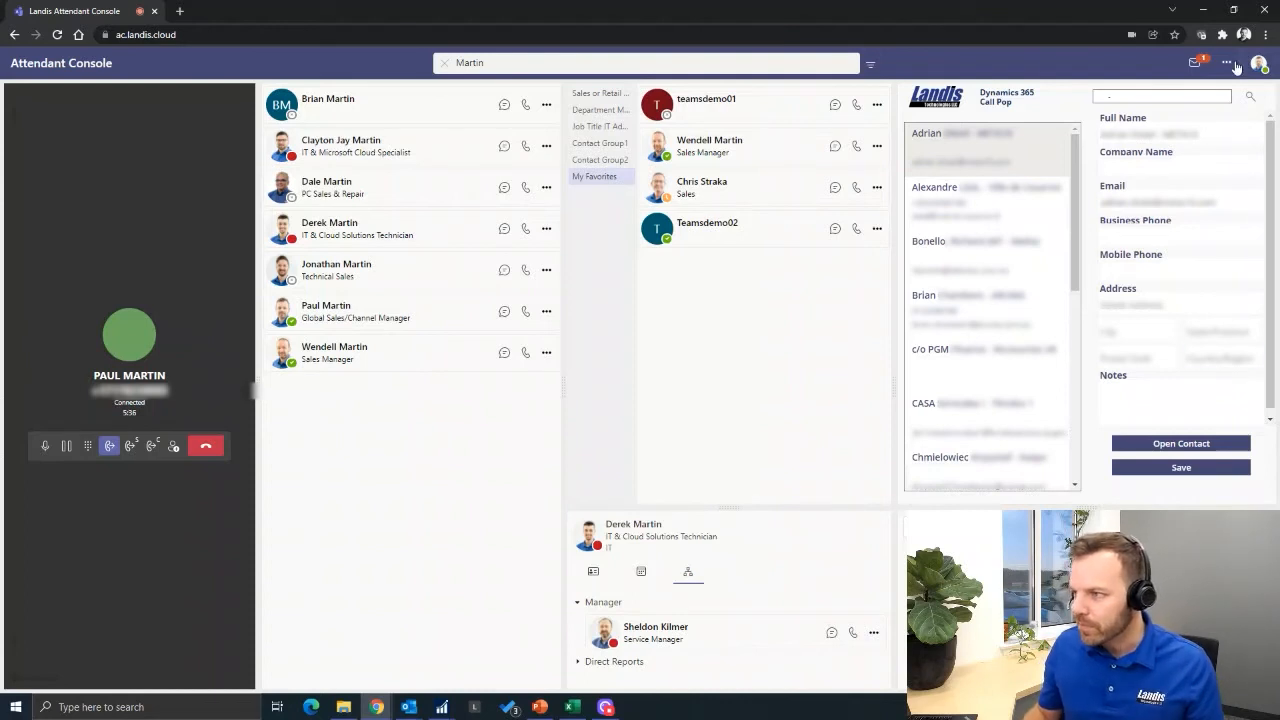
Choose the 'Standard 3 Column, 4 Panels' layout preset and close Settings
click(1226, 62)
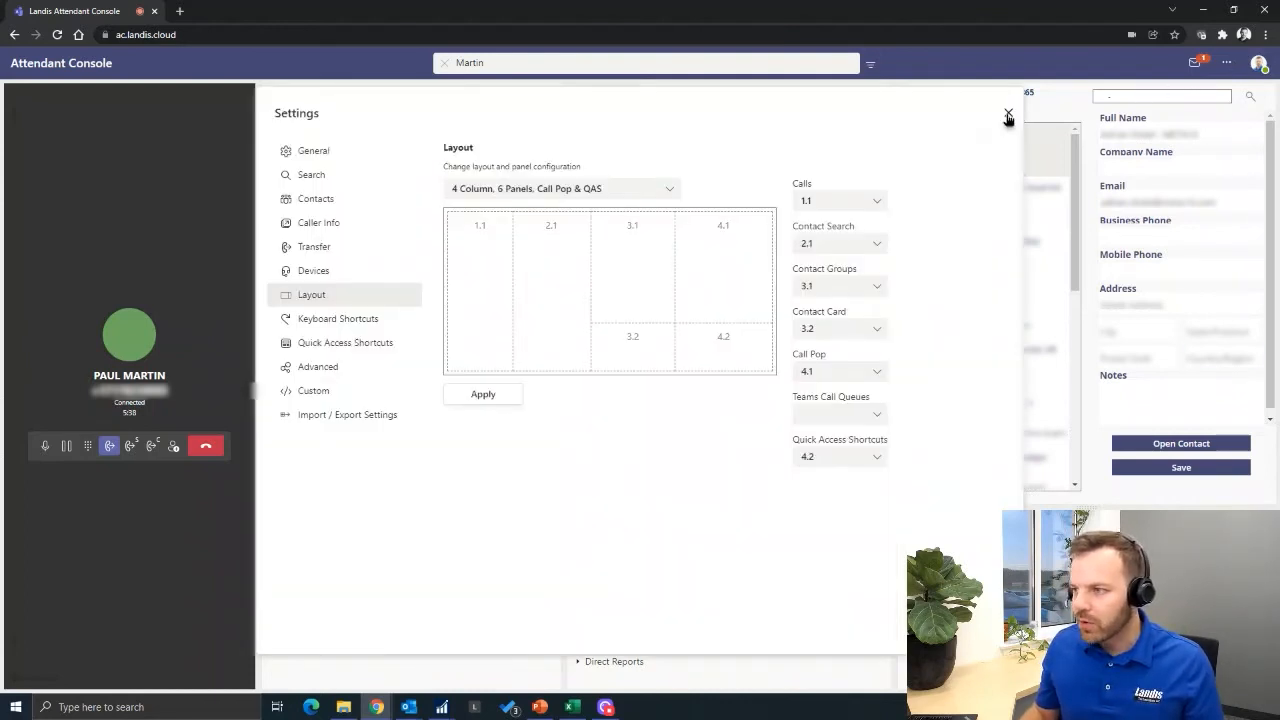
mouse_move(390, 198)
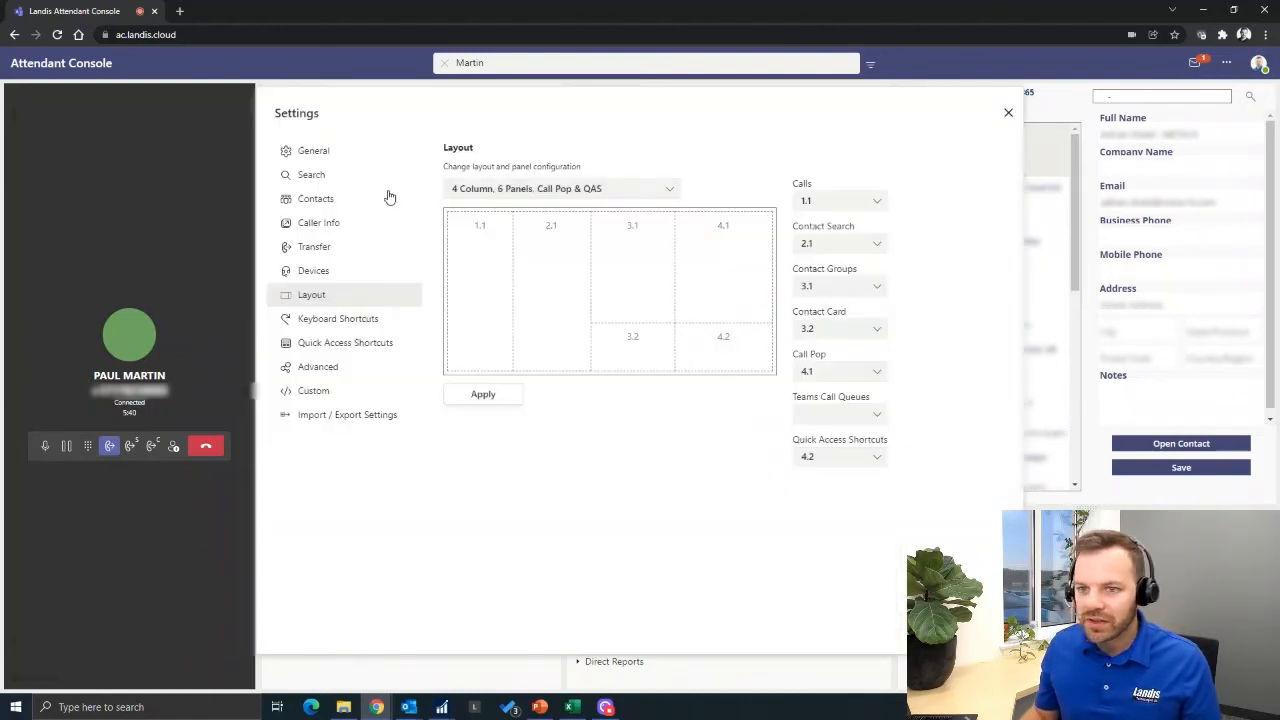
click(560, 188)
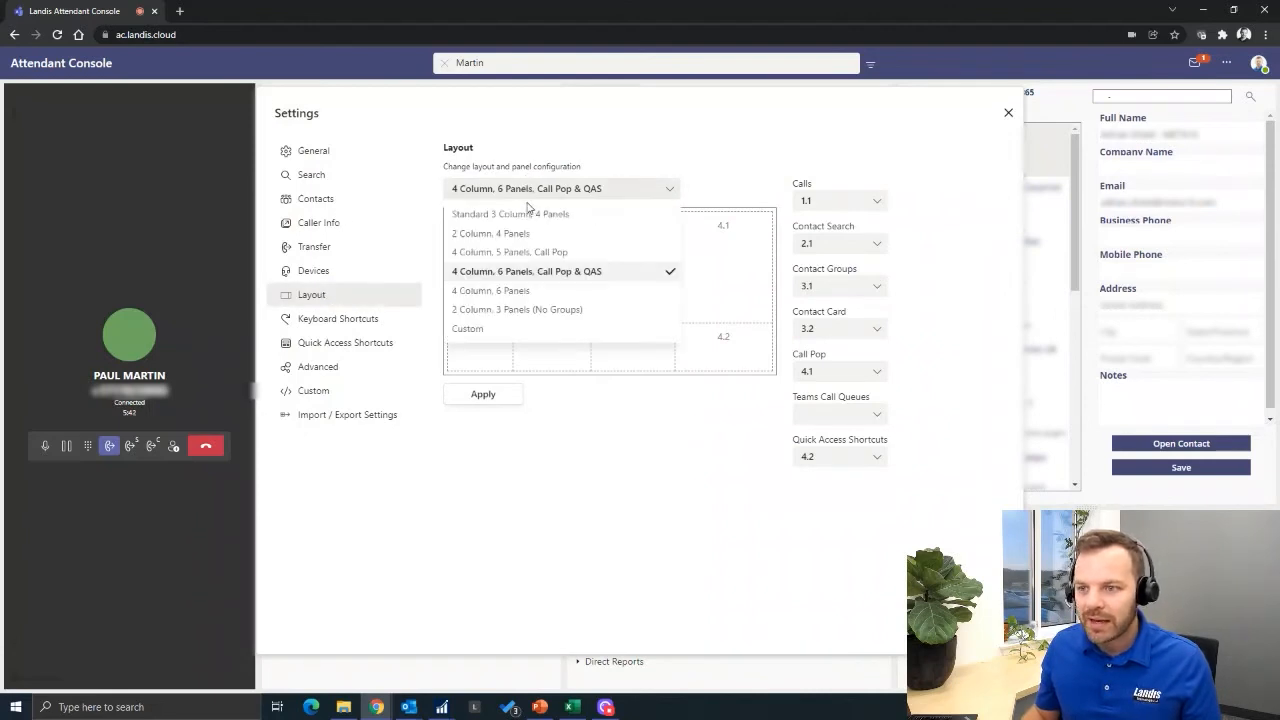
click(510, 212)
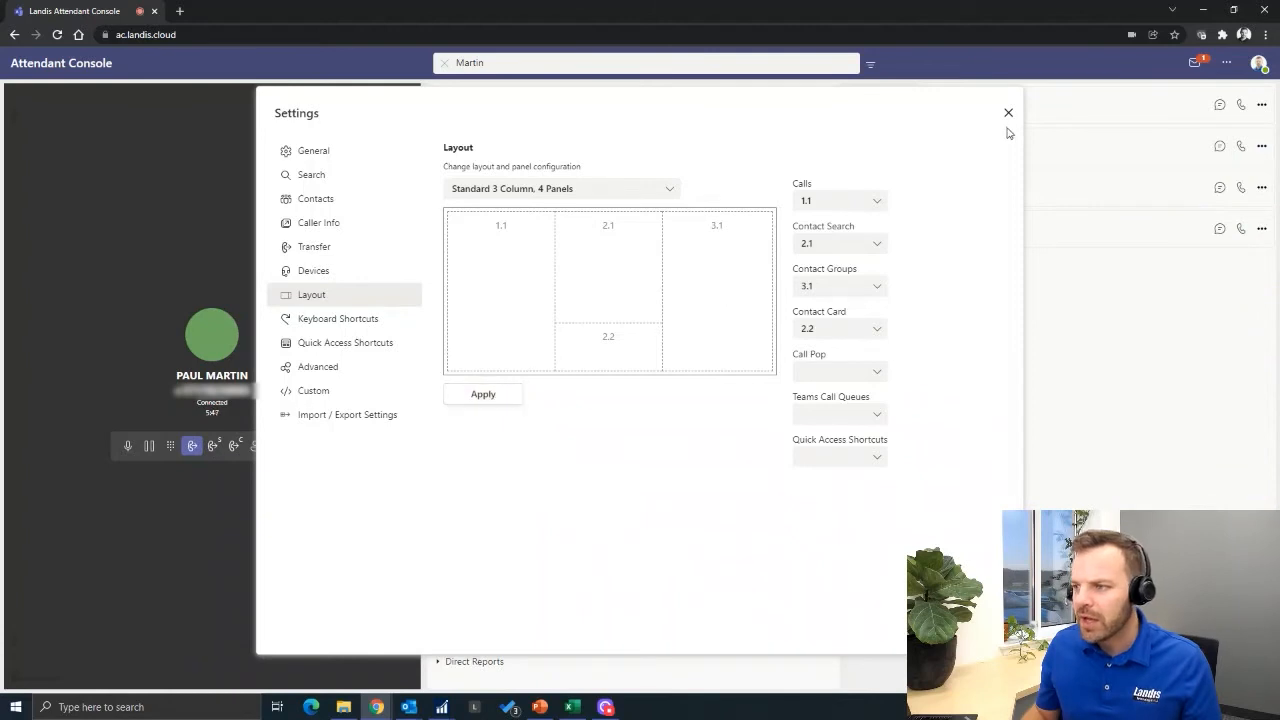
click(1008, 112)
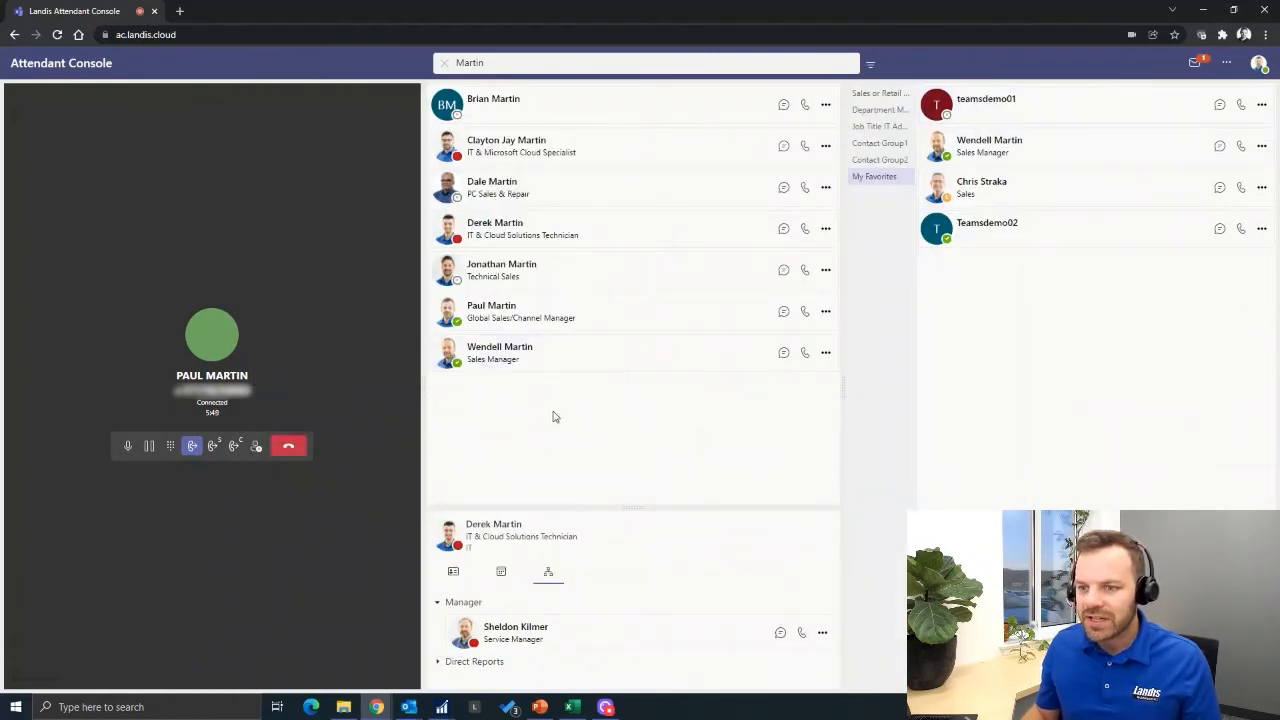
mouse_move(630, 356)
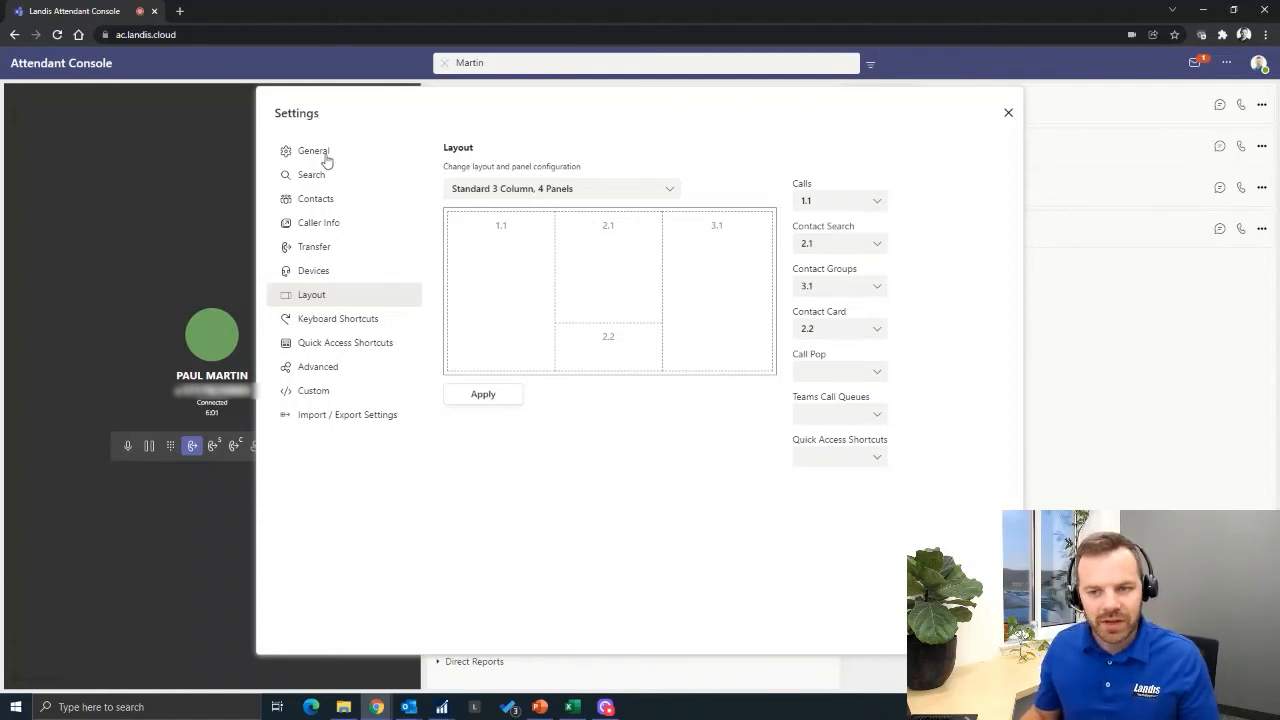
Review the Contacts group settings, then show the Caller Info page with the call pop lookup URI
click(316, 198)
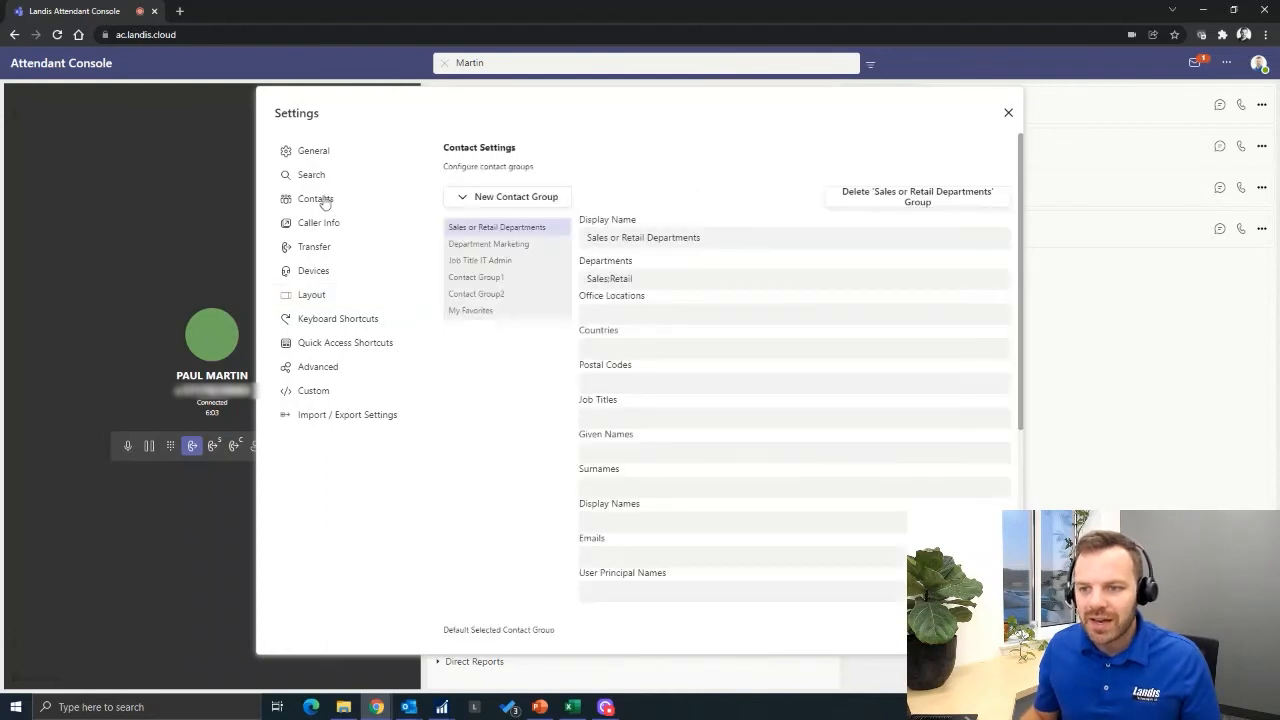
click(316, 198)
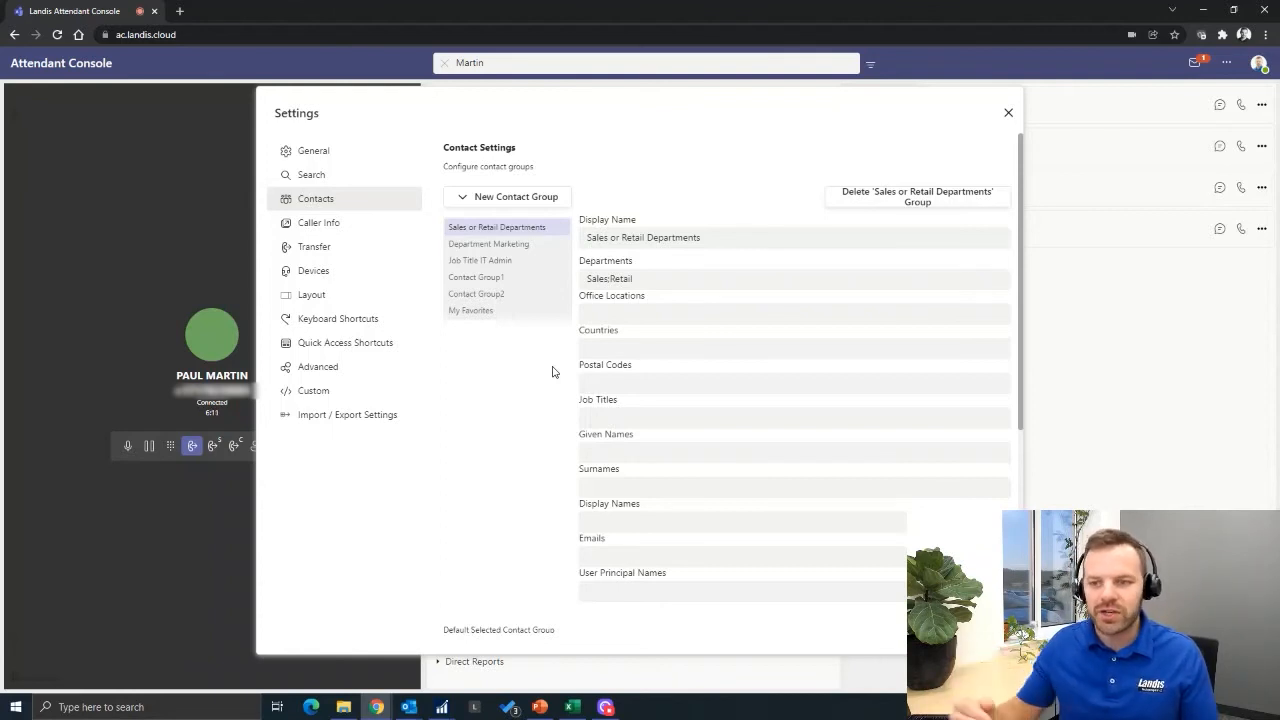
mouse_move(488, 350)
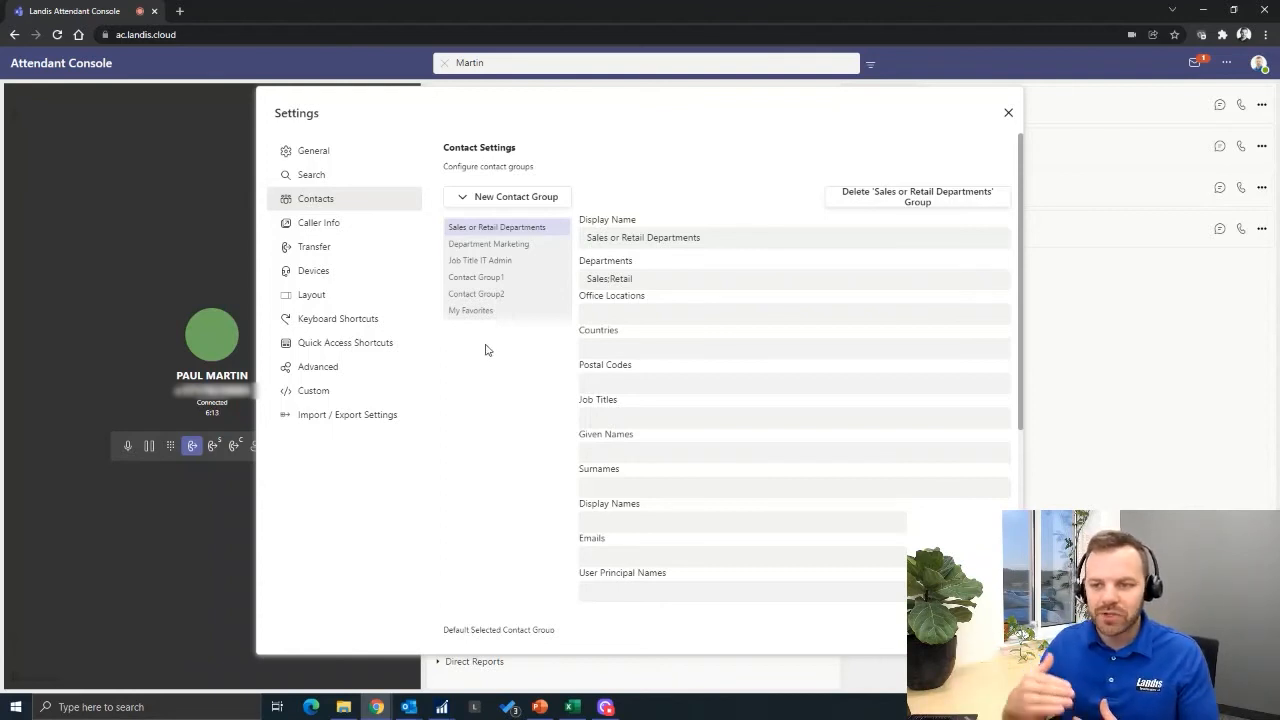
mouse_move(476, 324)
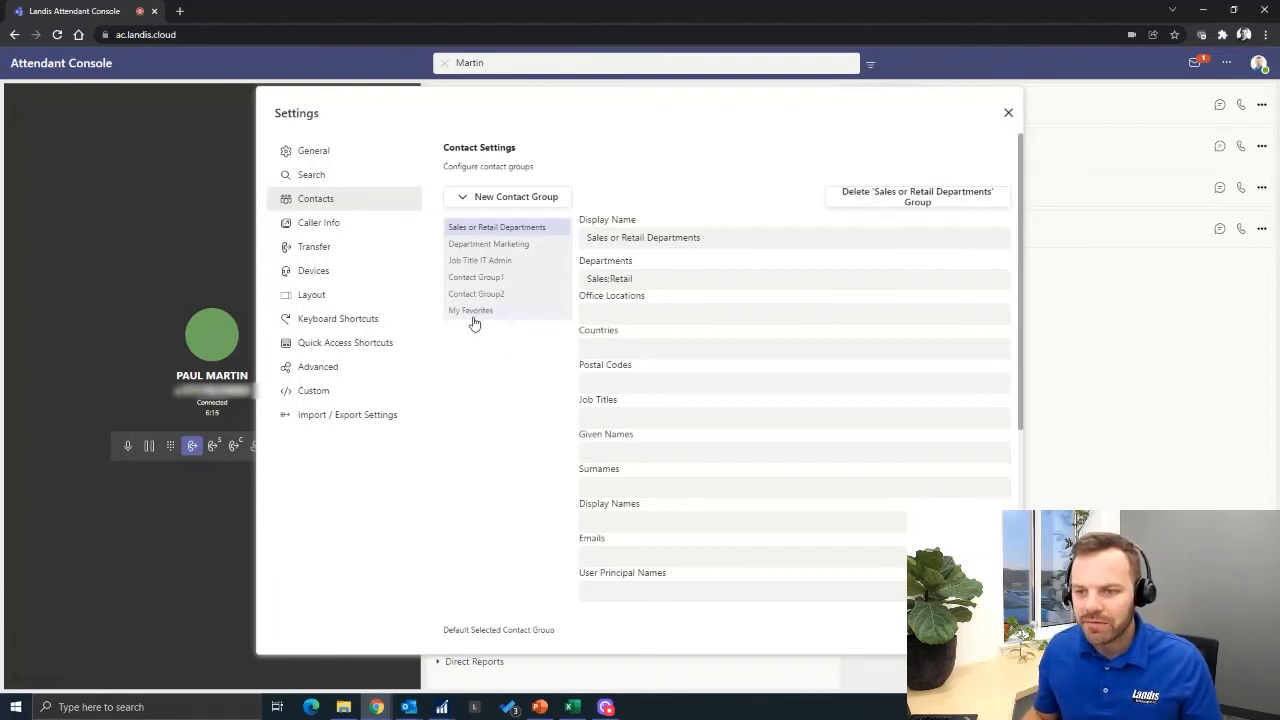
mouse_move(316, 236)
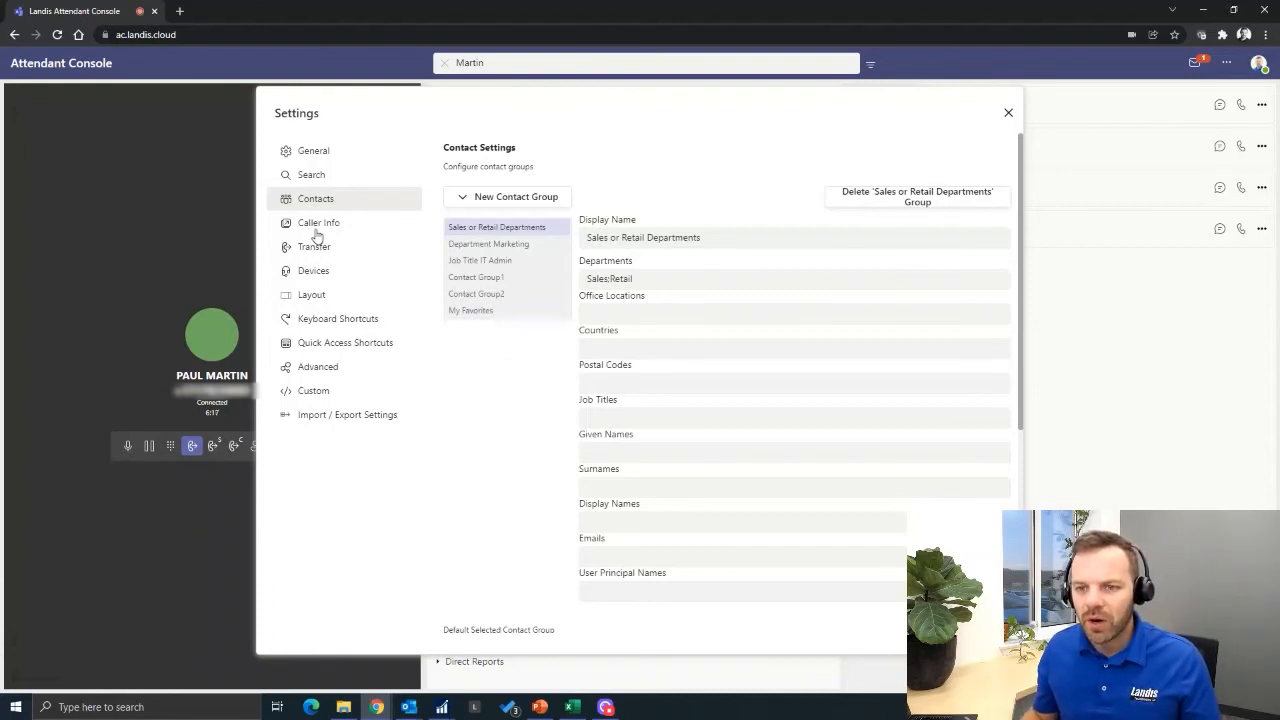
click(318, 222)
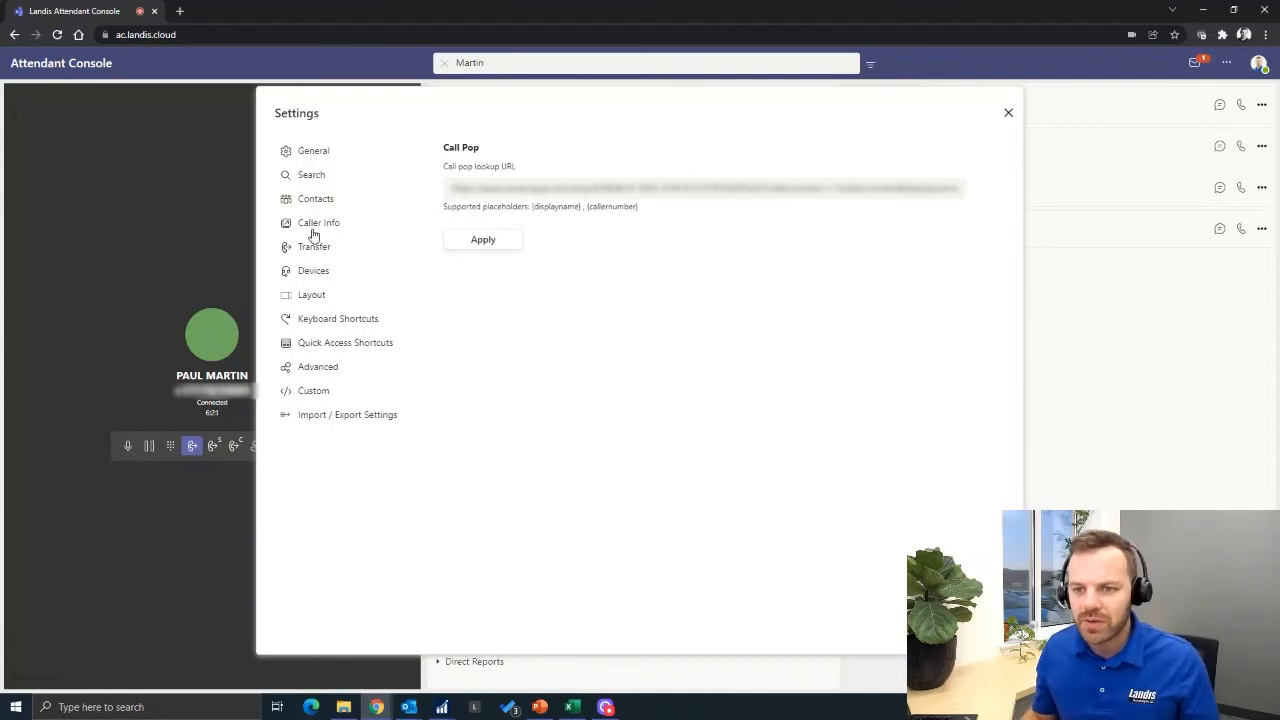
Review Transfer settings keeping Consult Transfer at Full, then show the Devices page
click(314, 248)
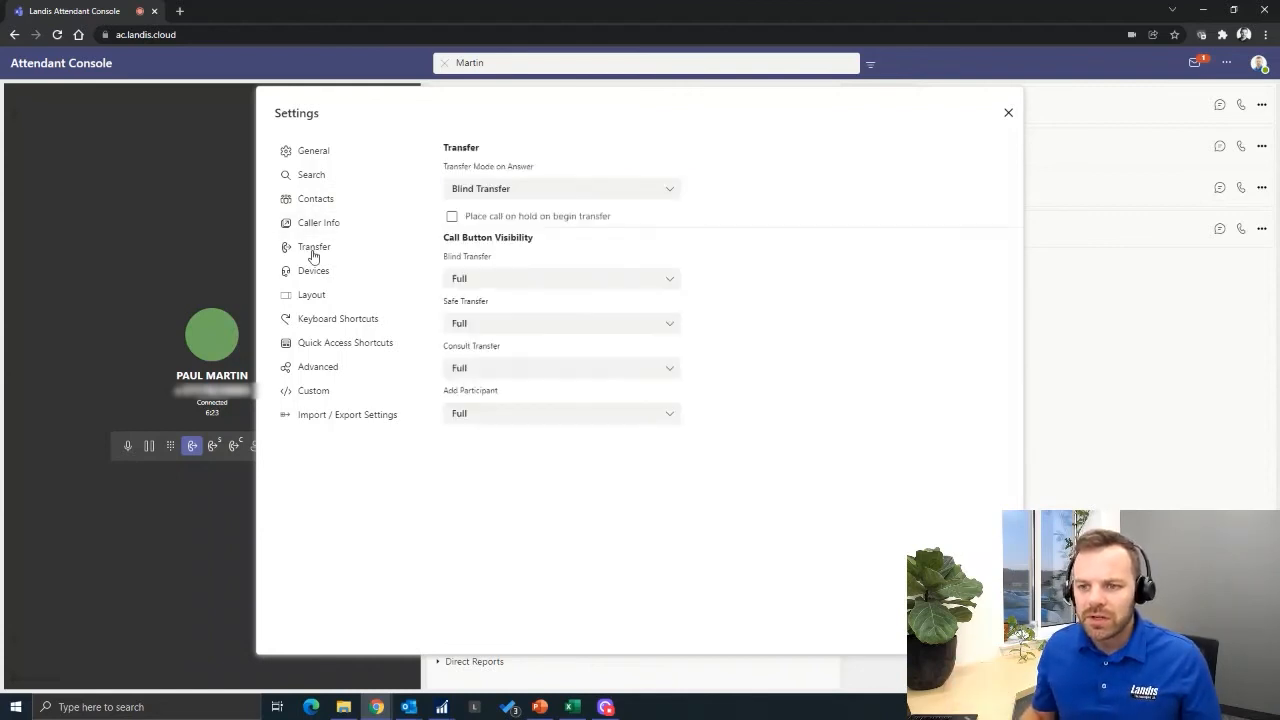
click(314, 246)
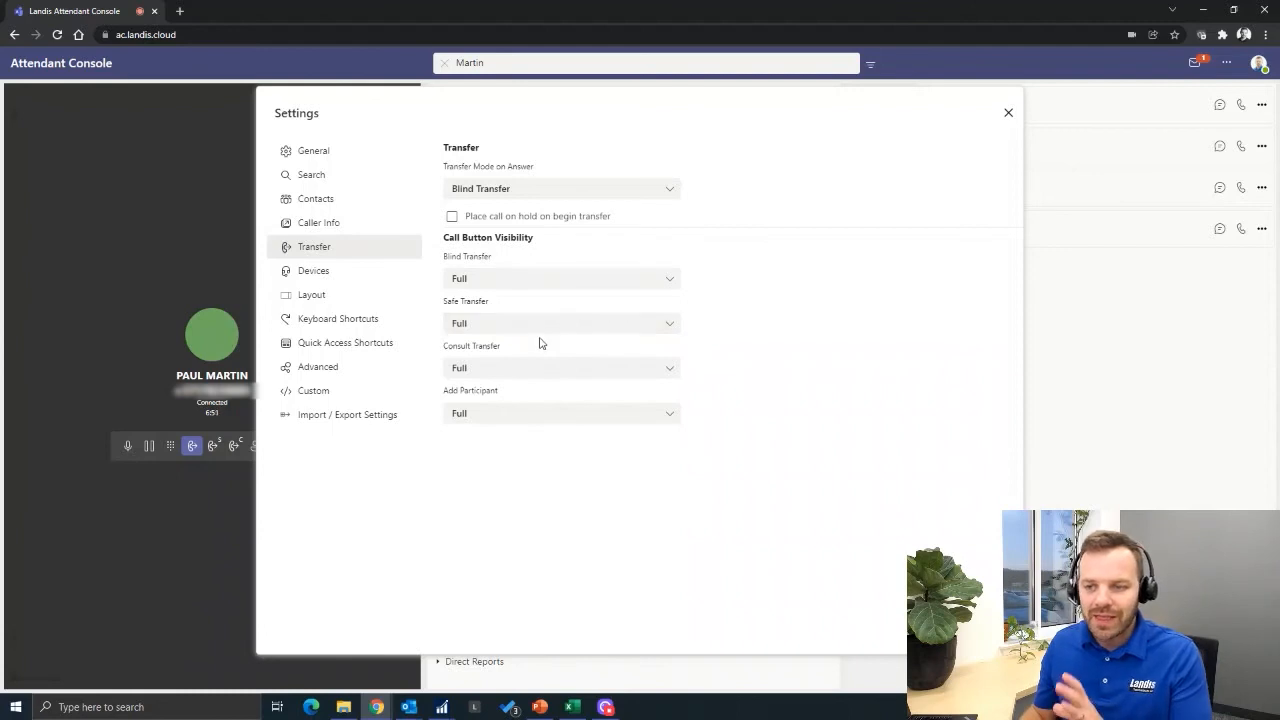
click(560, 368)
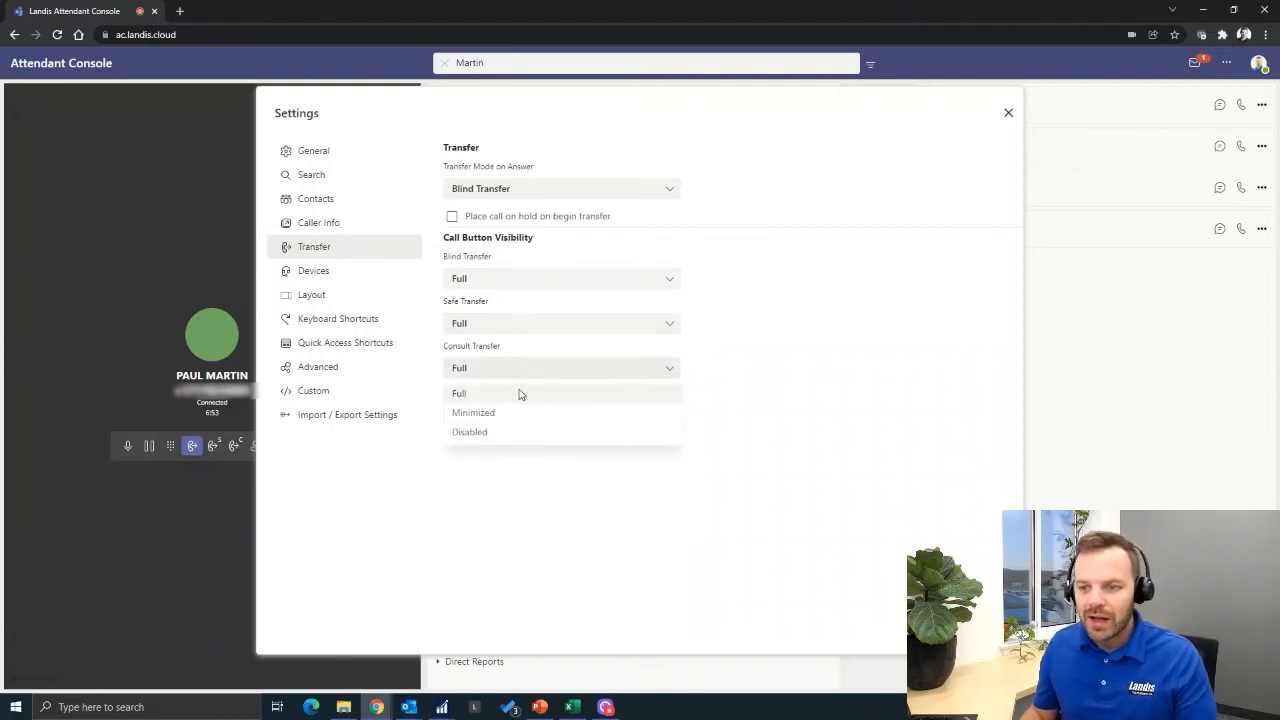
click(460, 392)
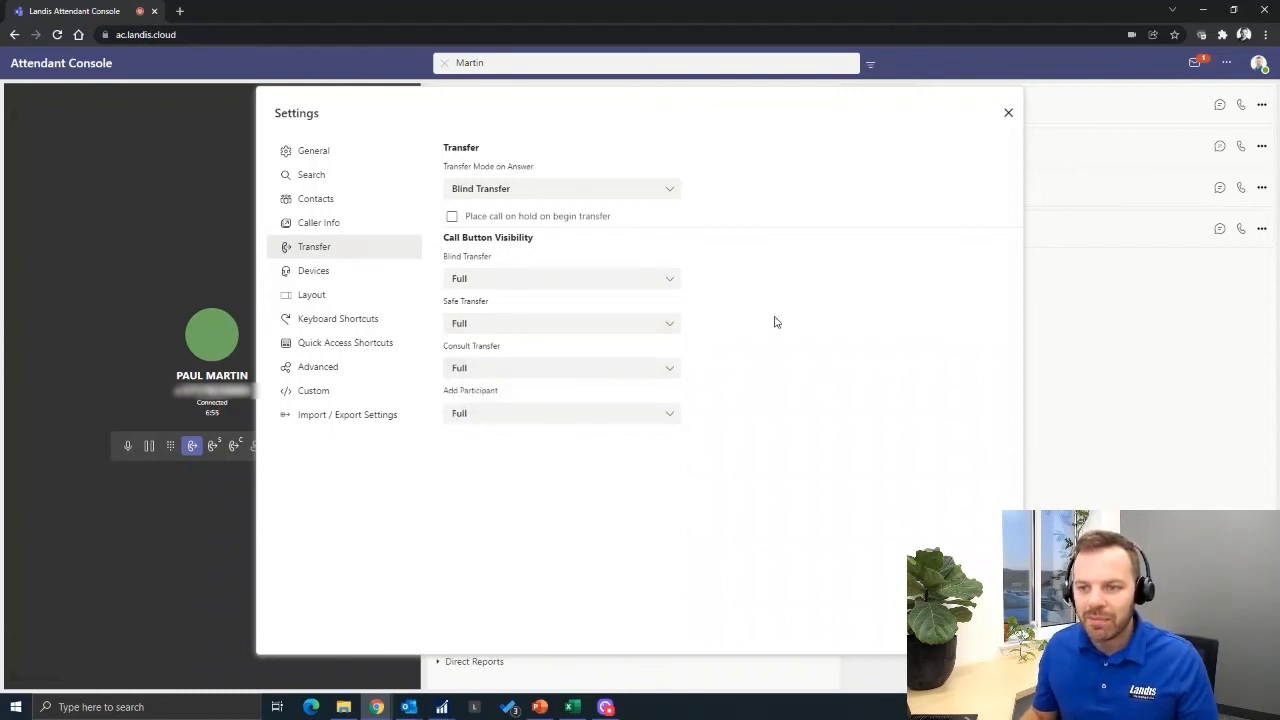
mouse_move(452, 264)
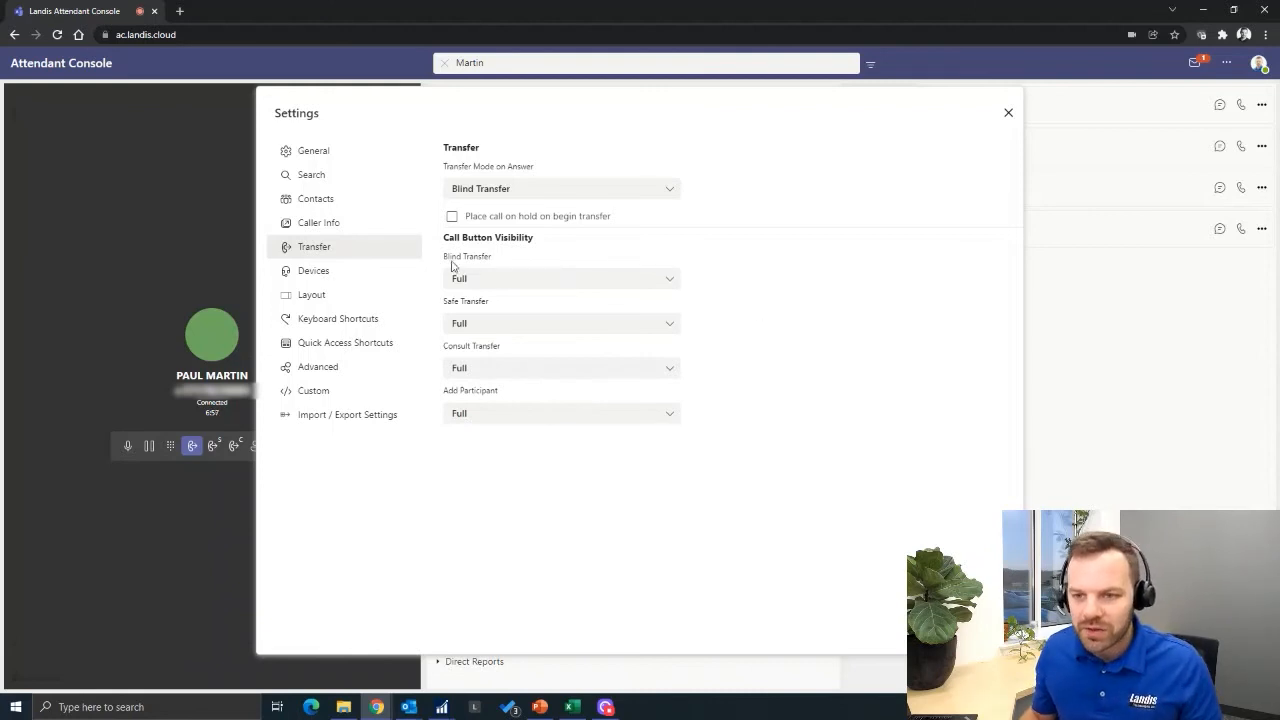
click(312, 270)
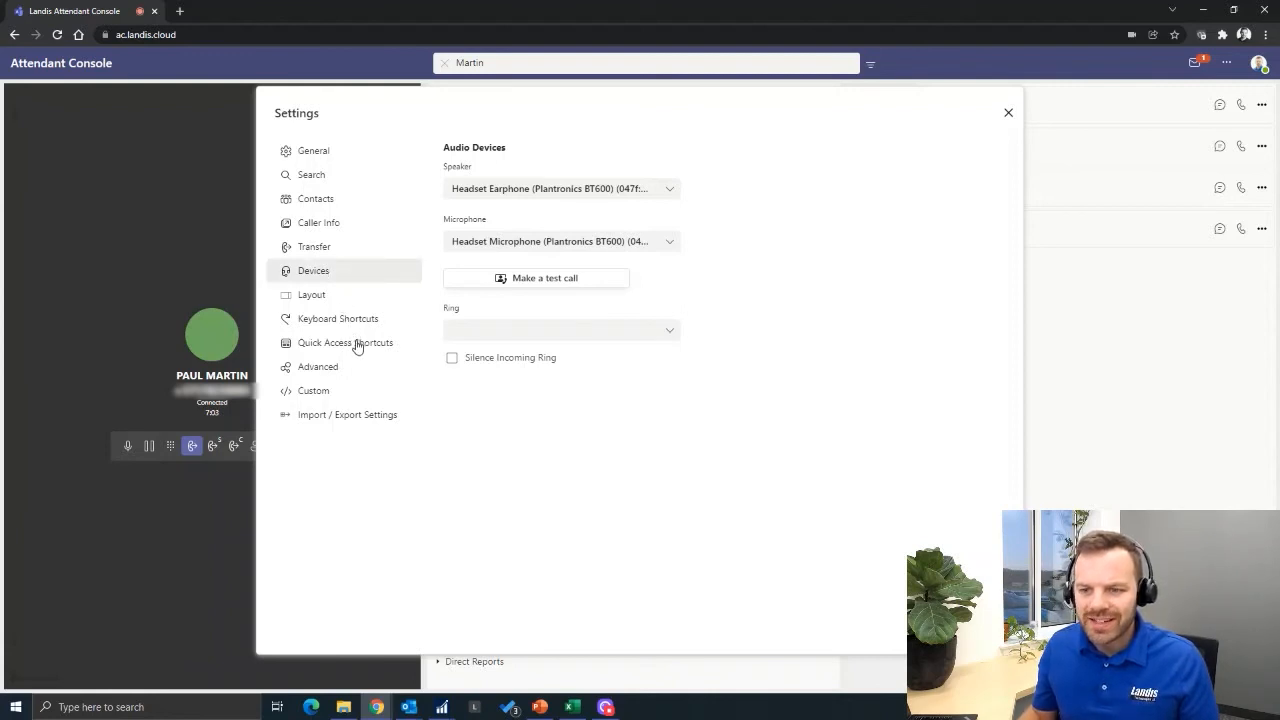
Review Quick Access Shortcuts, then show the Keyboard Shortcuts assignments for call actions
click(344, 342)
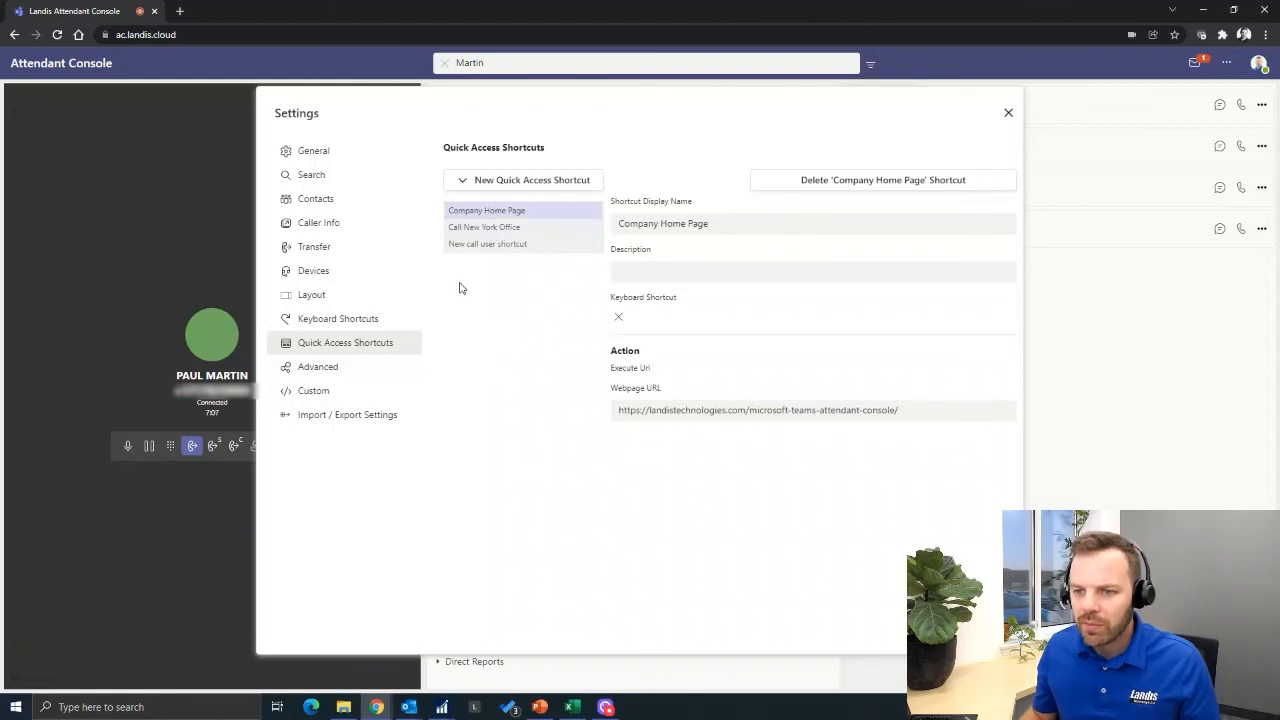
mouse_move(438, 374)
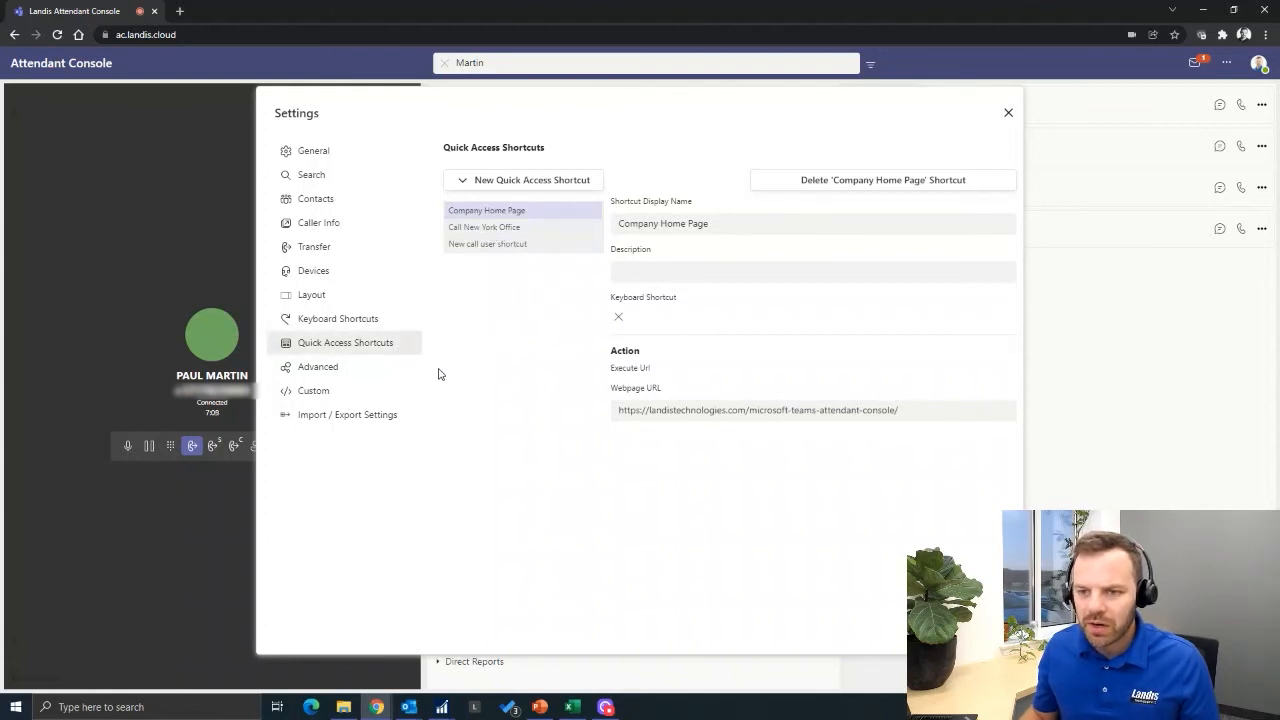
click(336, 318)
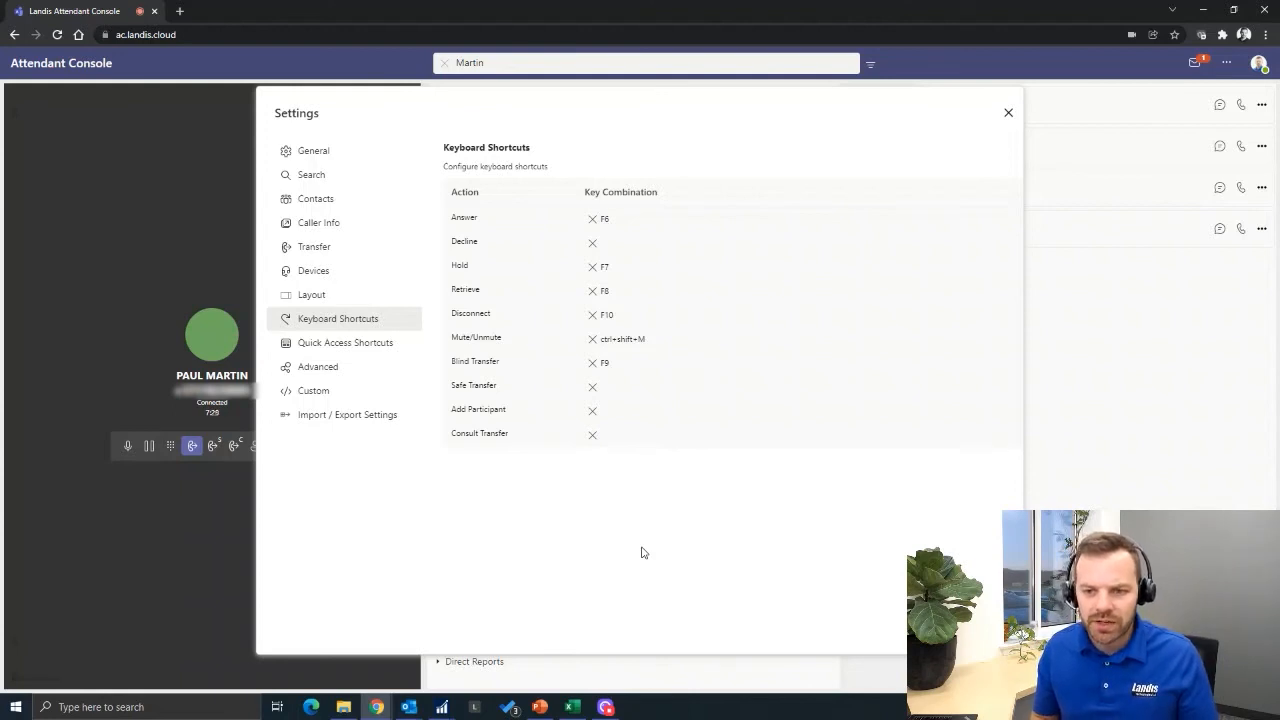
mouse_move(612, 498)
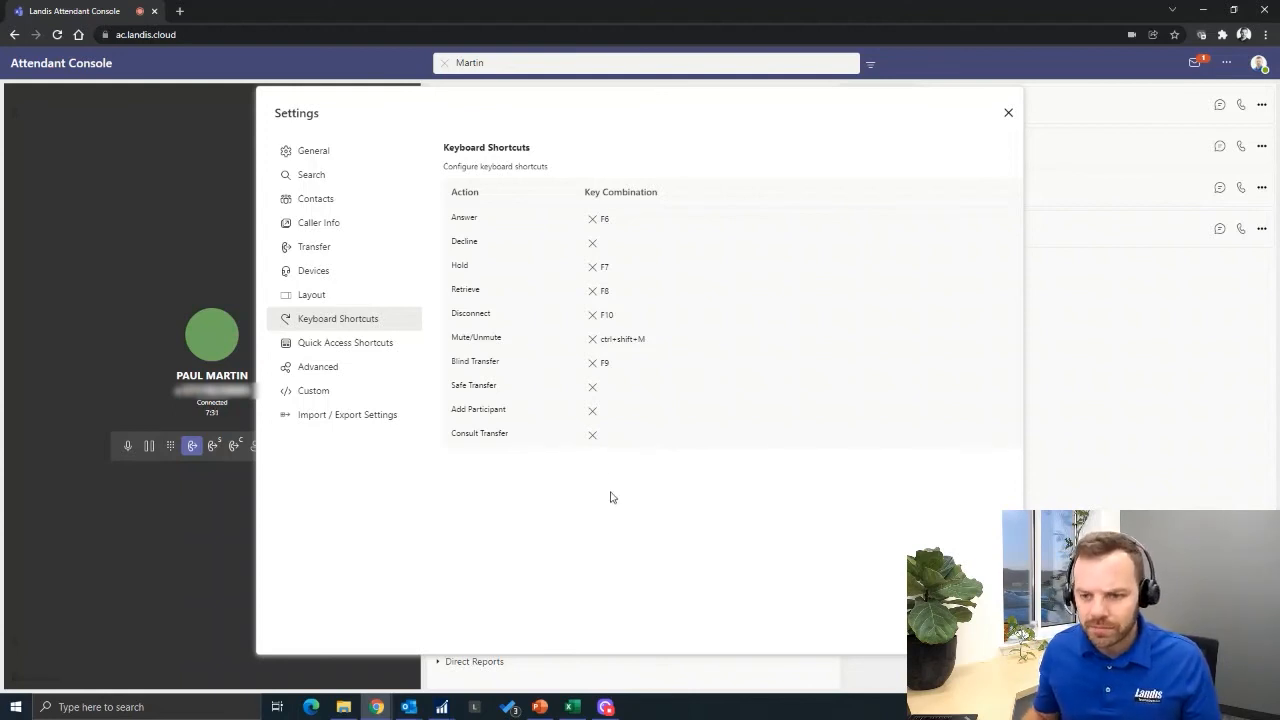
View the Import / Export Settings page, then close Settings to return to the three-column console
click(348, 414)
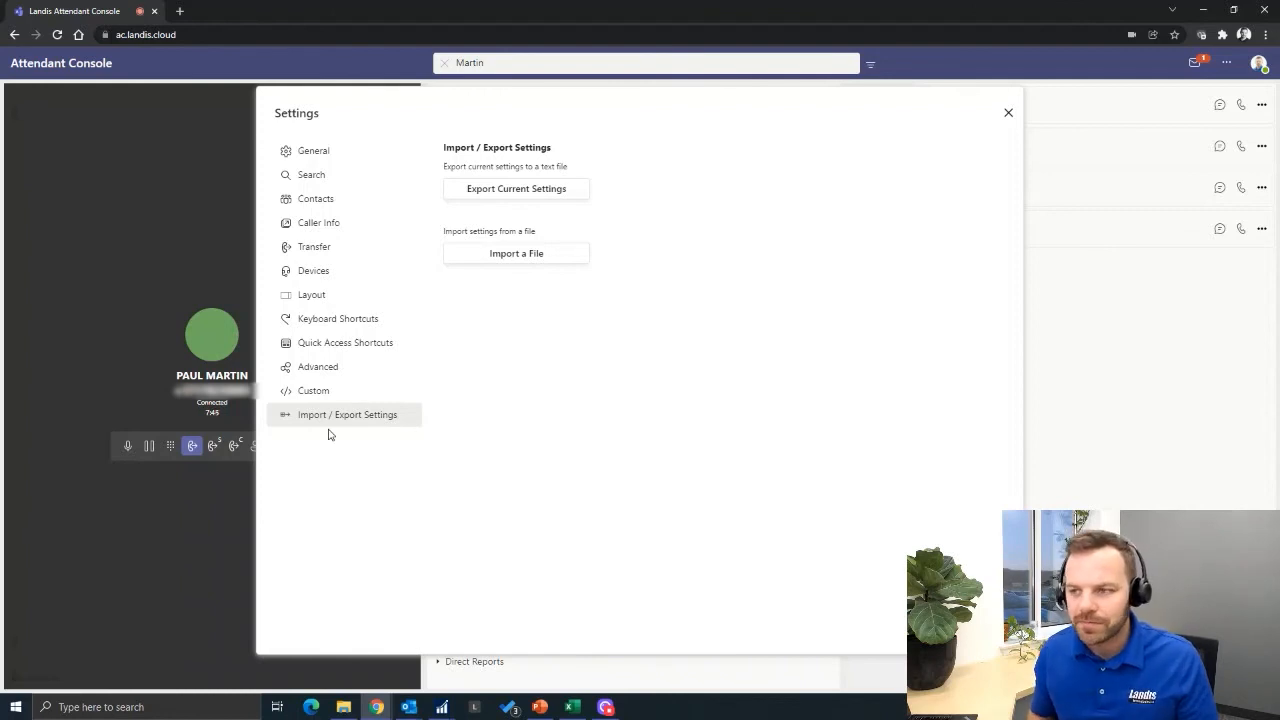
click(1008, 112)
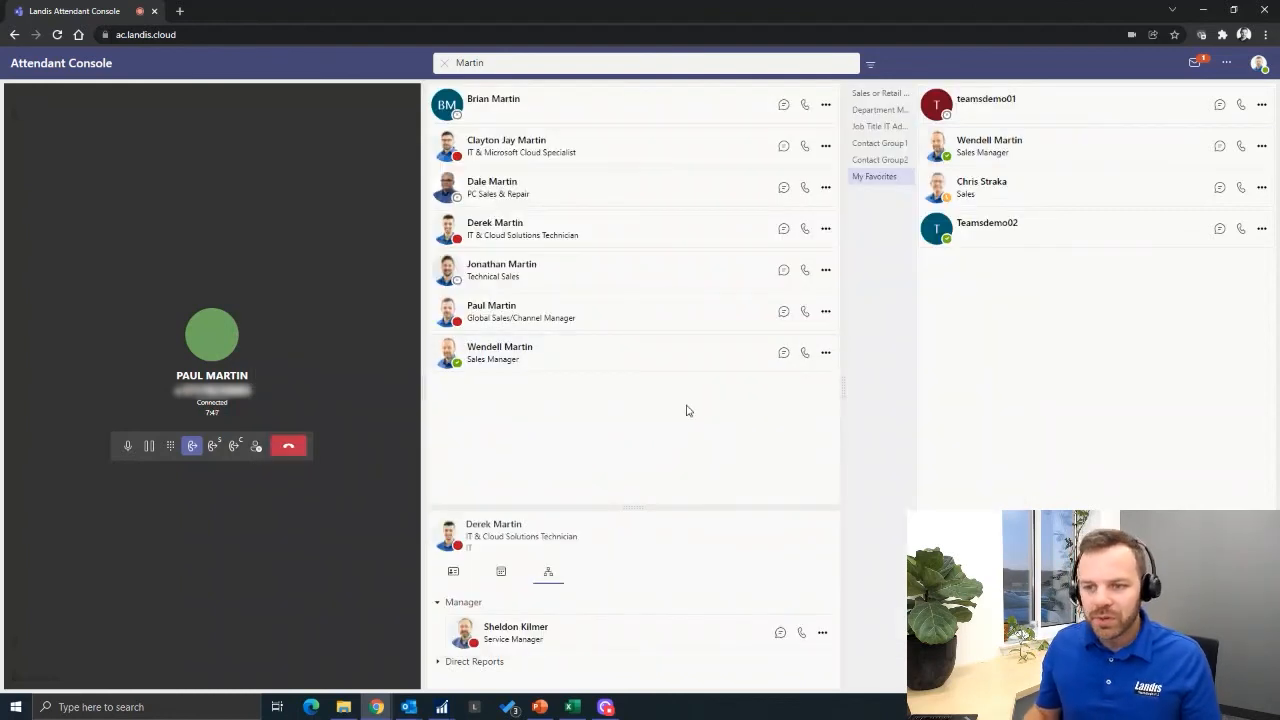